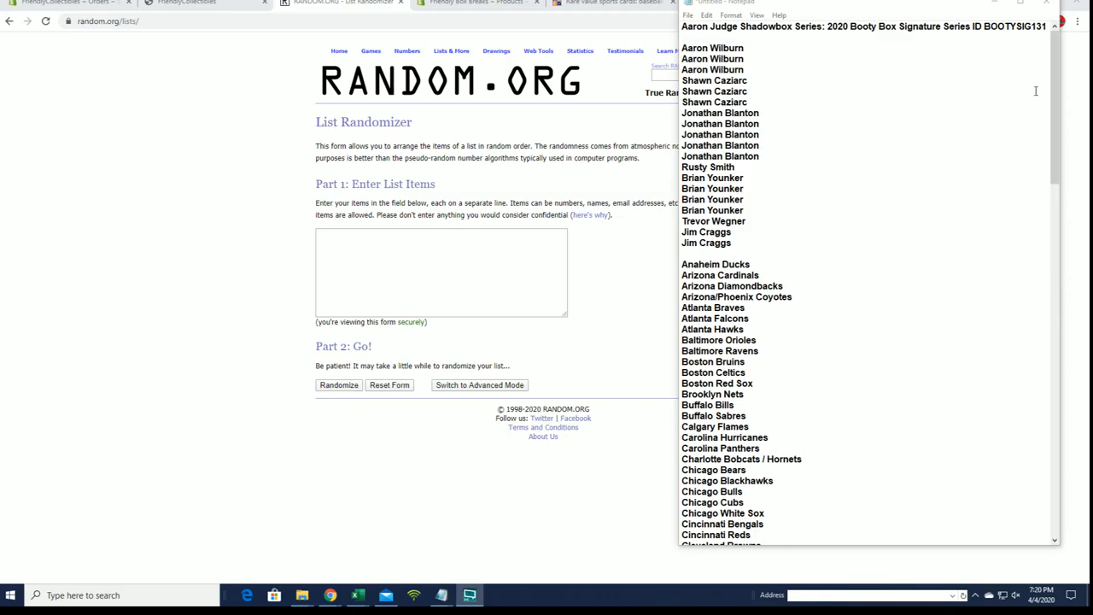
Copy the bottom owner-name list from Notepad for the List Randomizer entry box
scroll(down, 3)
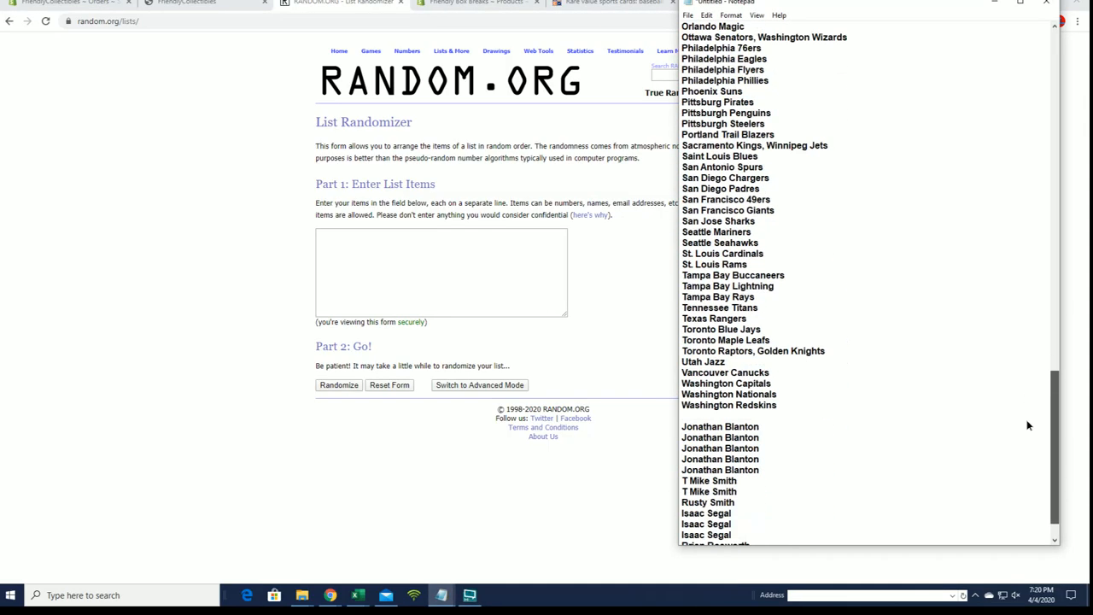
scroll(down, 3)
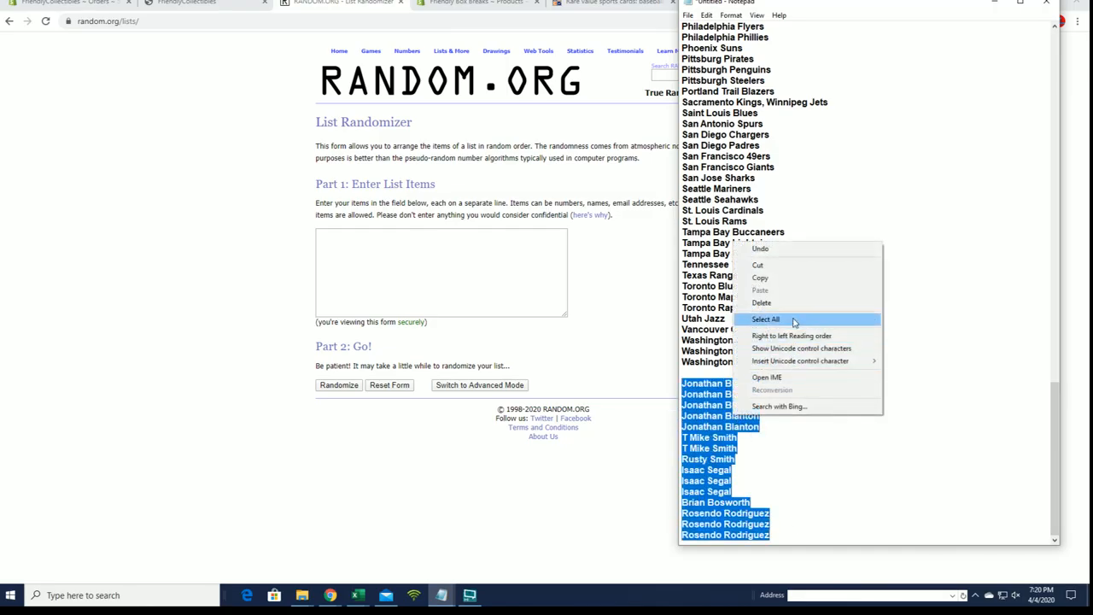
right_click(441, 274)
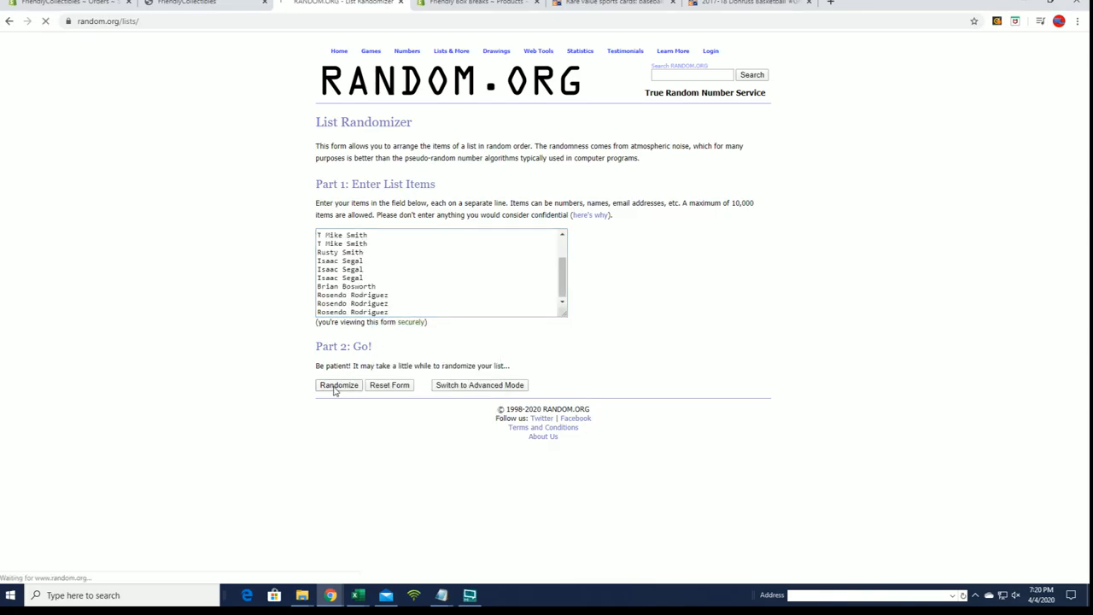
Shuffle the 15 pasted owner names repeatedly with Randomize and Again!
click(338, 384)
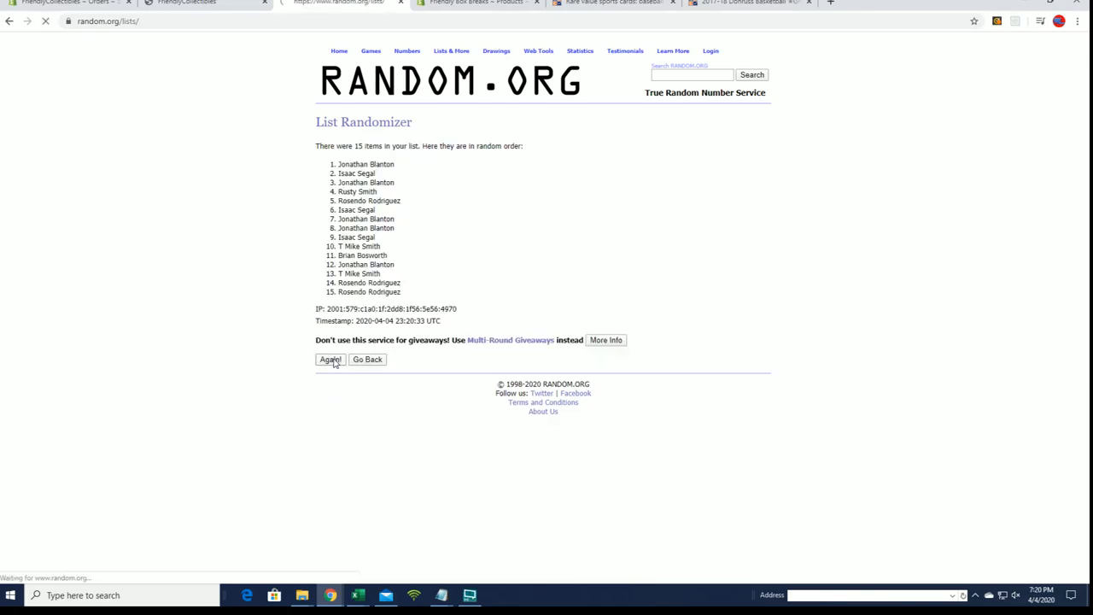
click(332, 359)
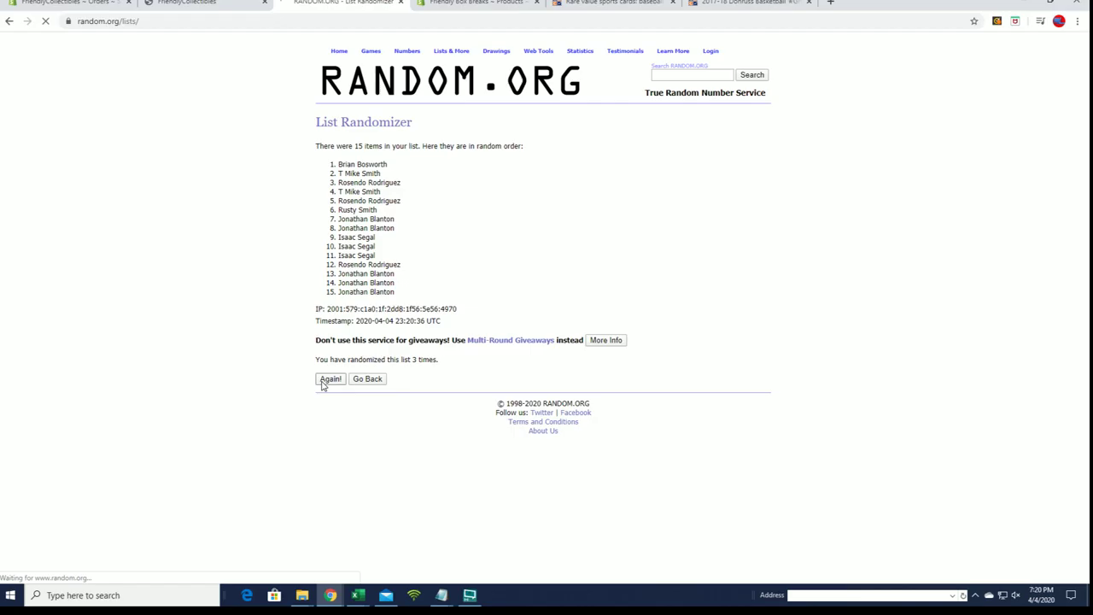
click(331, 380)
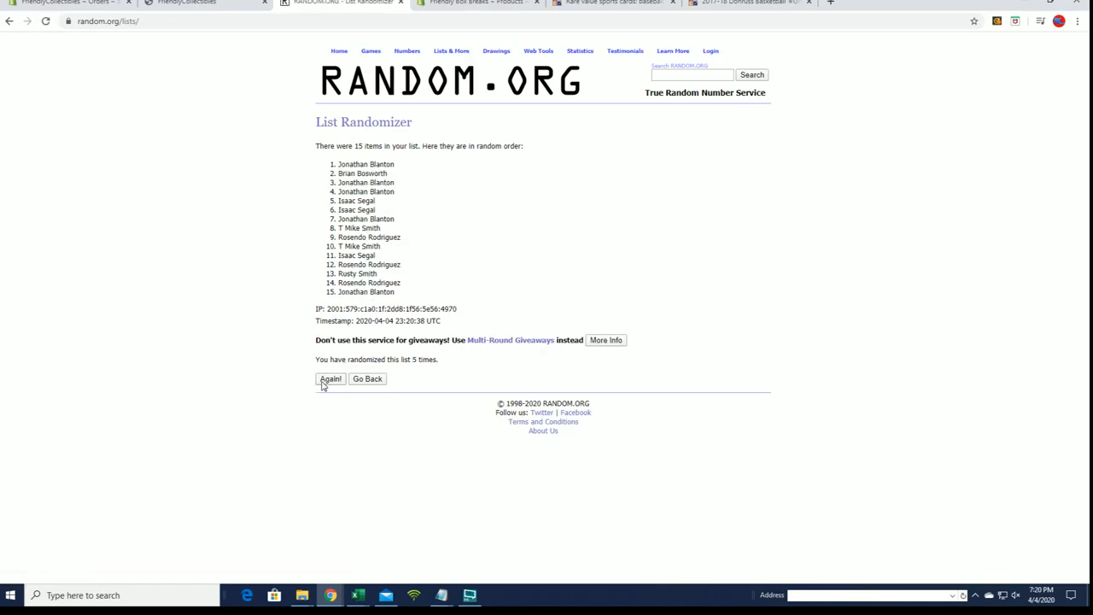
click(330, 379)
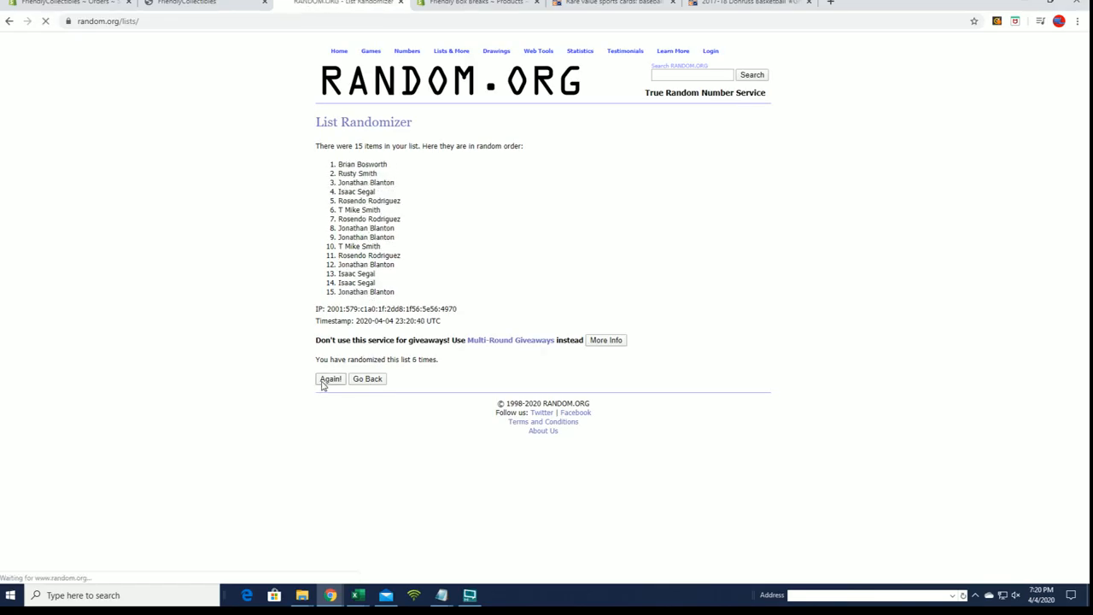
click(331, 379)
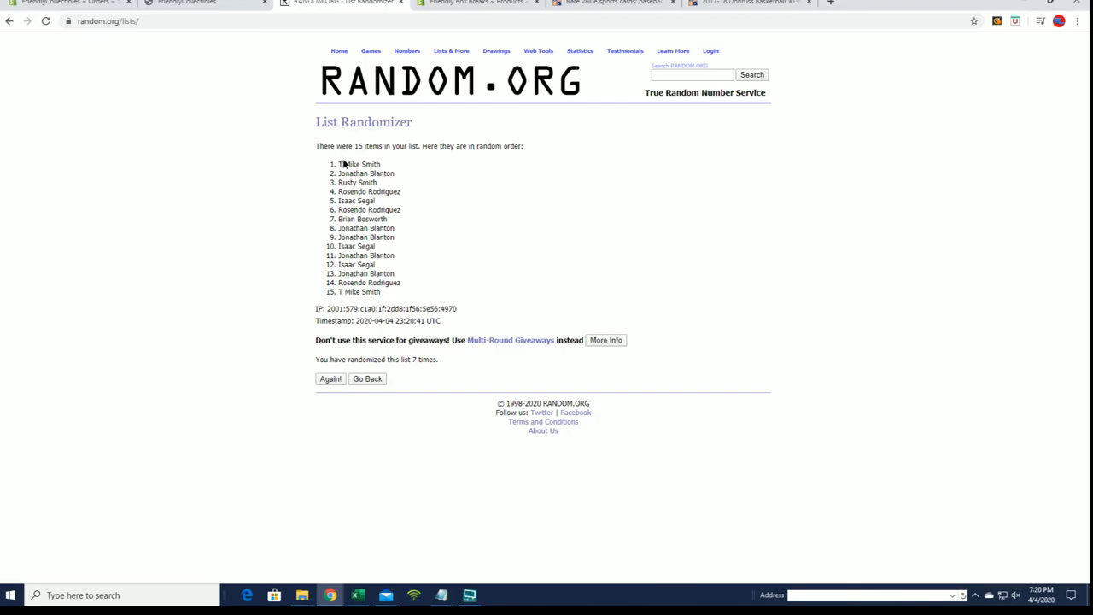
Copy the first five names of the shuffled result
drag(340, 164, 399, 191)
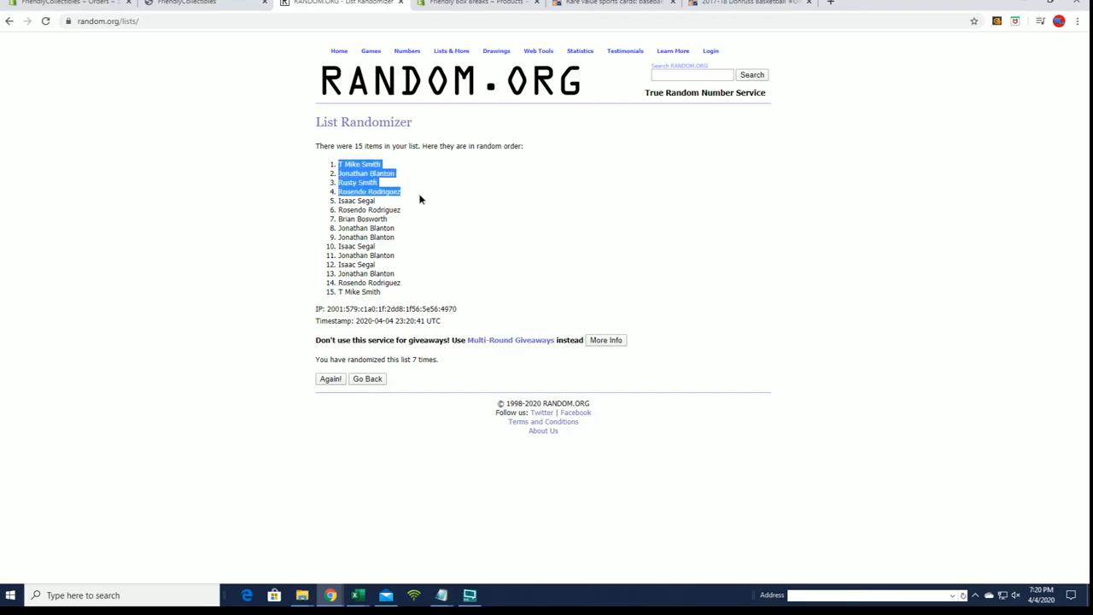
click(419, 198)
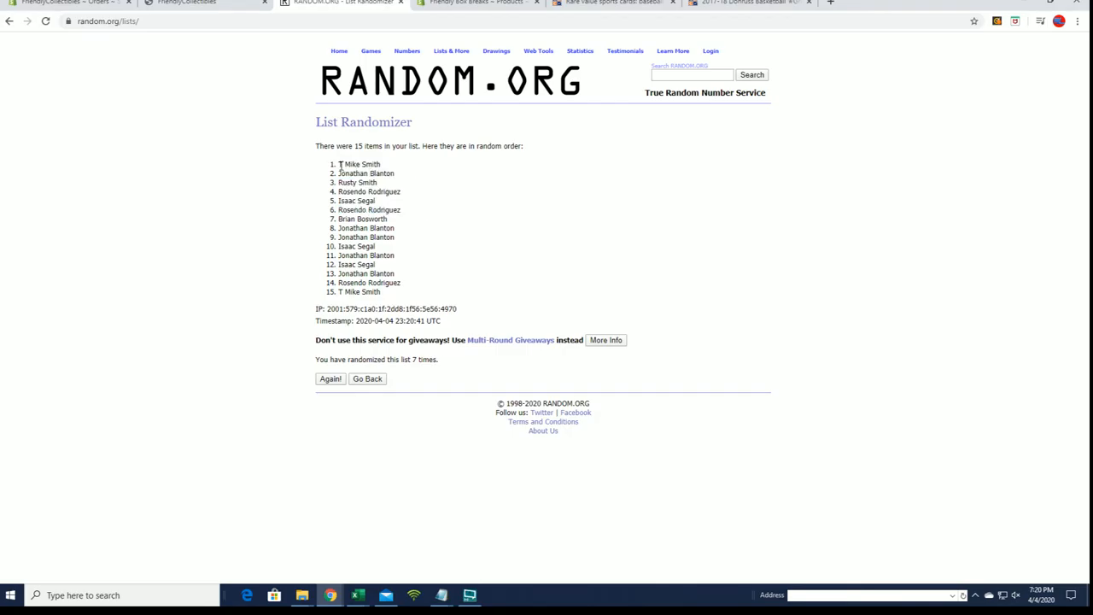
right_click(359, 192)
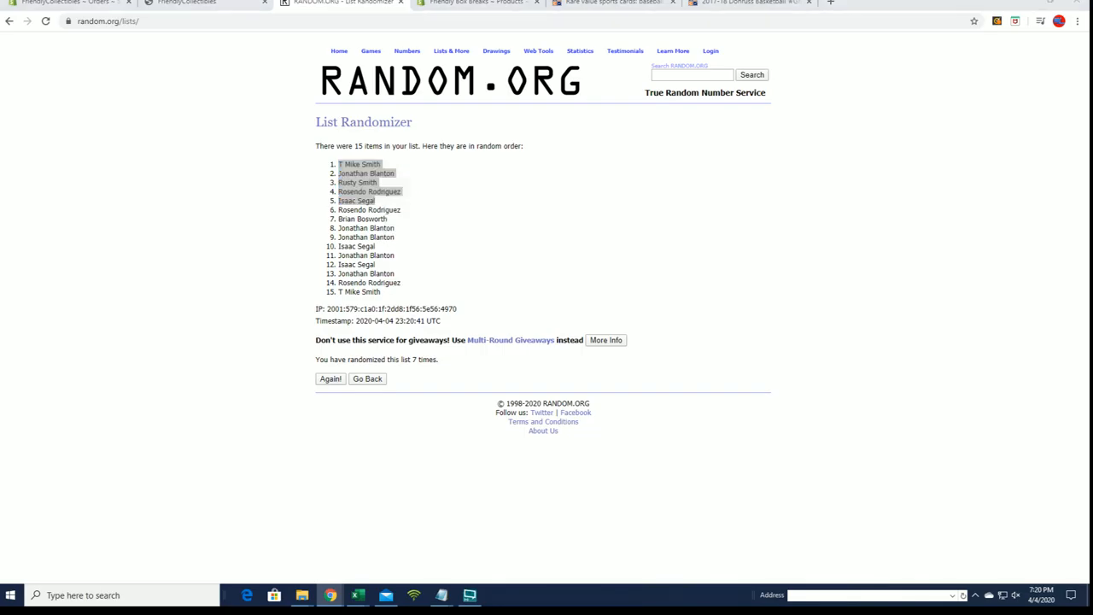
click(440, 594)
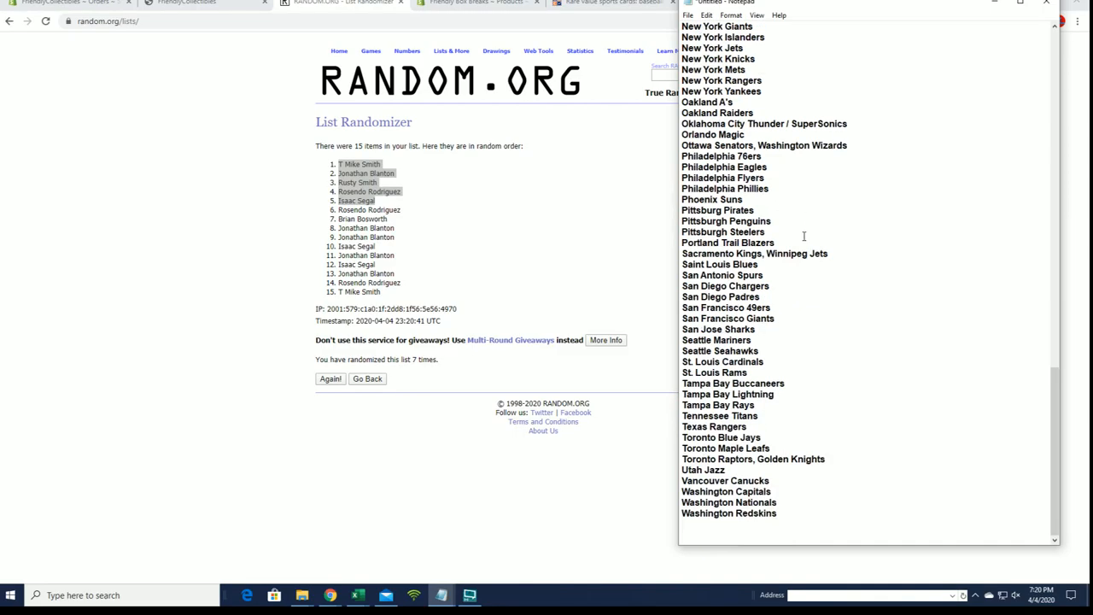
scroll(up, 3)
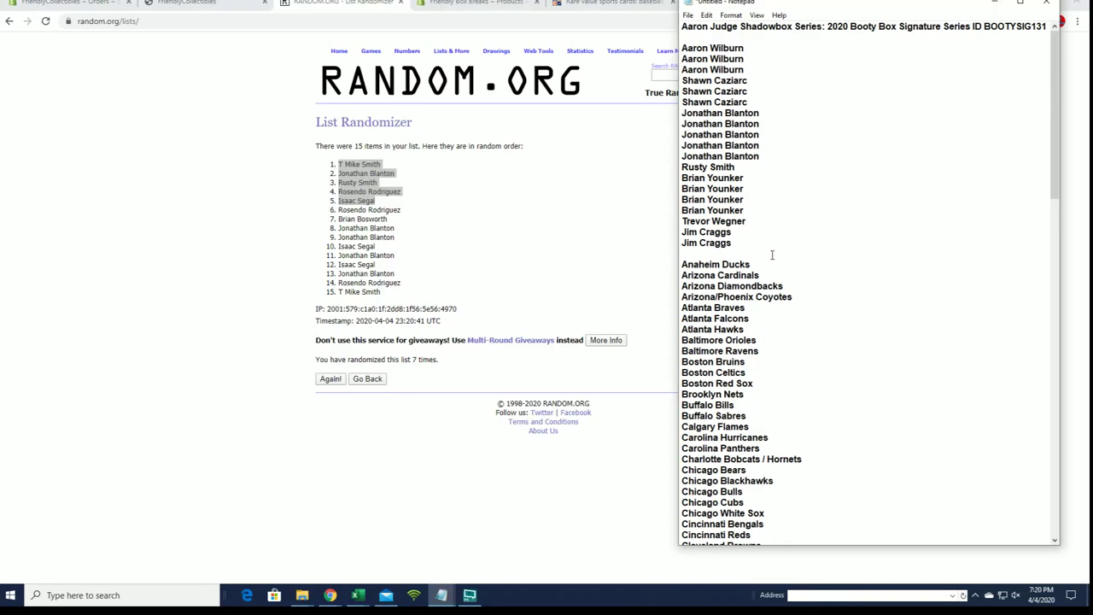
scroll(down, 3)
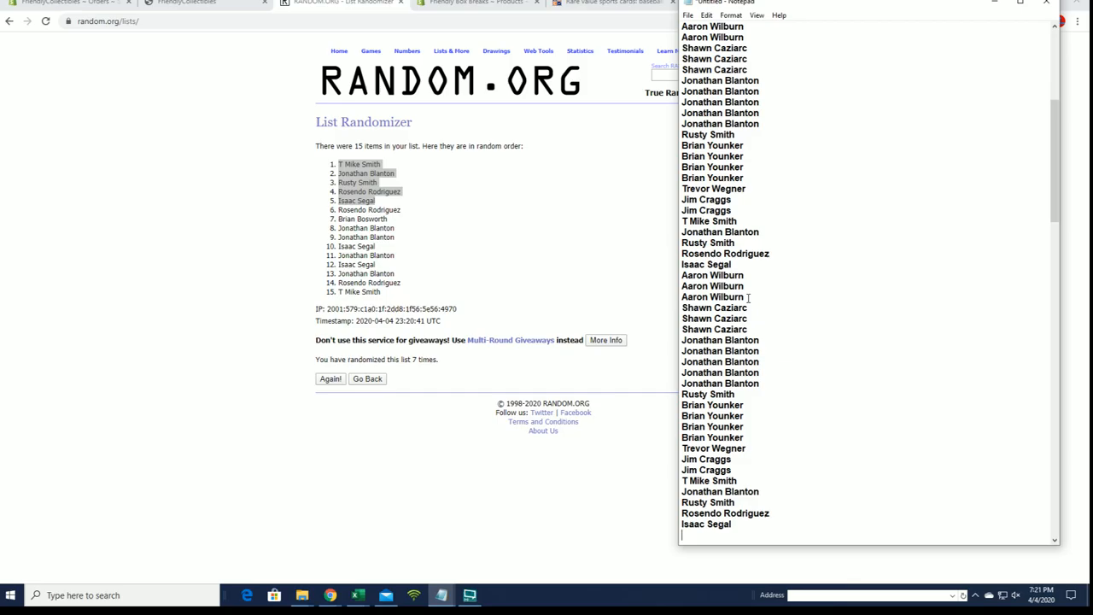
scroll(down, 3)
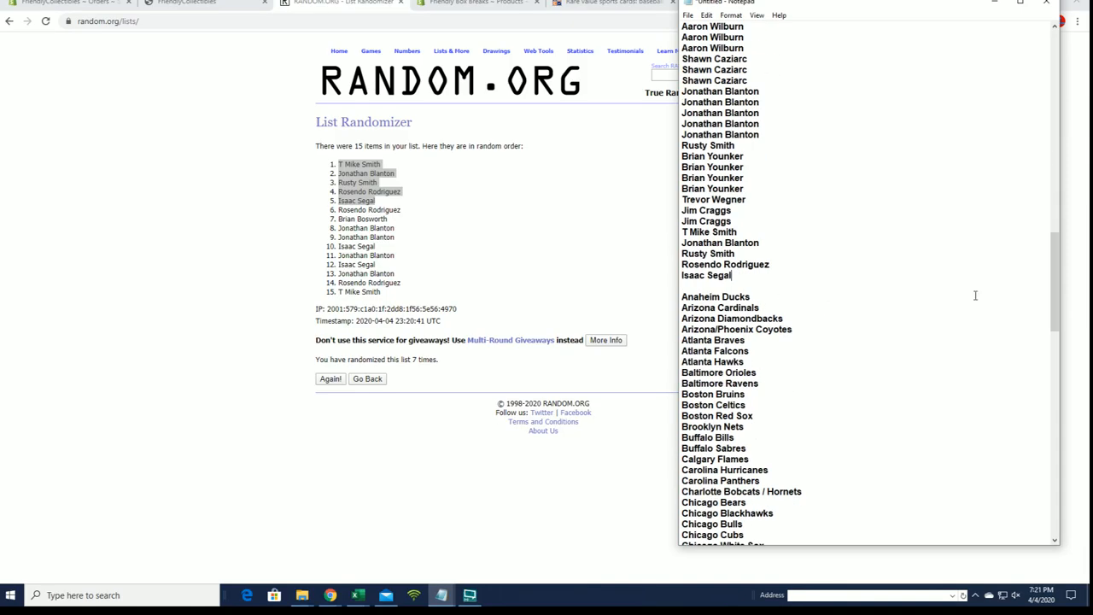
scroll(down, 3)
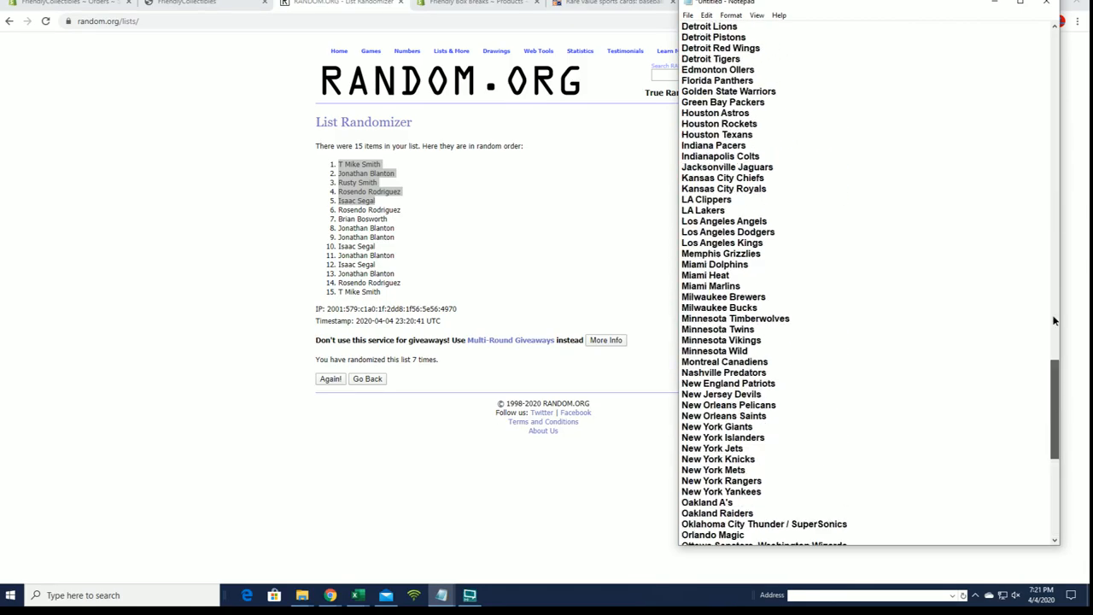
click(451, 52)
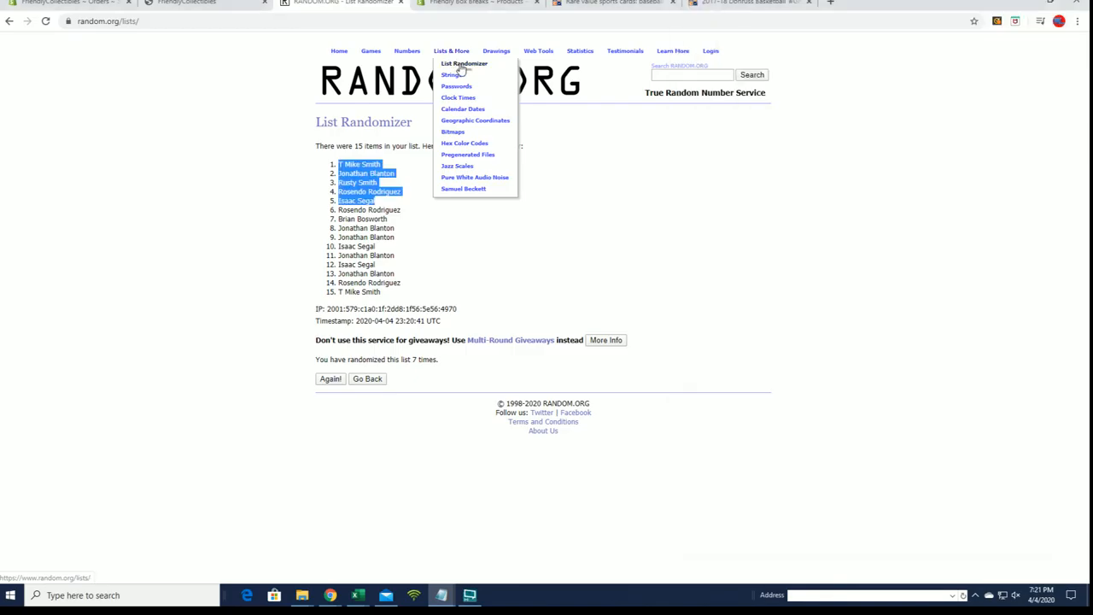
Paste the 120-name owner list into a fresh List Randomizer form and randomize it
click(465, 63)
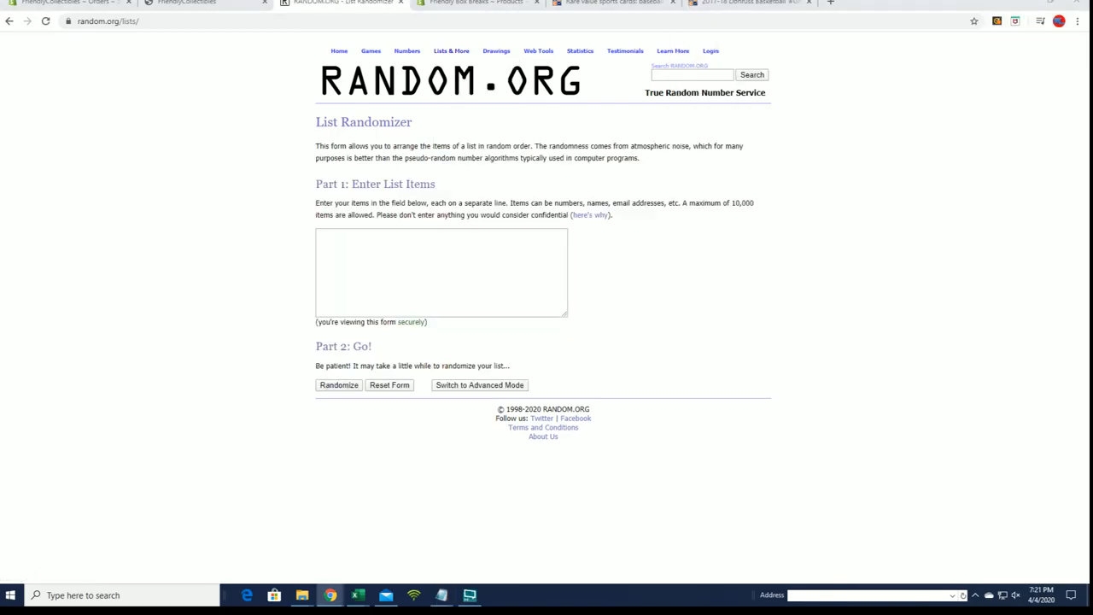
click(441, 595)
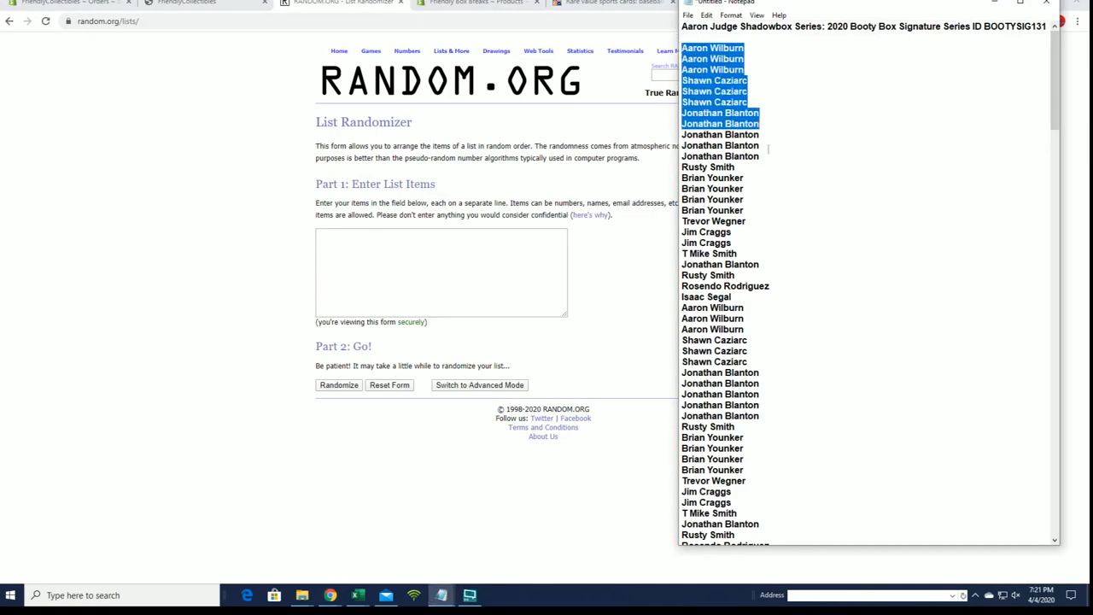
scroll(down, 3)
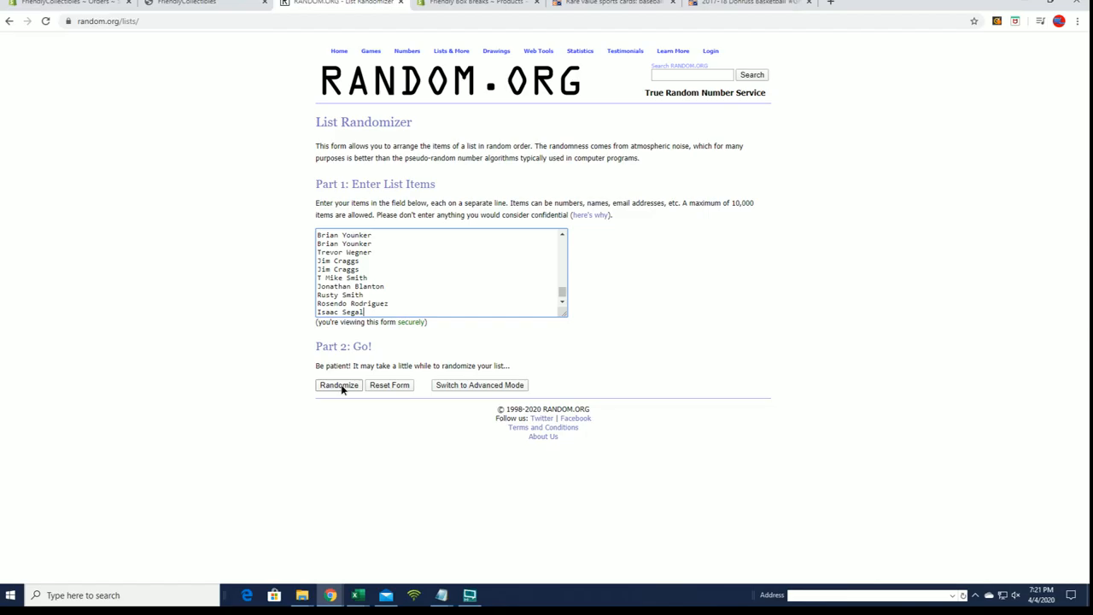
click(338, 384)
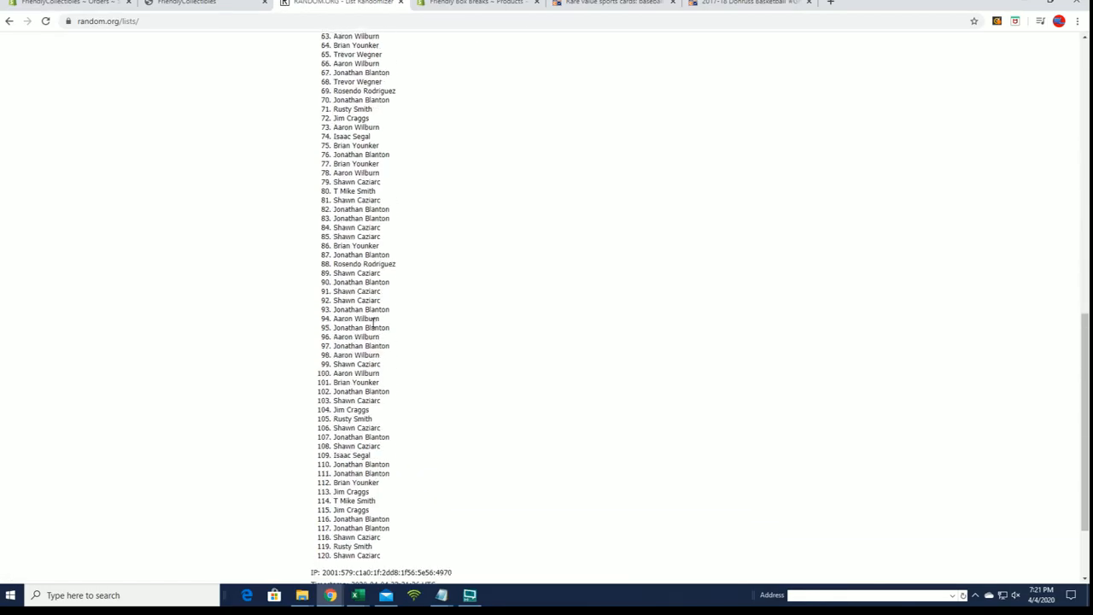
Reshuffle the 120 owner names with Again! until six randomizations are reported
scroll(up, 3)
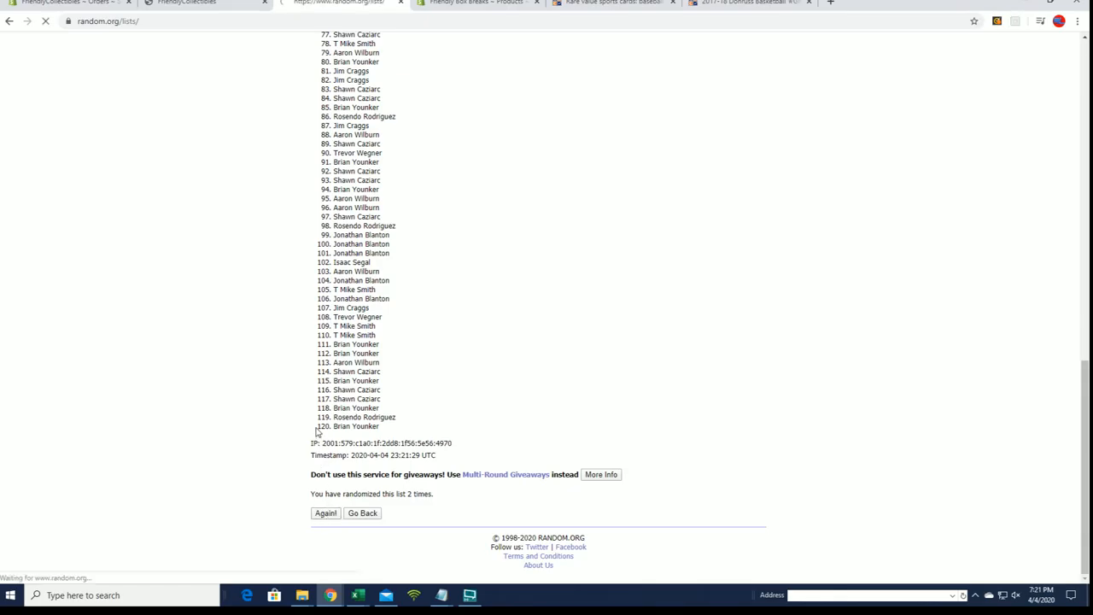
click(325, 512)
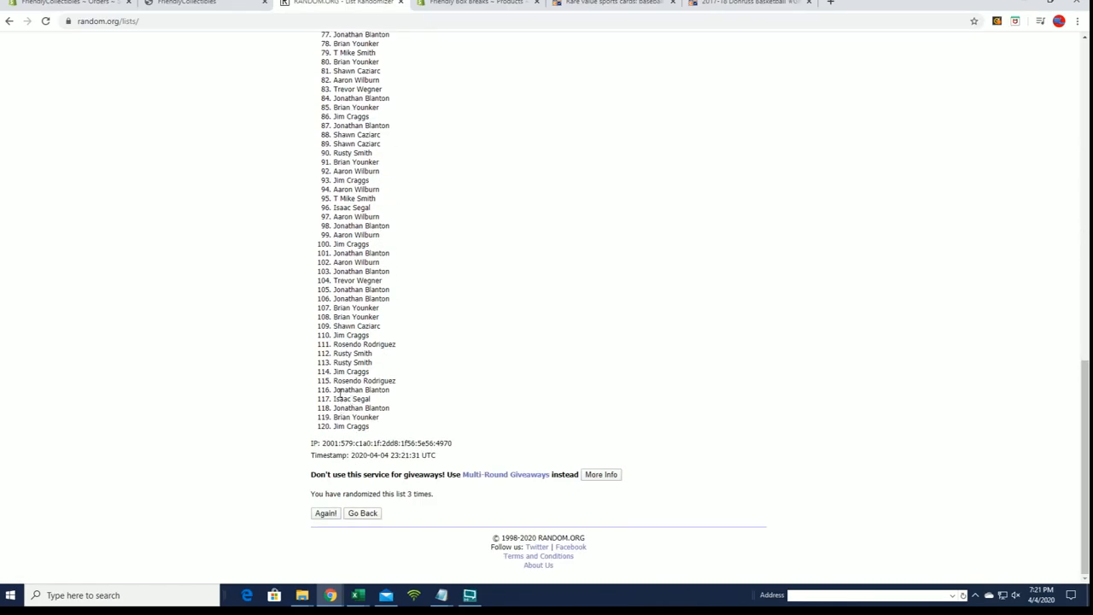
mouse_move(359, 379)
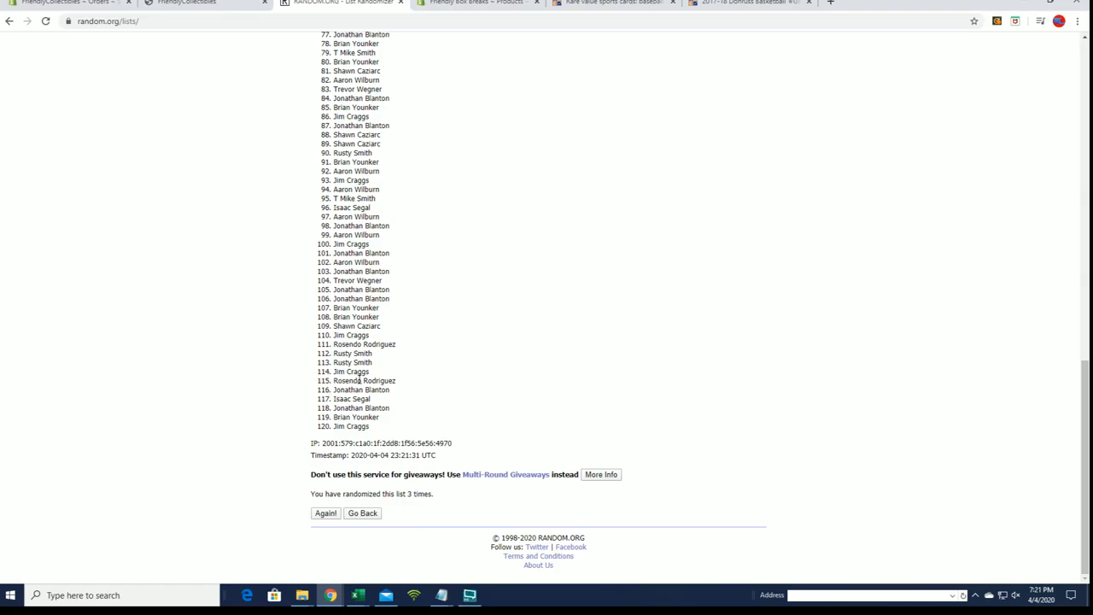
click(325, 512)
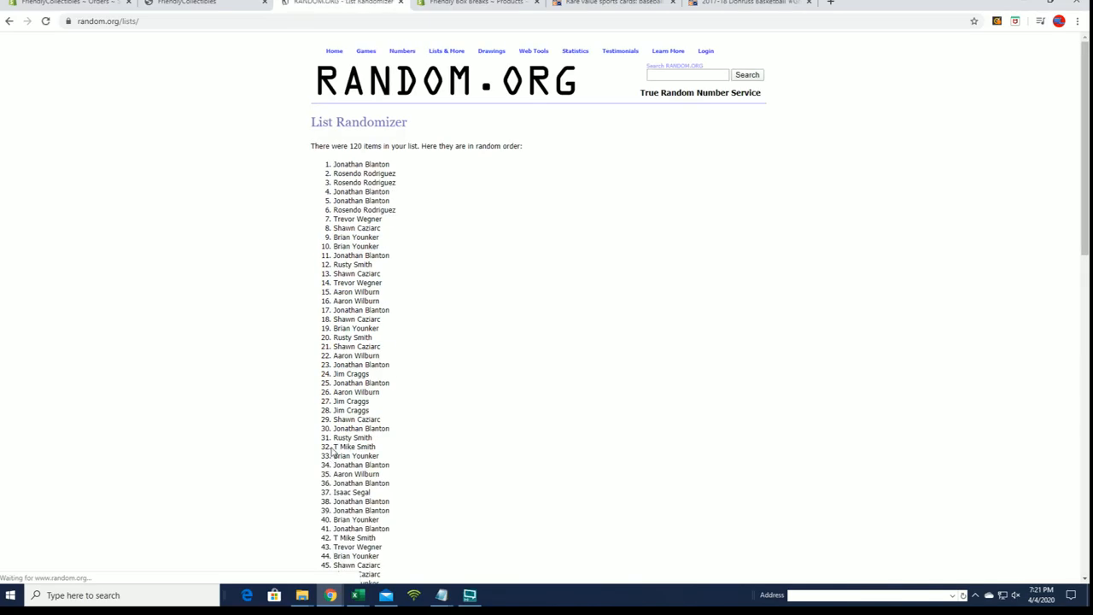
scroll(down, 3)
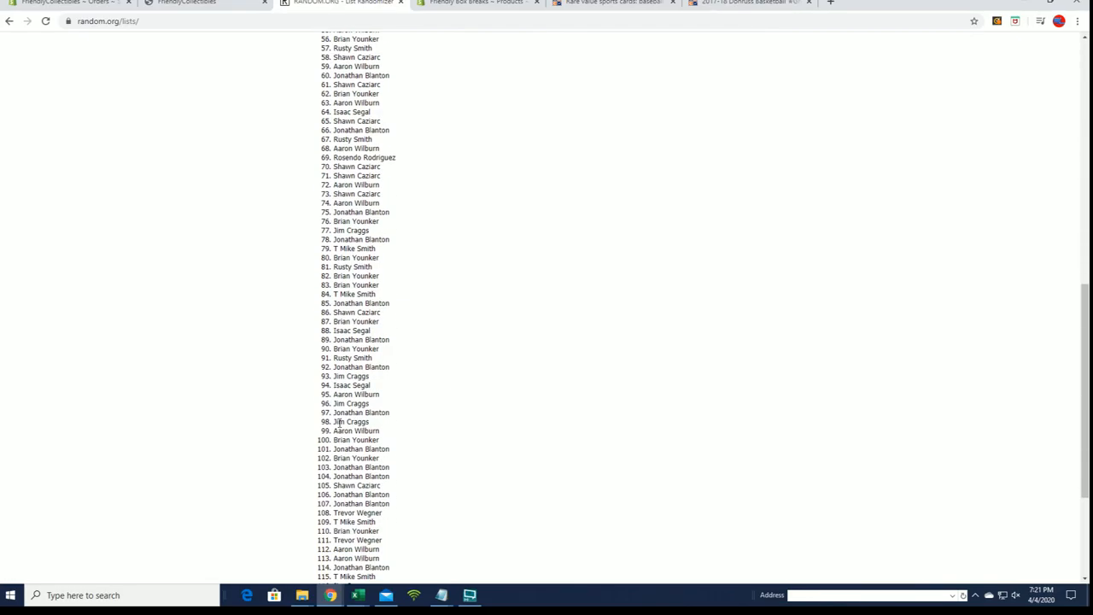
scroll(down, 3)
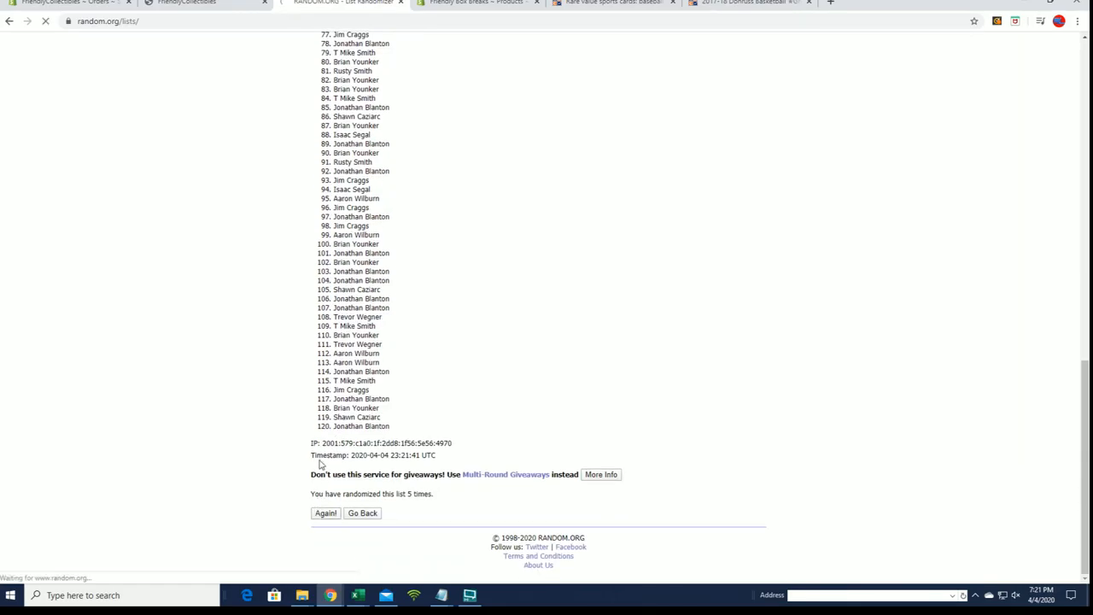
click(325, 512)
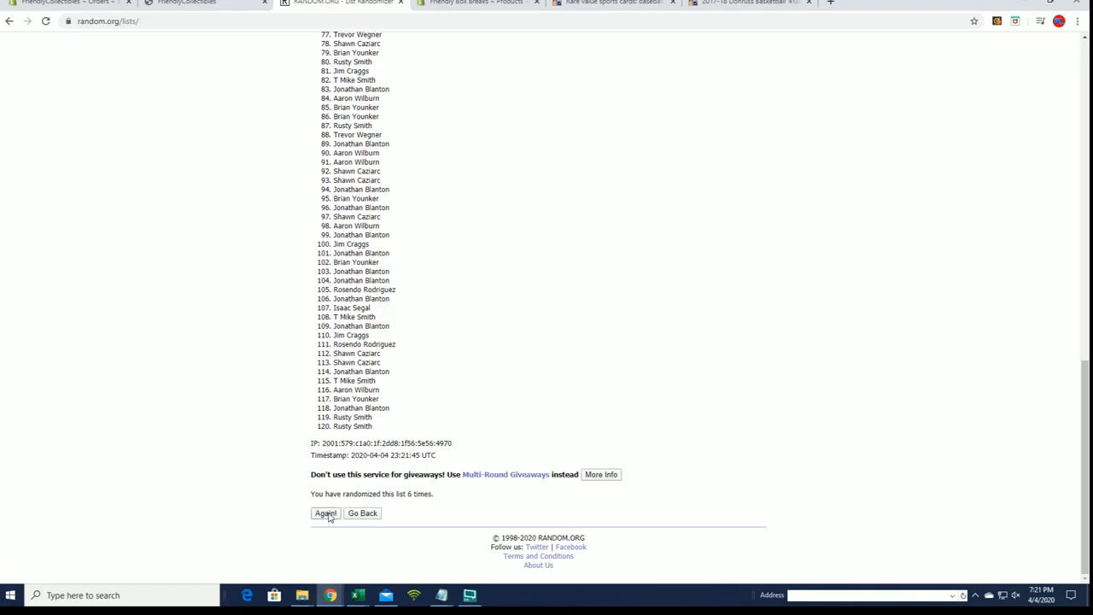
click(325, 513)
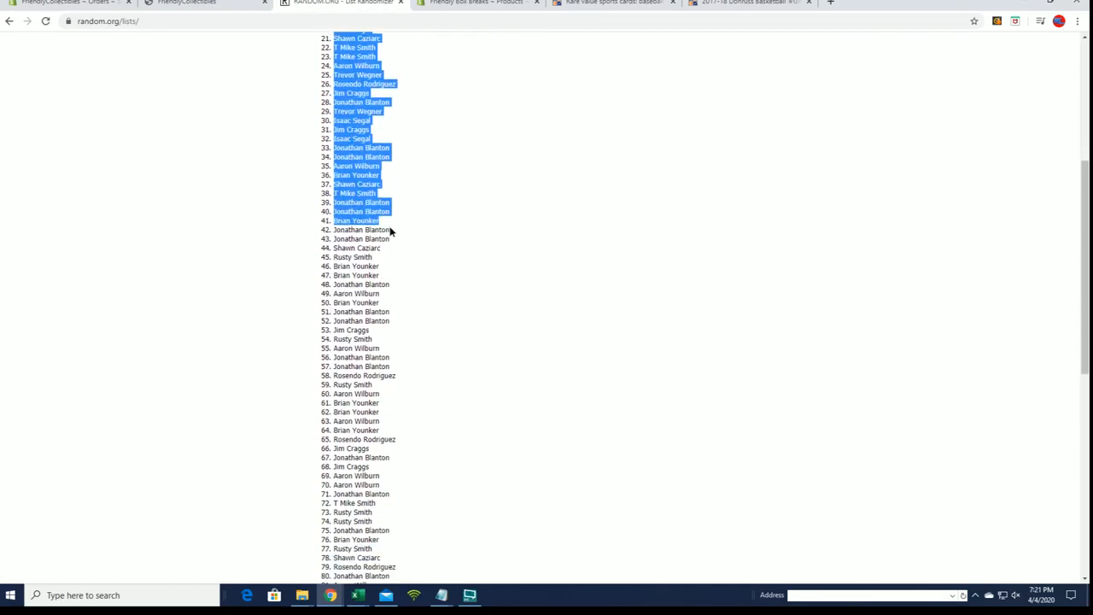
Copy the shuffled owner names and paste them into the Excel sheet as plain text
scroll(down, 3)
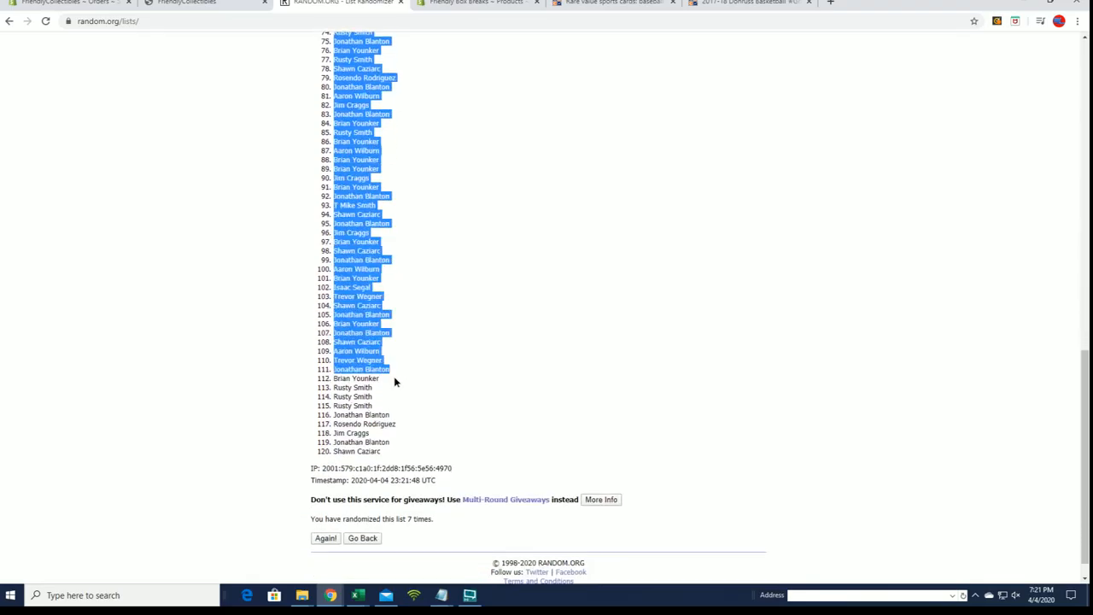
right_click(394, 383)
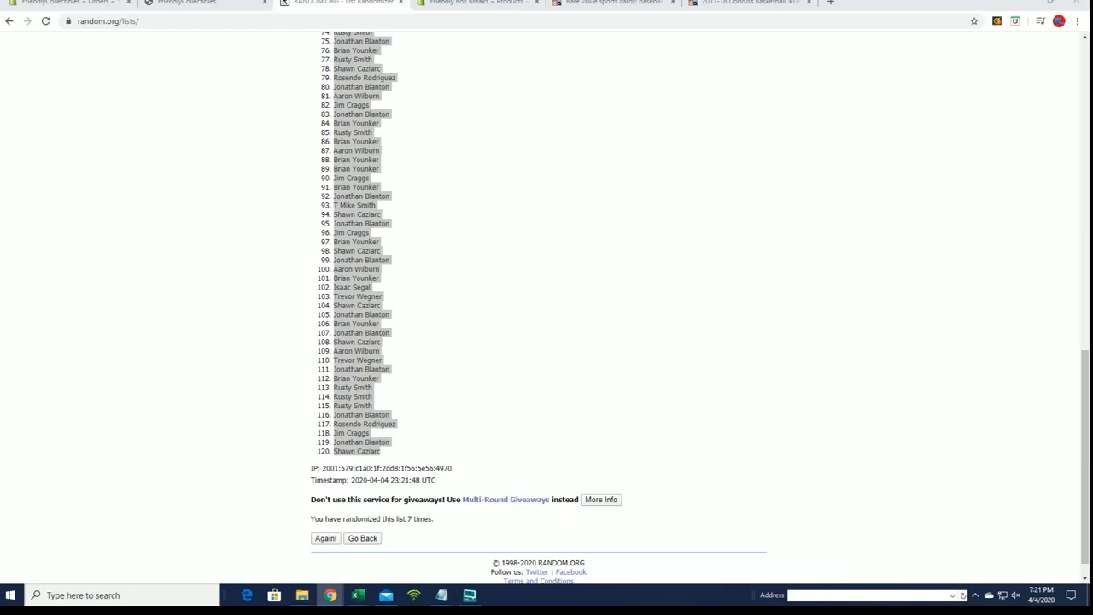
click(357, 594)
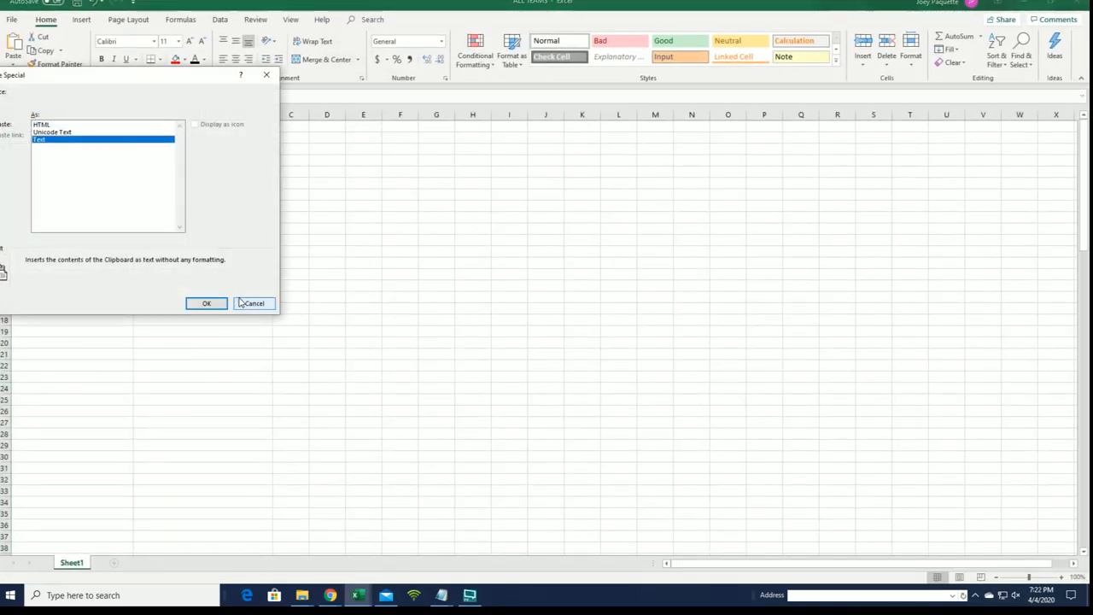
click(205, 305)
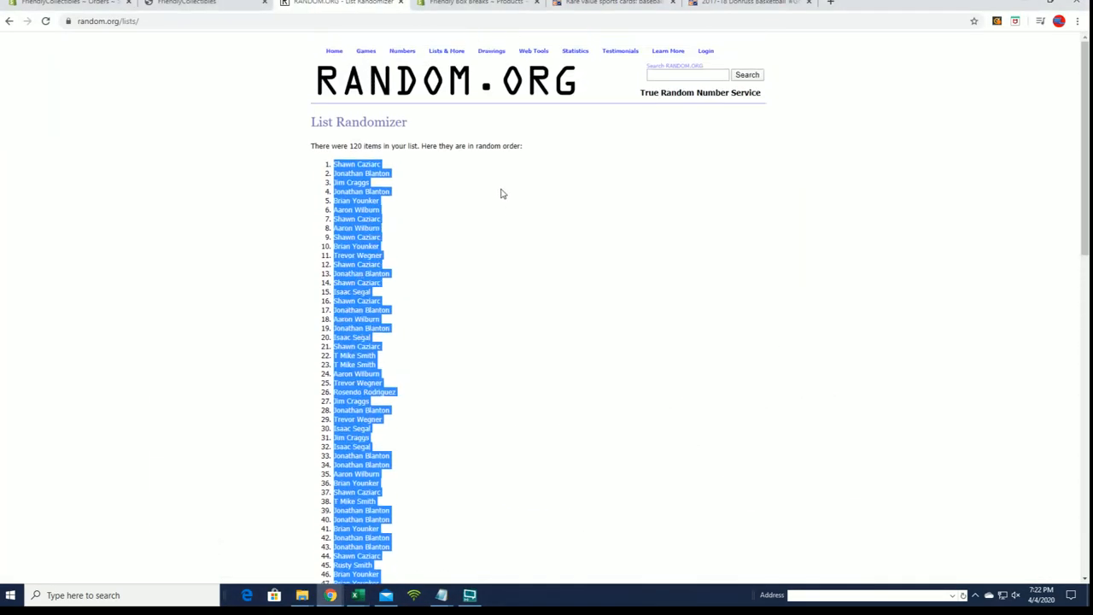
Paste the 120 team names from Notepad into a fresh List Randomizer form and randomize them
click(445, 51)
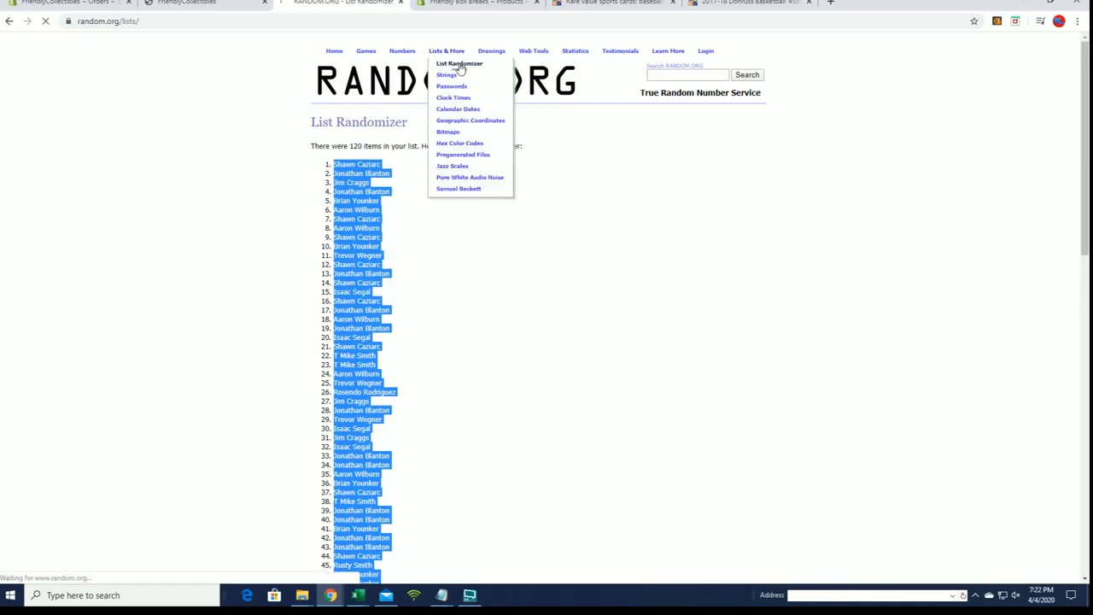
click(460, 63)
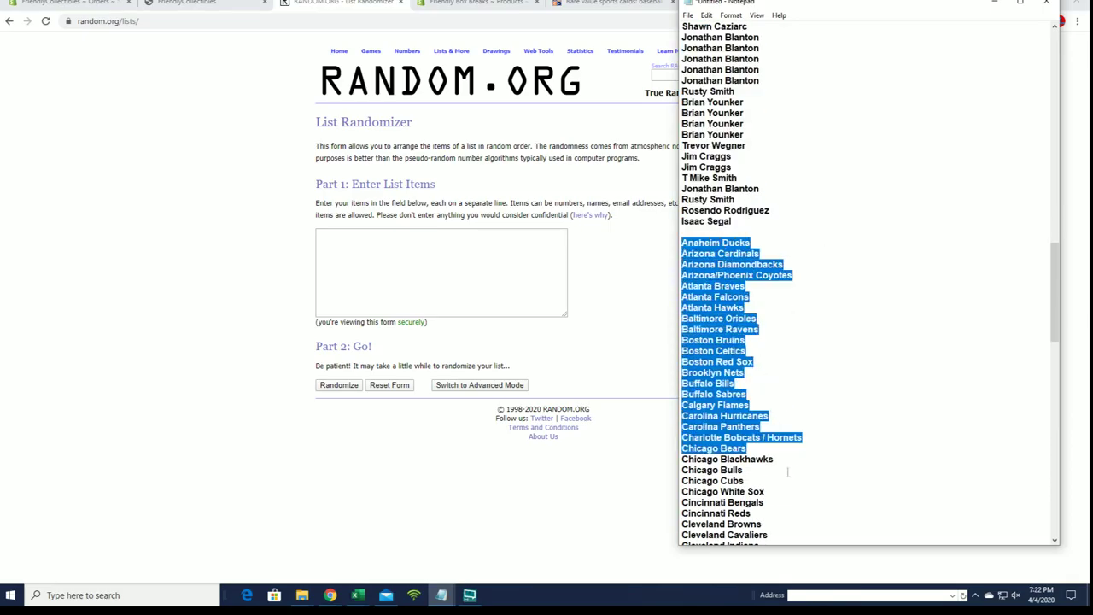
scroll(down, 3)
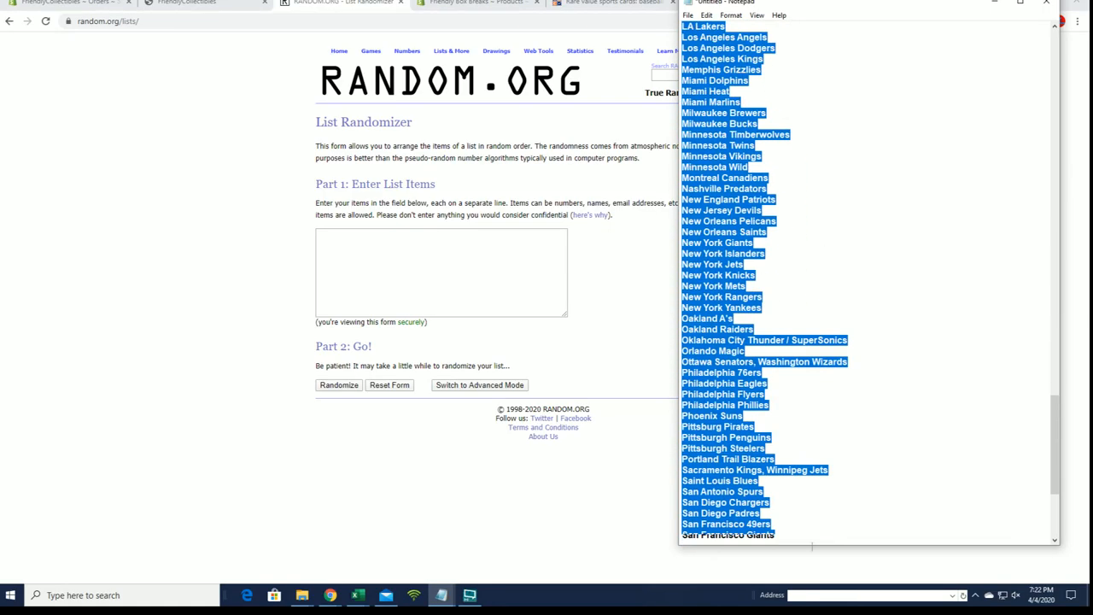
scroll(down, 3)
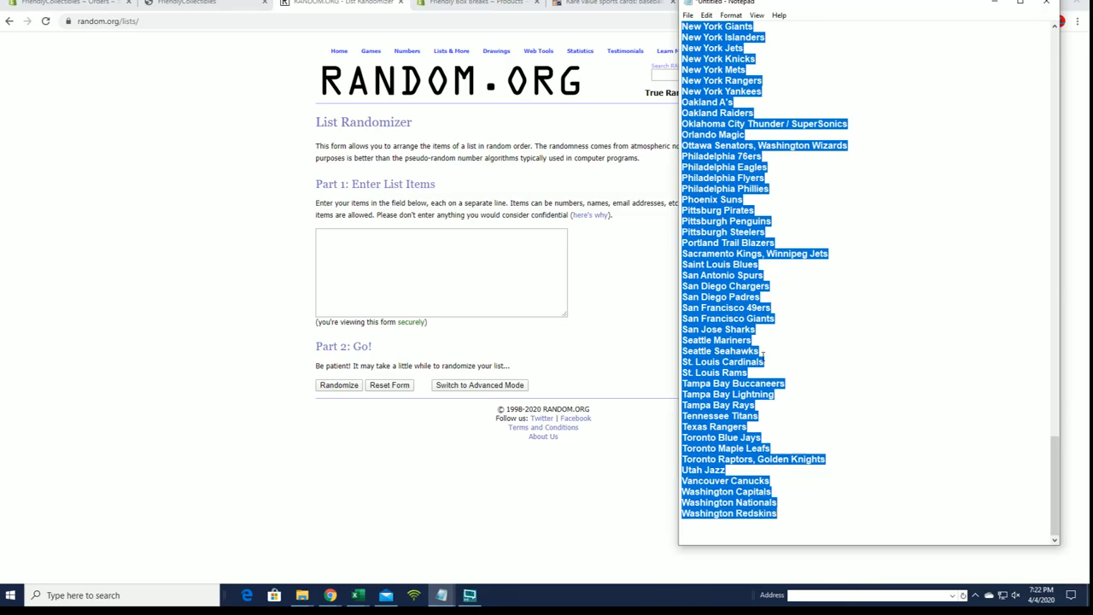
right_click(362, 248)
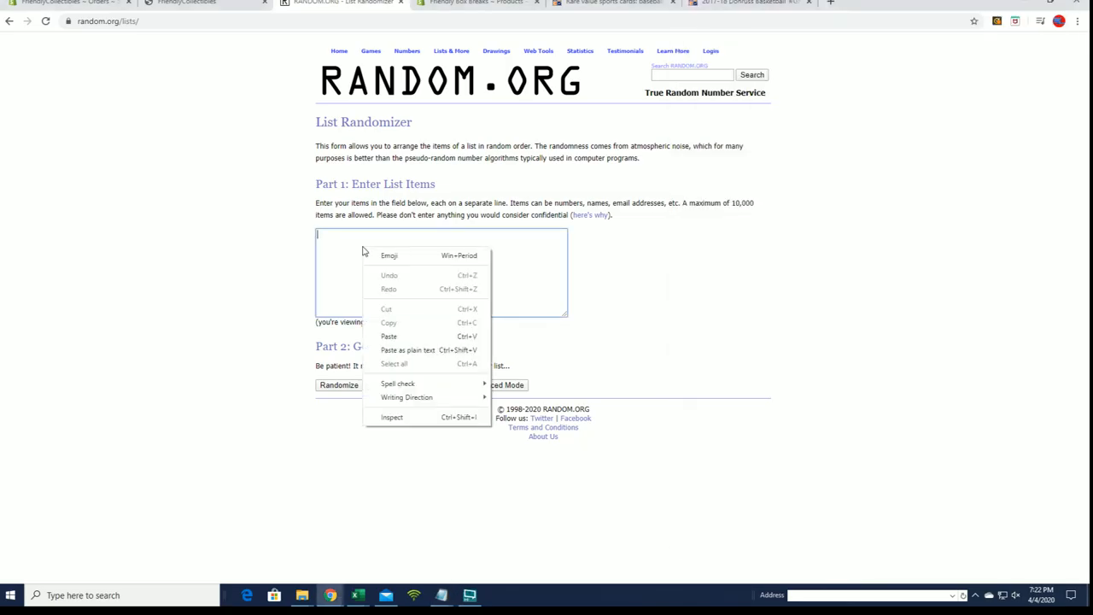
click(389, 334)
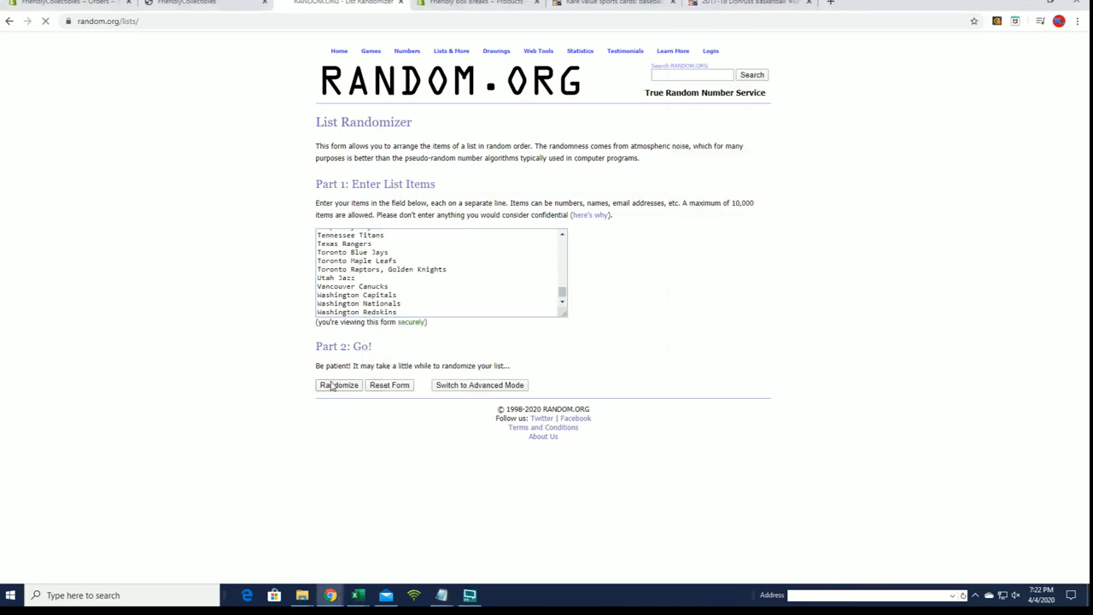
click(338, 385)
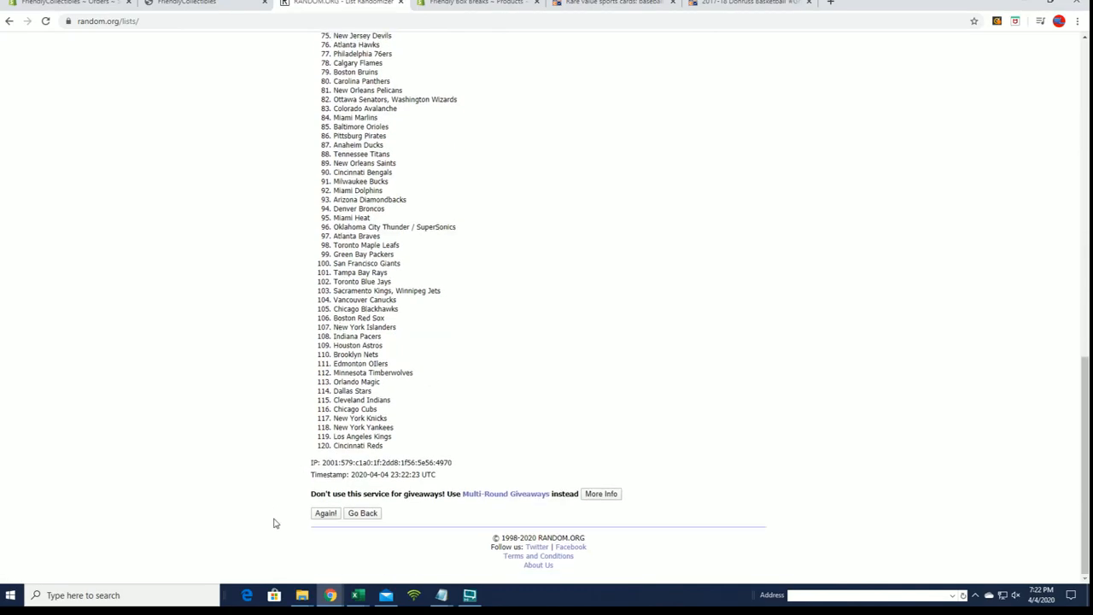
Reshuffle the team list with Again! until seven randomizations are reported
scroll(up, 3)
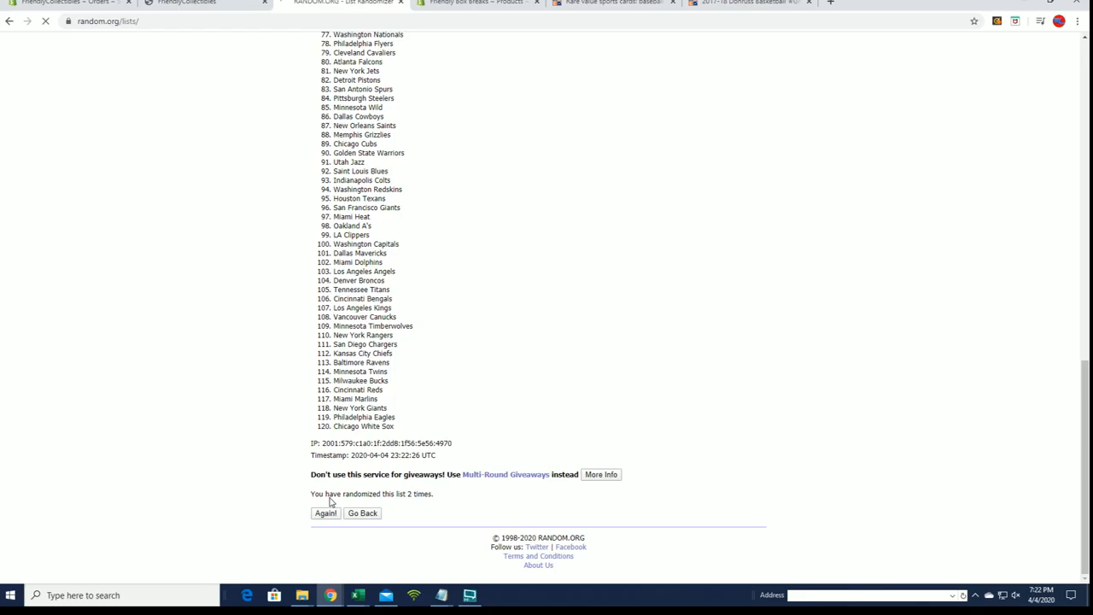
click(324, 513)
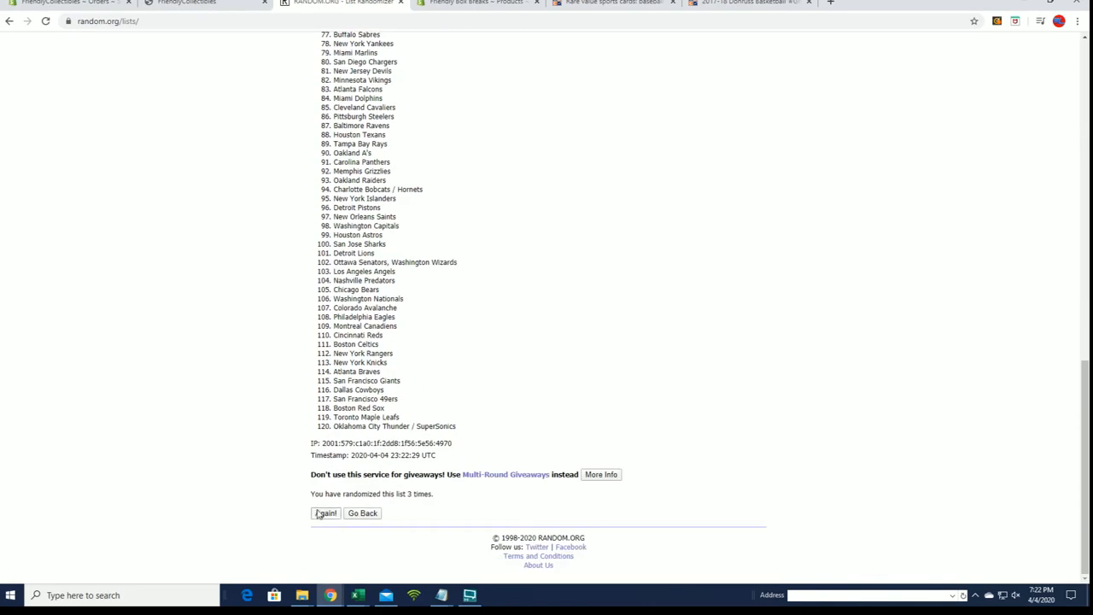
click(325, 512)
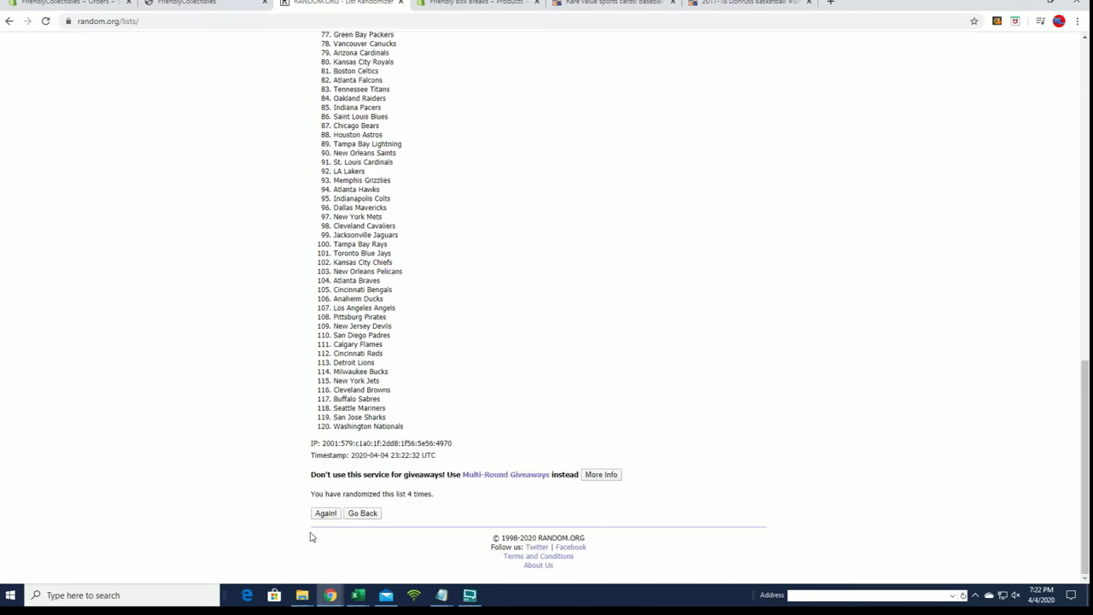
click(324, 512)
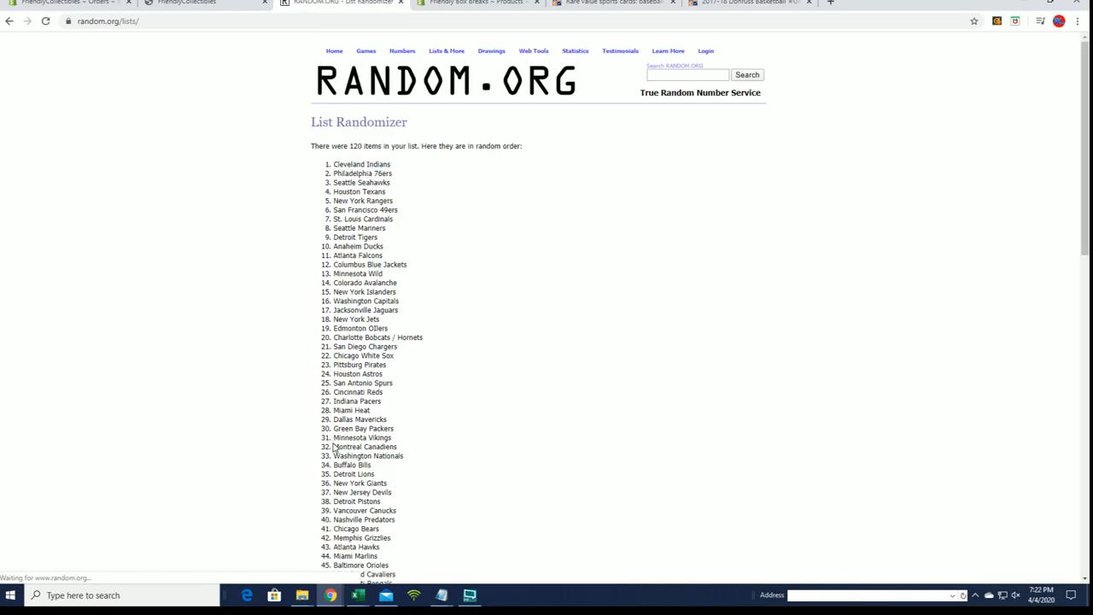
scroll(down, 3)
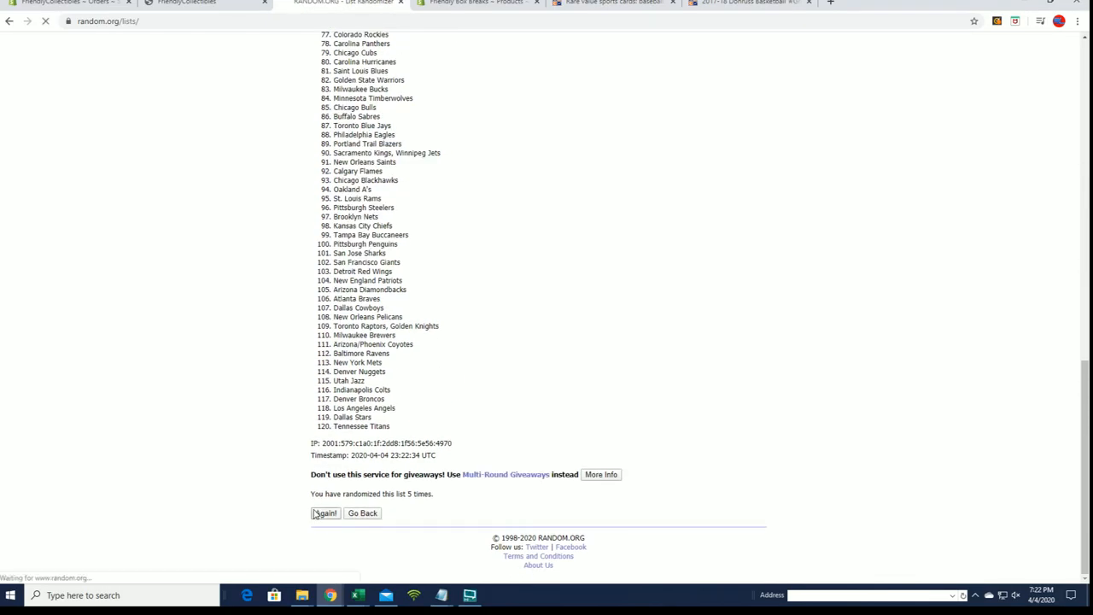
click(325, 512)
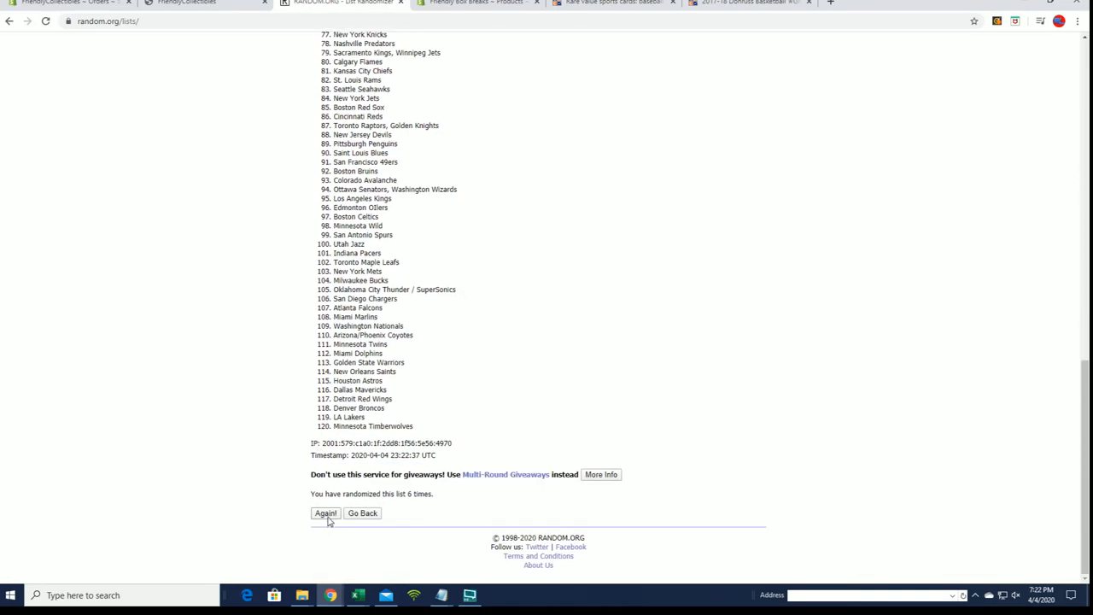
click(324, 512)
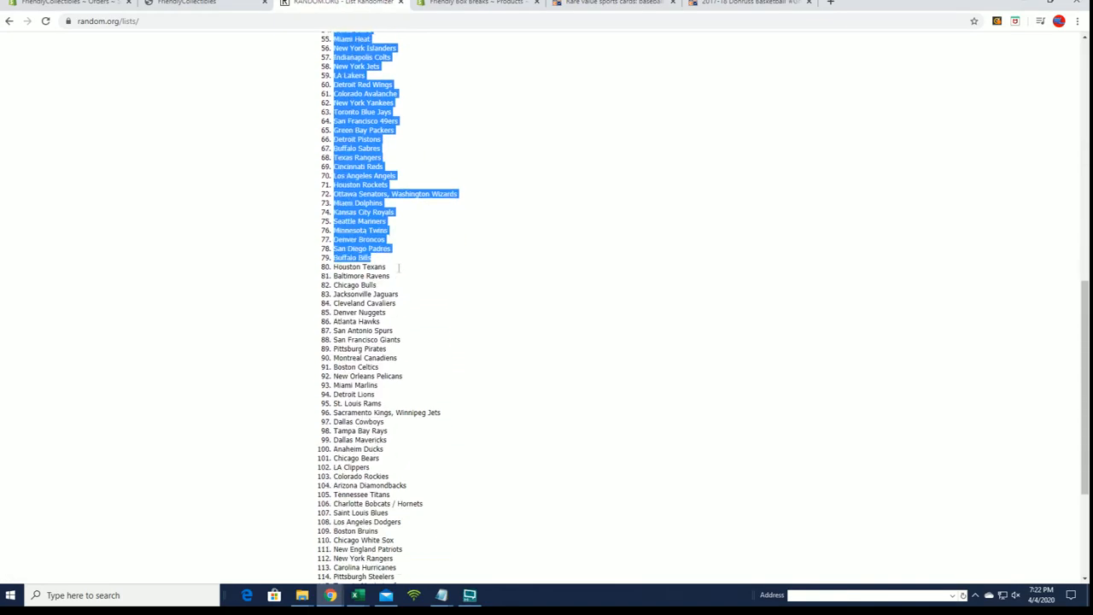
scroll(down, 3)
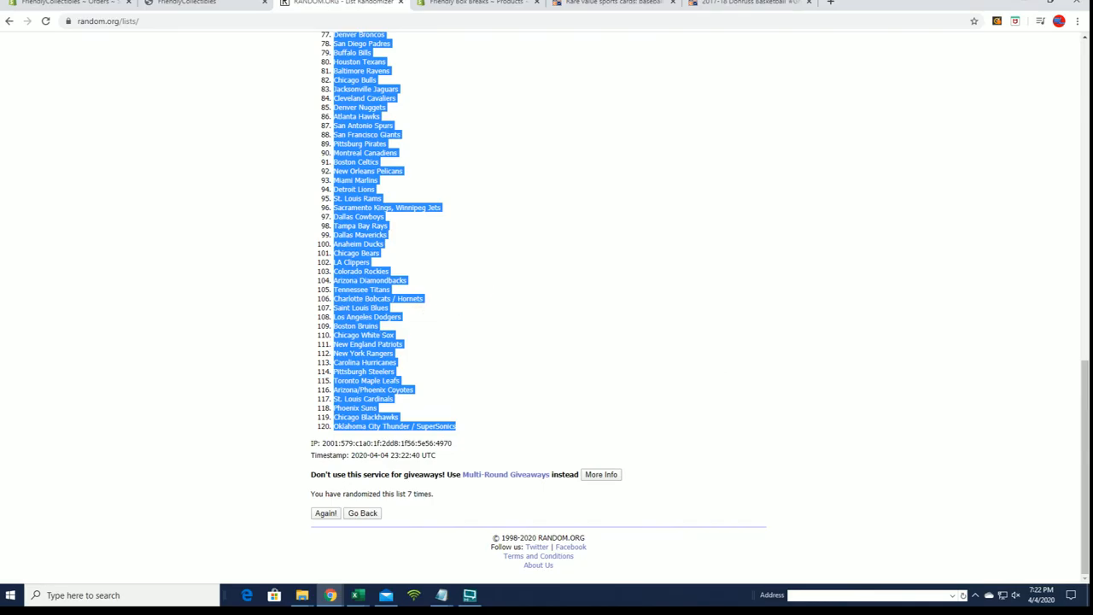
Paste the shuffled teams into cell B2 of the TEAMS column as plain text via Paste Special
click(357, 595)
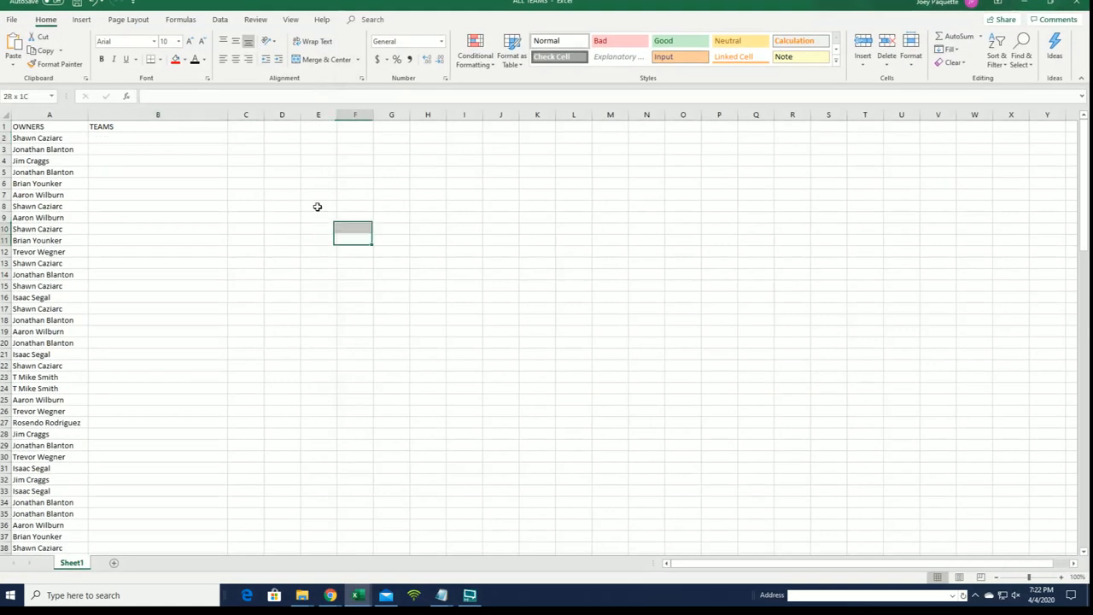
right_click(157, 136)
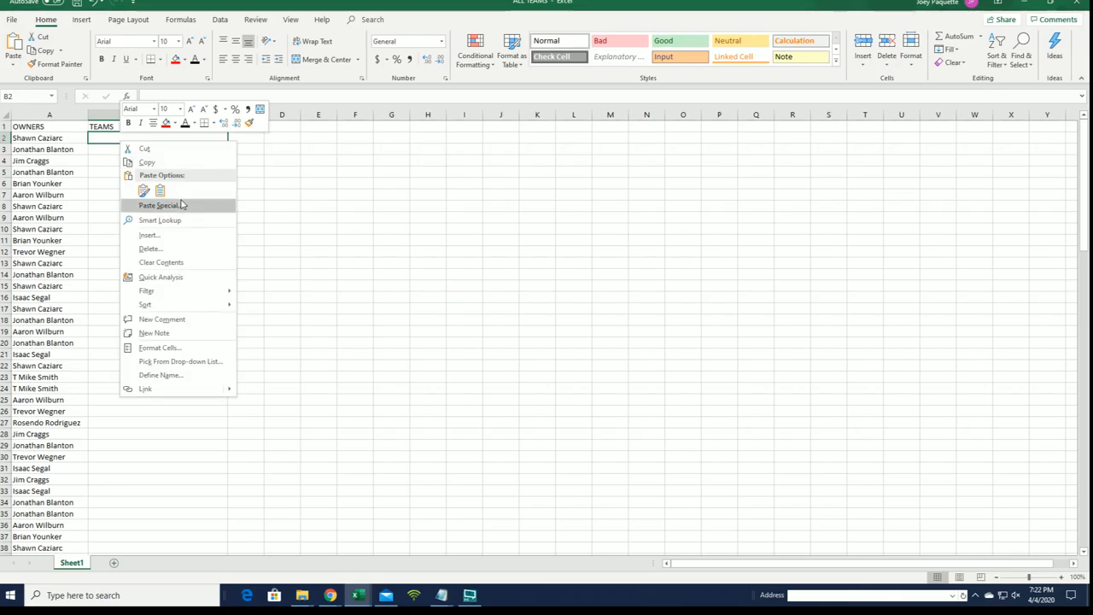
click(161, 205)
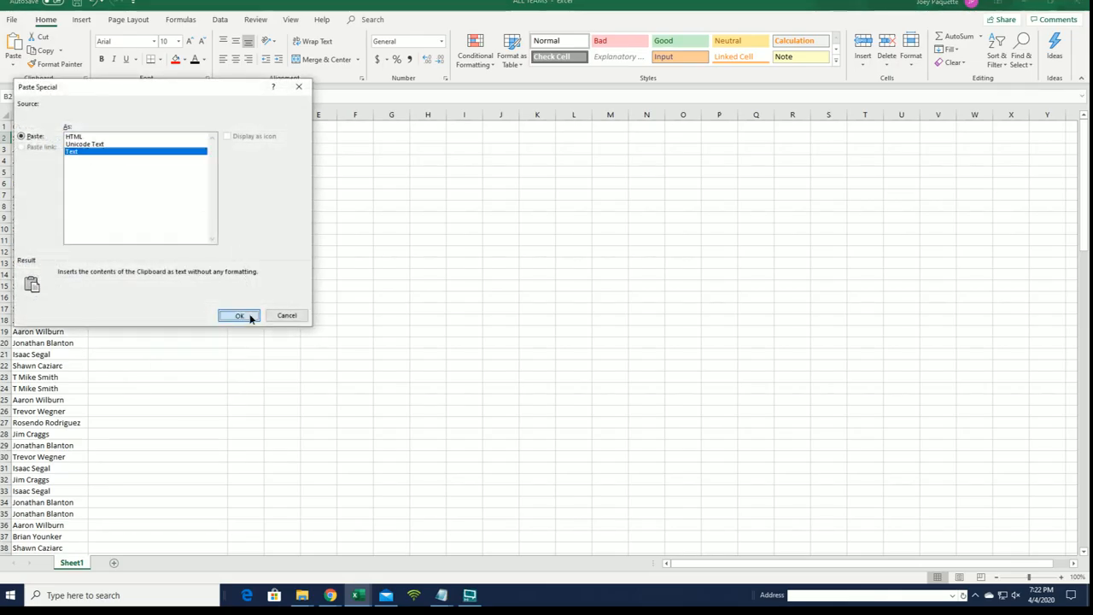
click(239, 314)
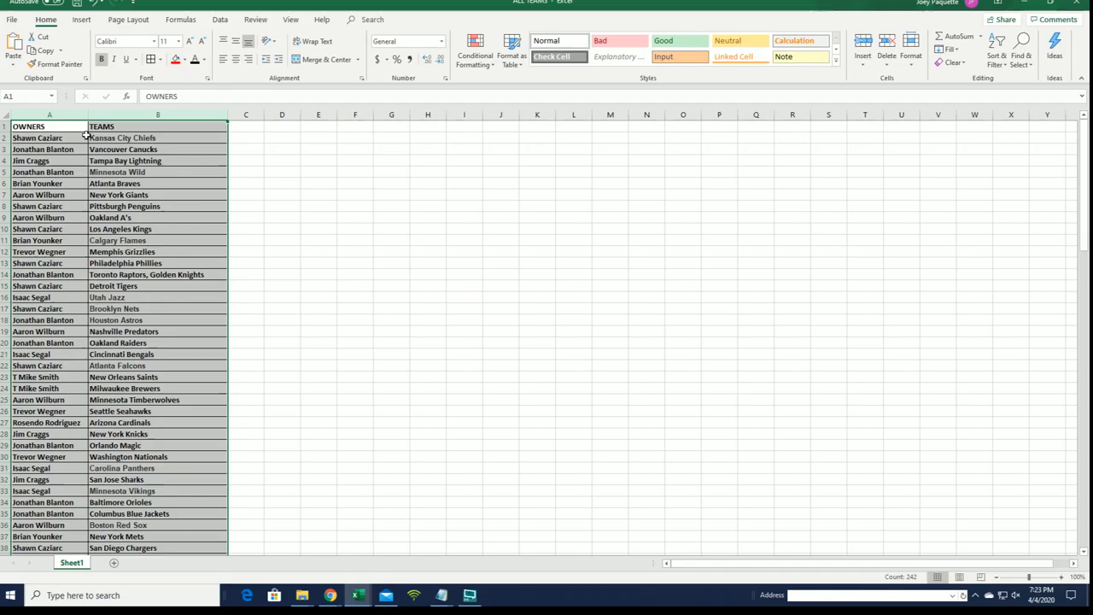
Select A2 and zoom the sheet in so the owner–team pairings read clearly
click(48, 137)
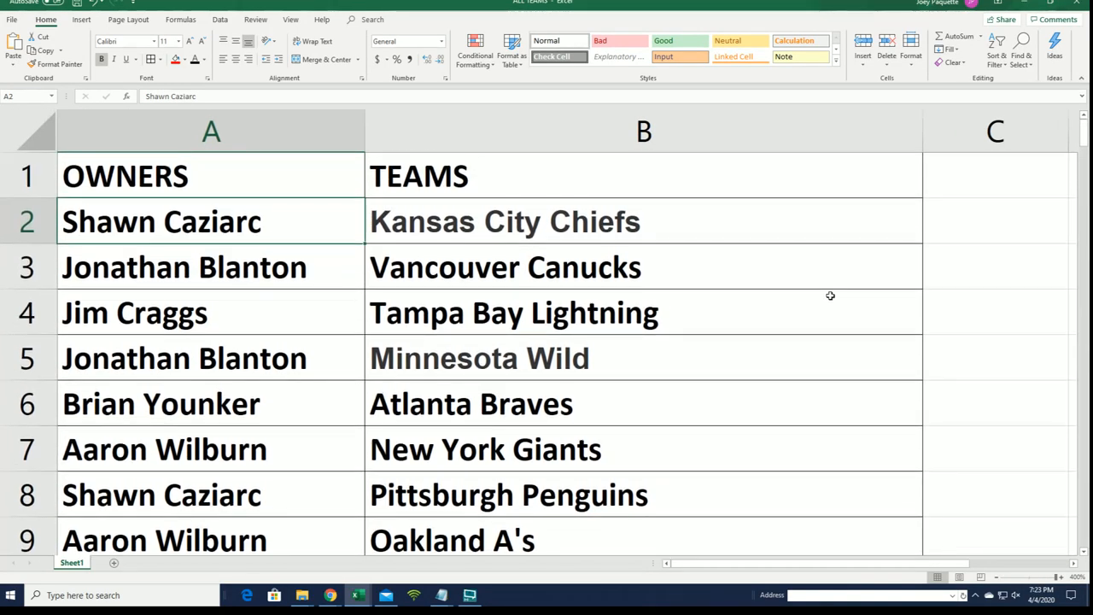
mouse_move(830, 290)
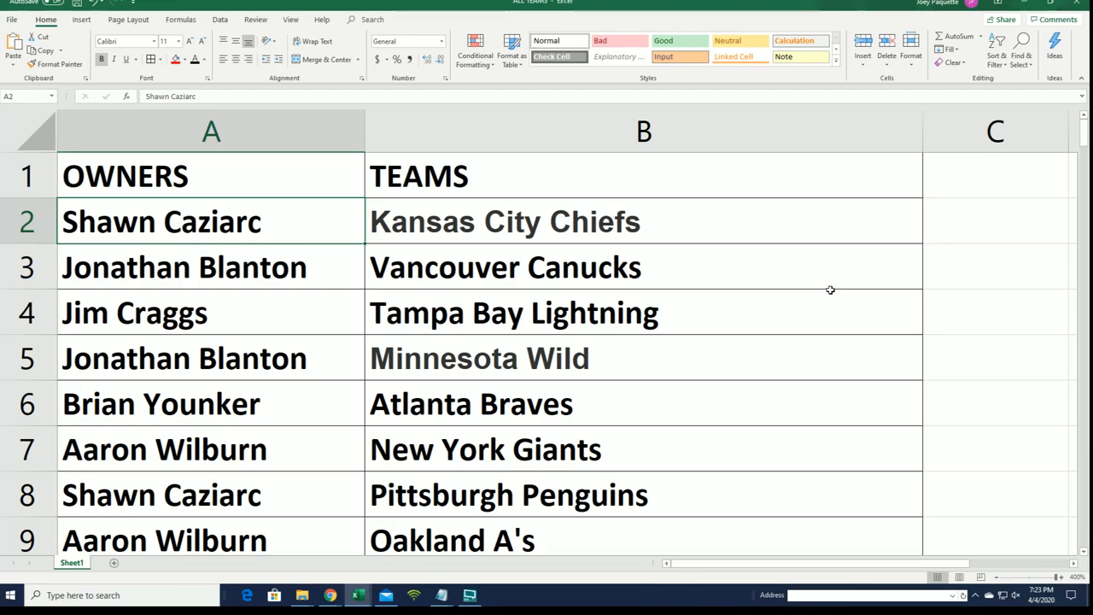
mouse_move(826, 267)
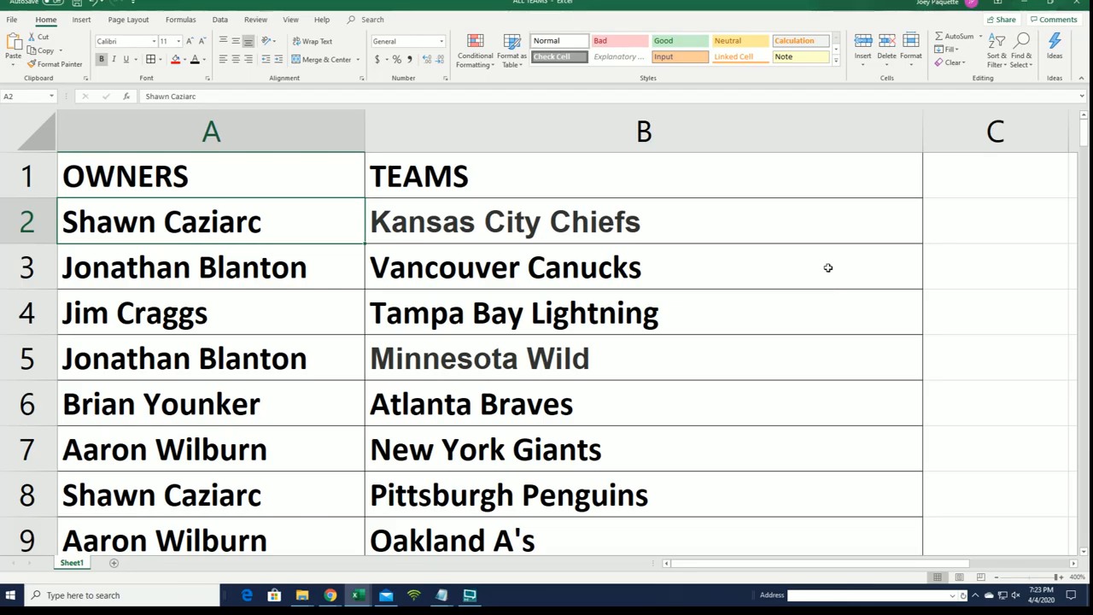
click(994, 132)
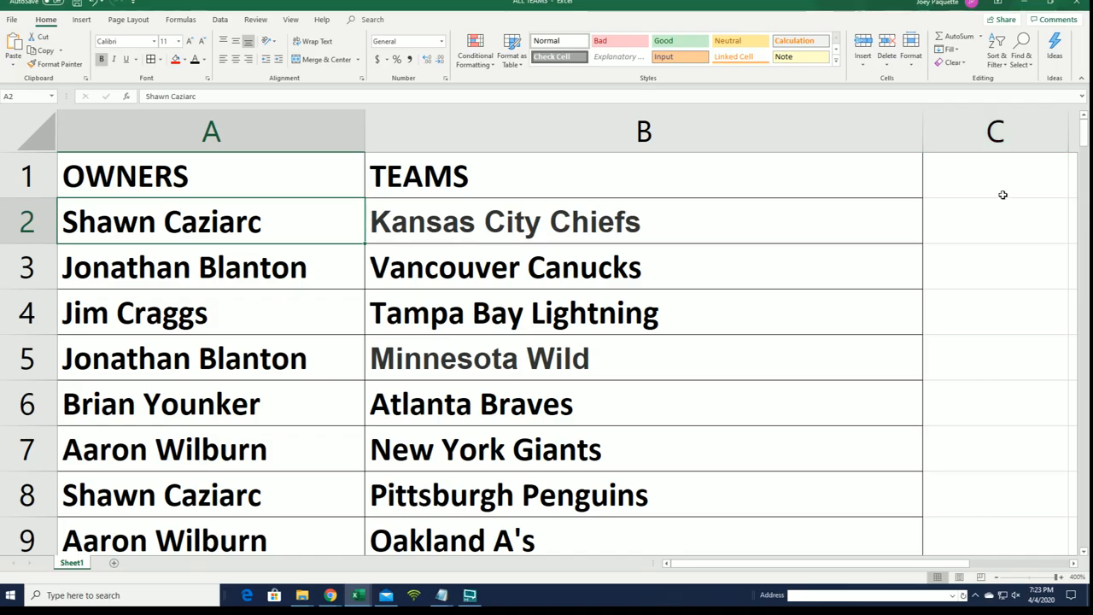
mouse_move(1018, 188)
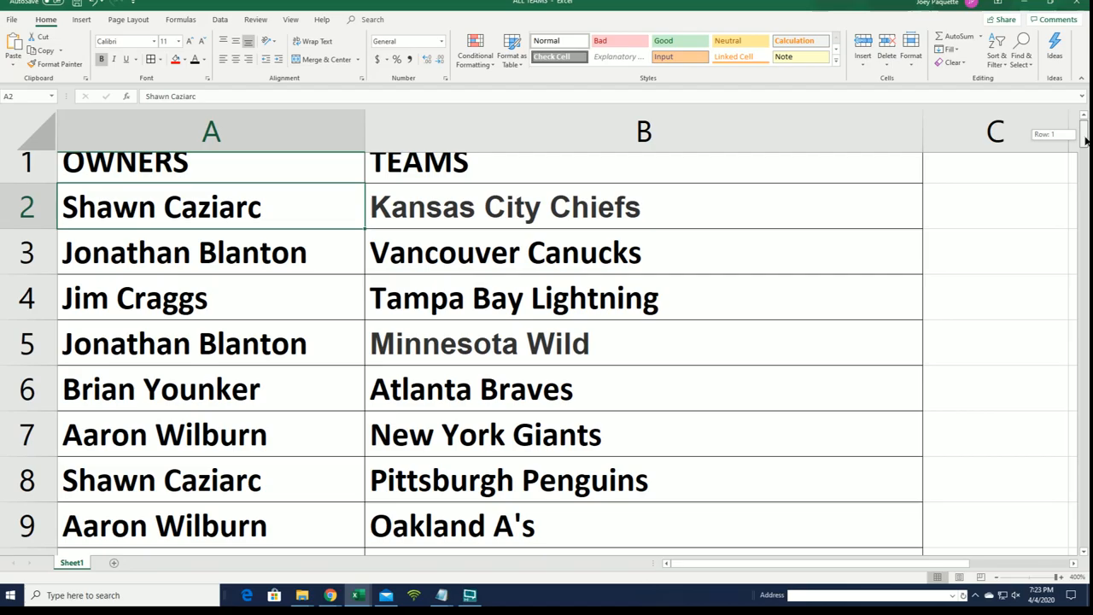
scroll(down, 3)
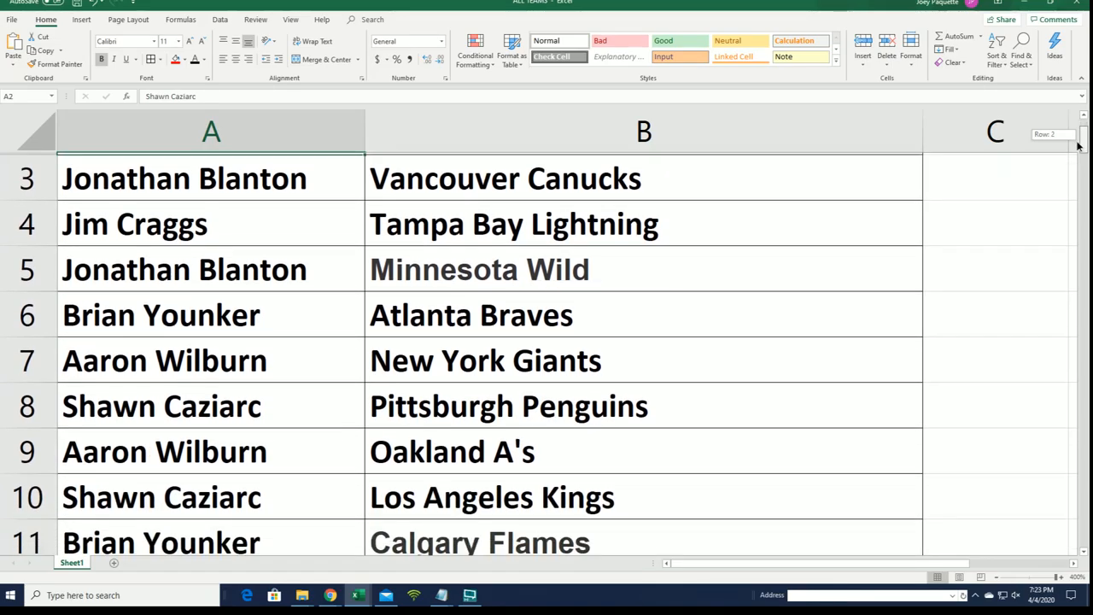
scroll(down, 3)
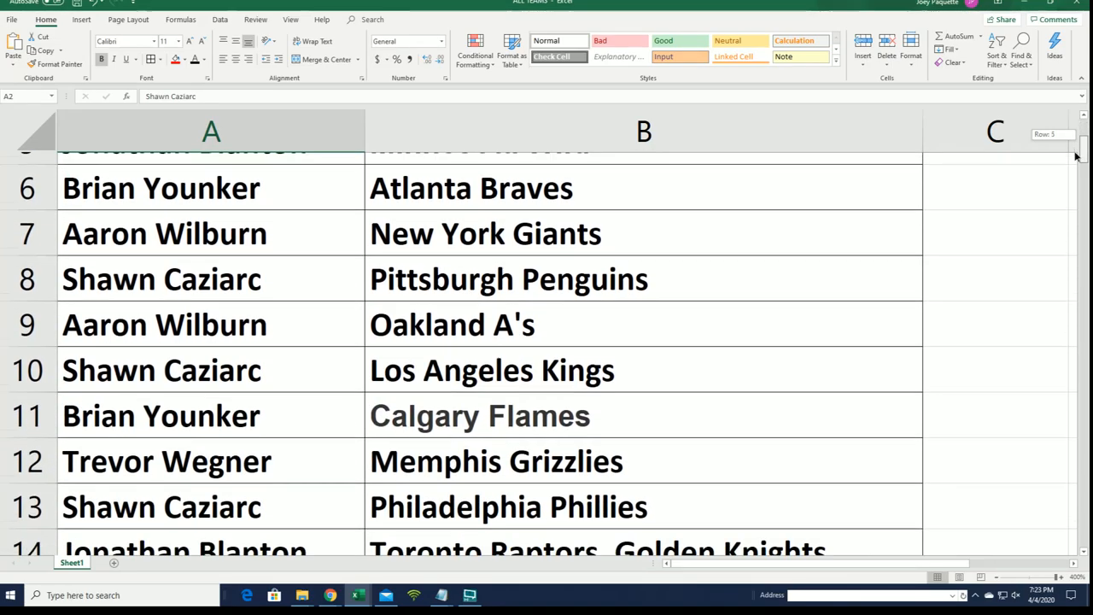
scroll(down, 3)
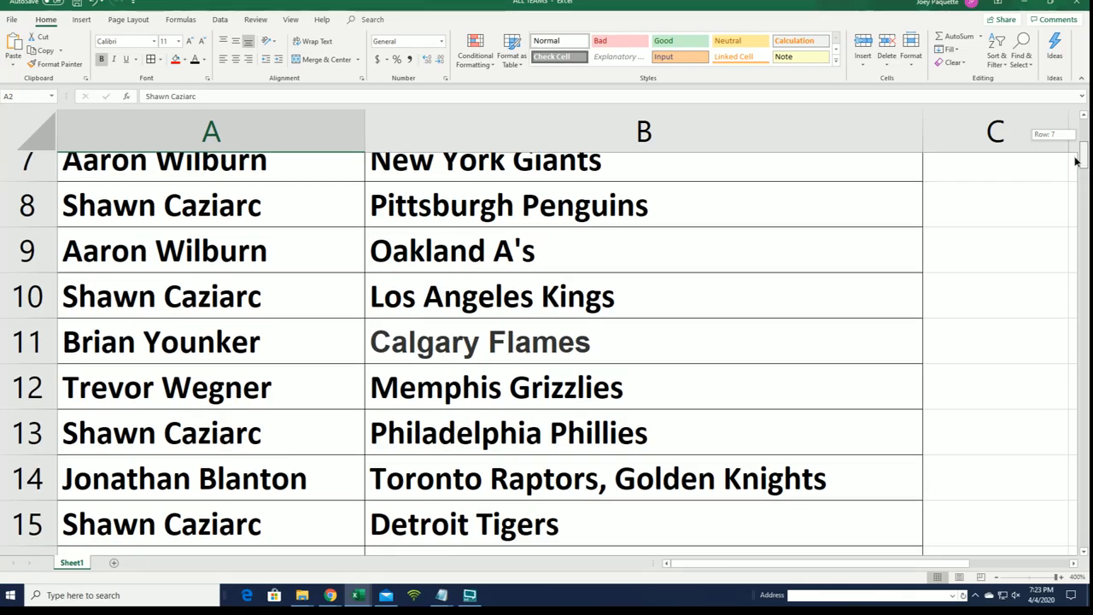
scroll(down, 3)
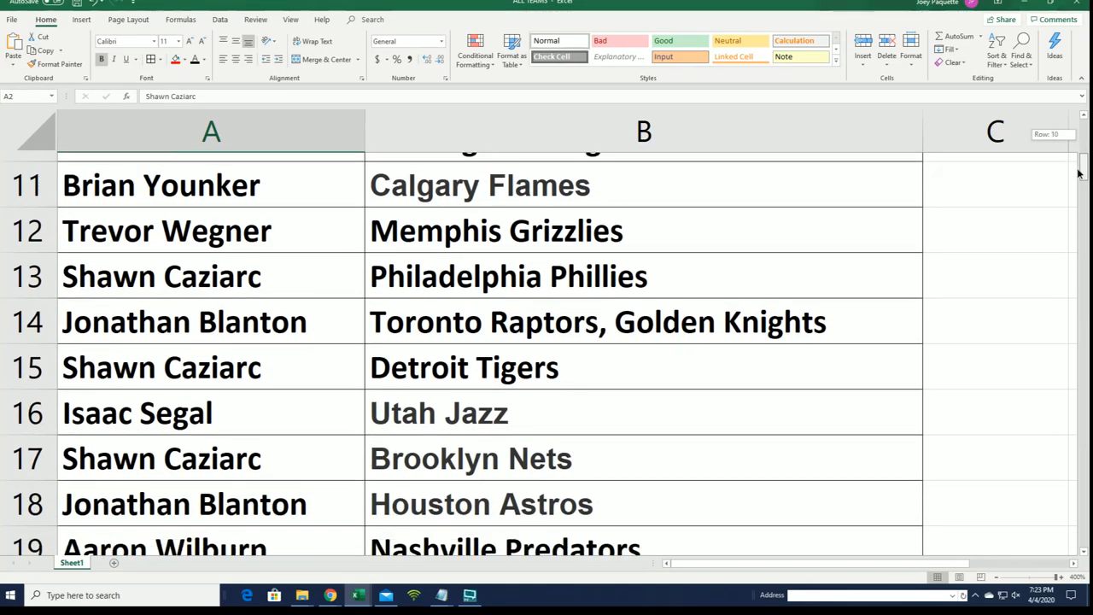
scroll(down, 3)
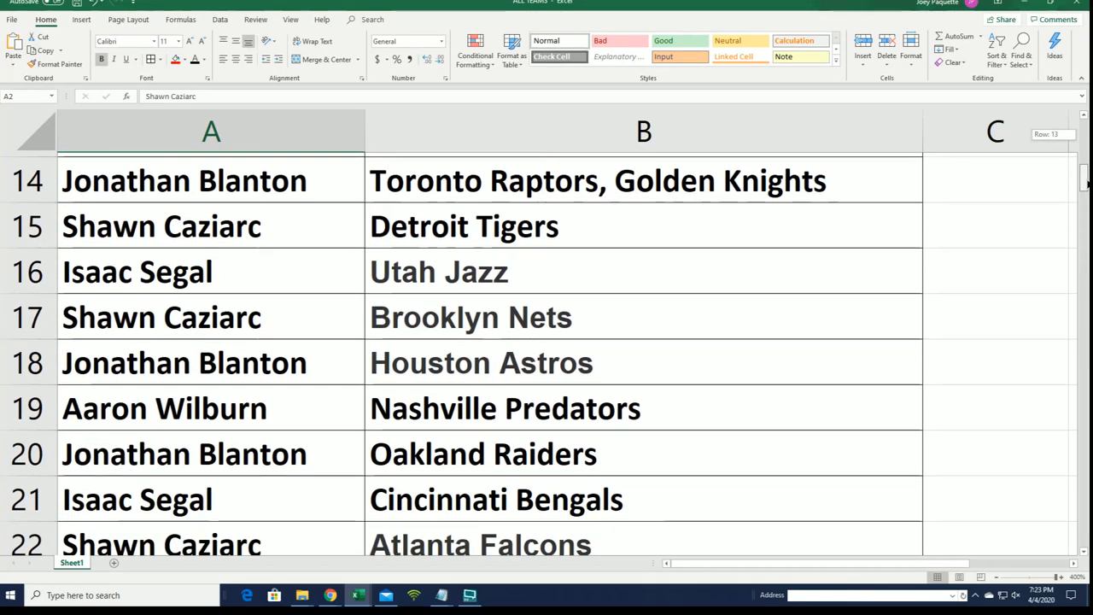
scroll(down, 3)
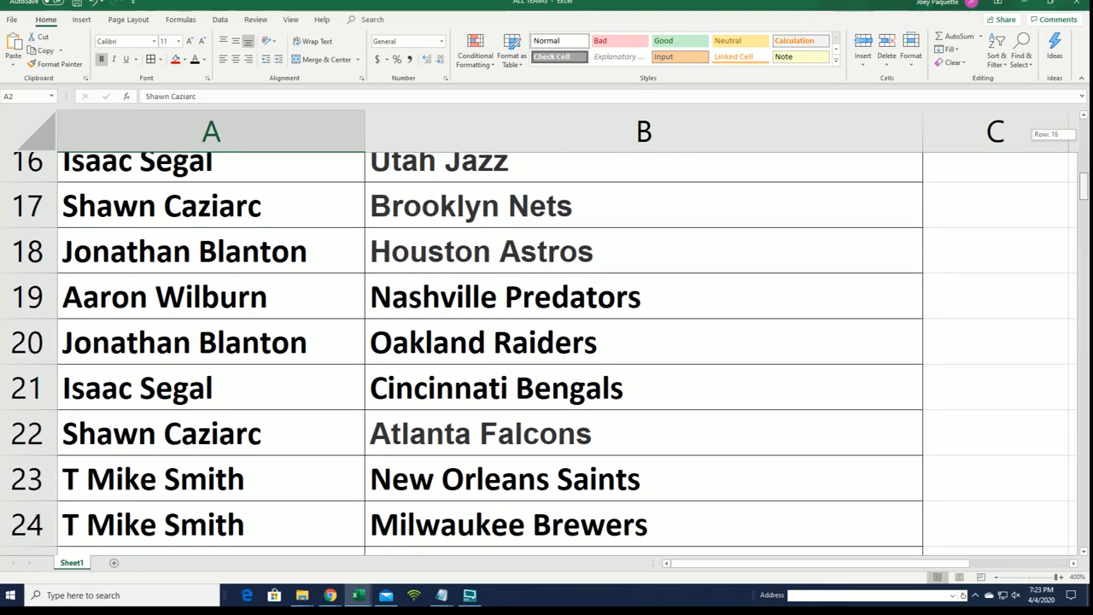
scroll(down, 3)
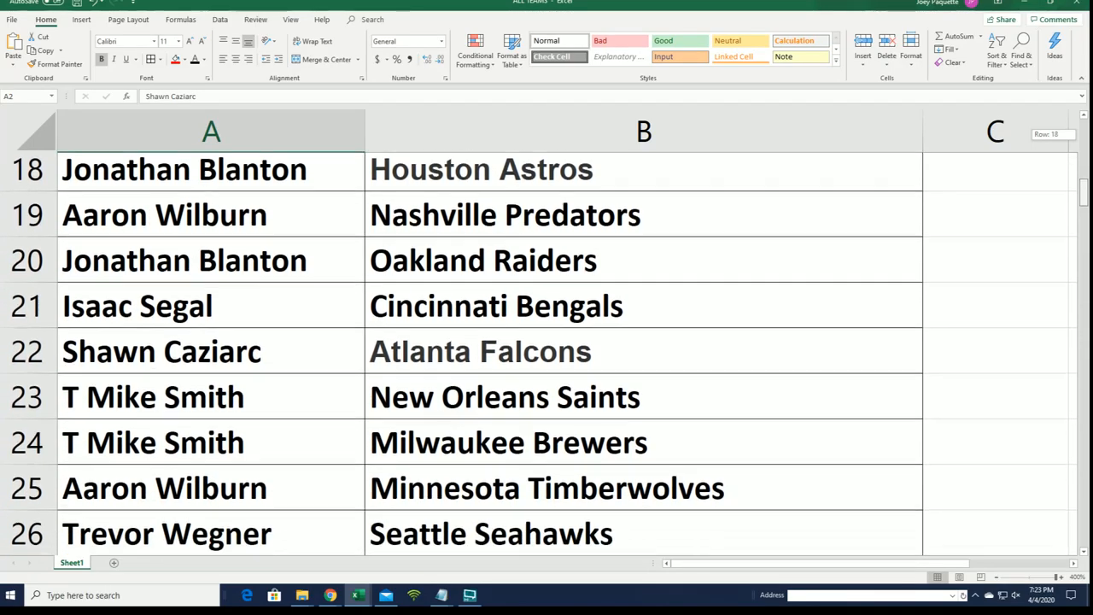
scroll(down, 3)
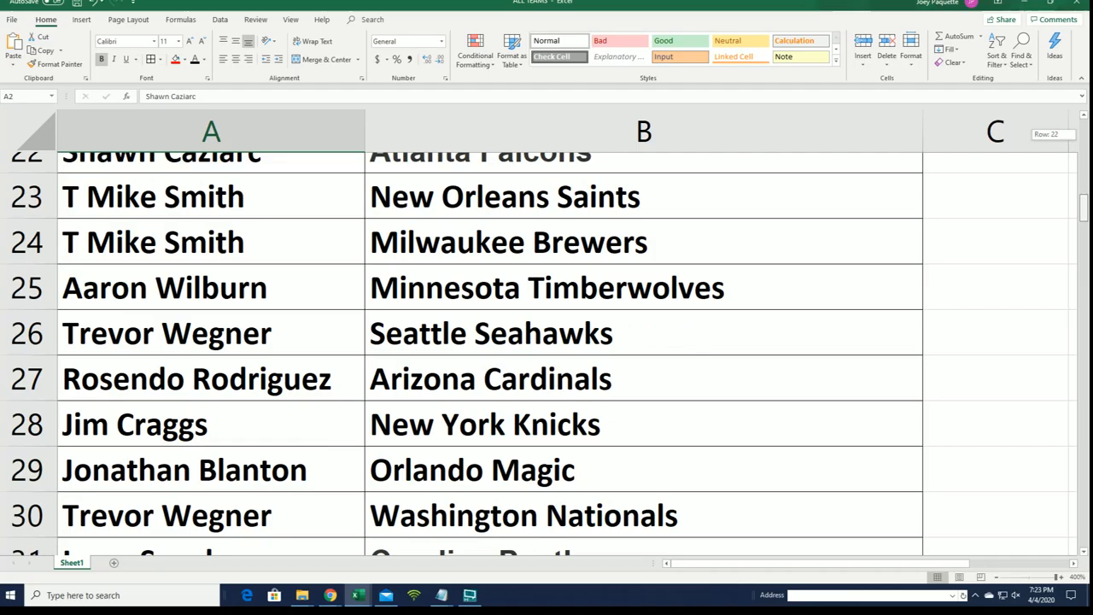
scroll(down, 3)
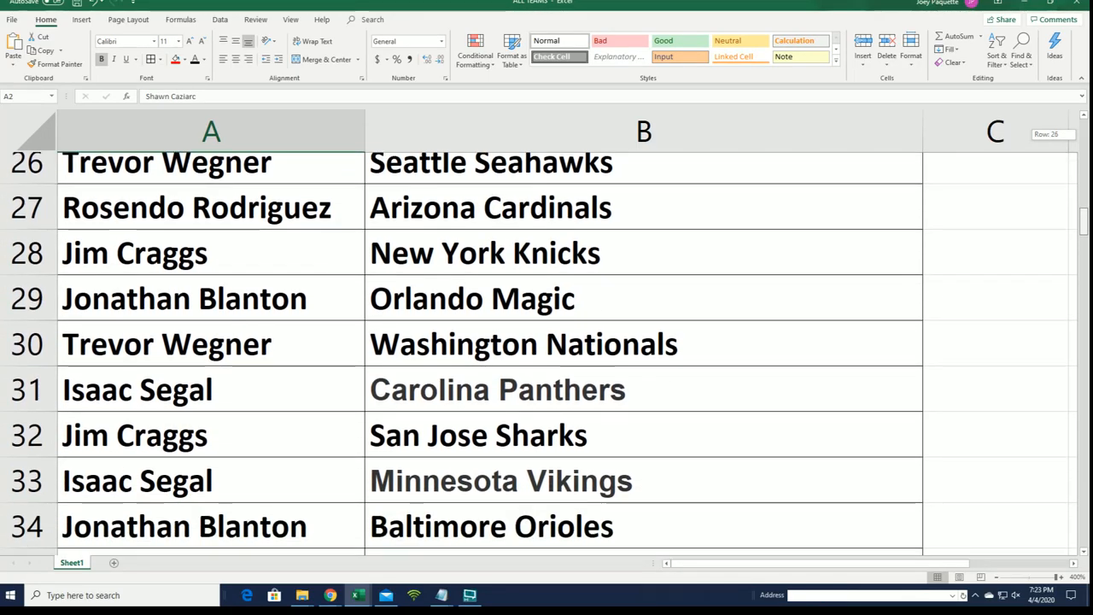
scroll(down, 3)
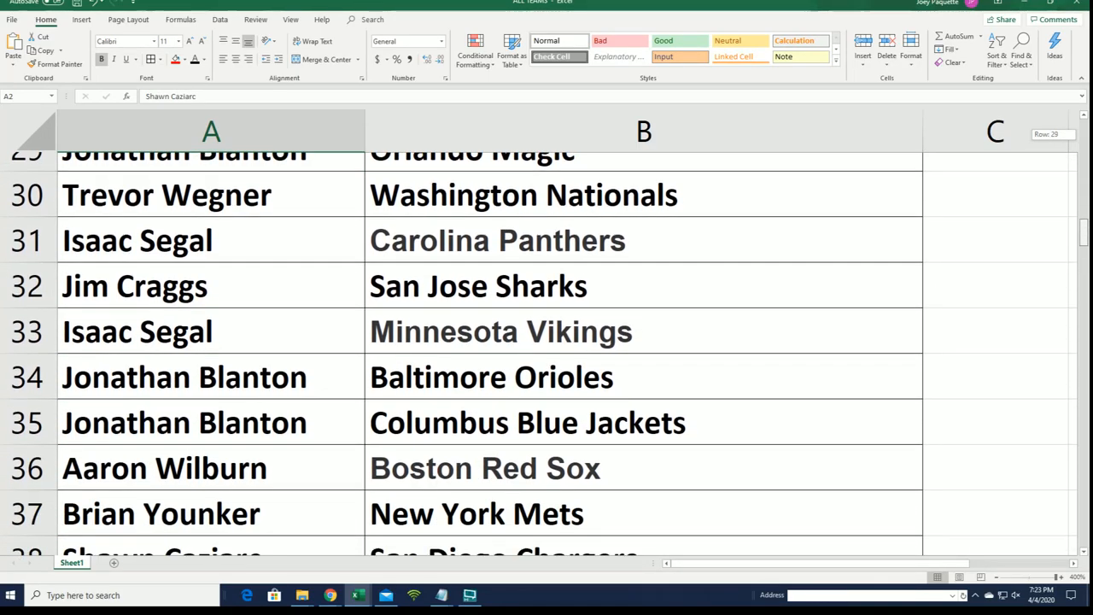
scroll(down, 3)
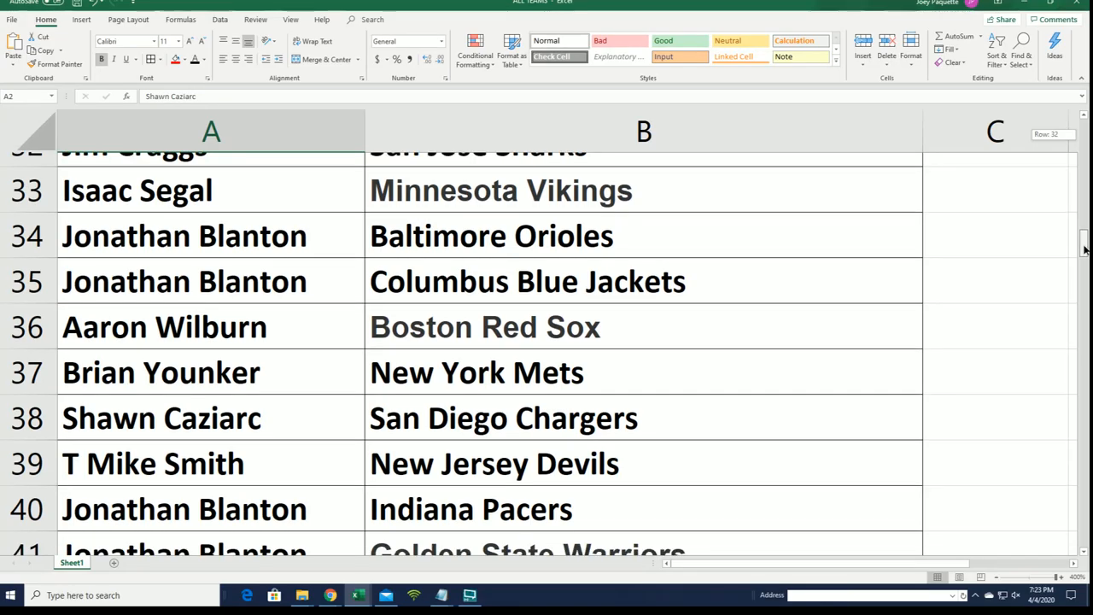
scroll(down, 3)
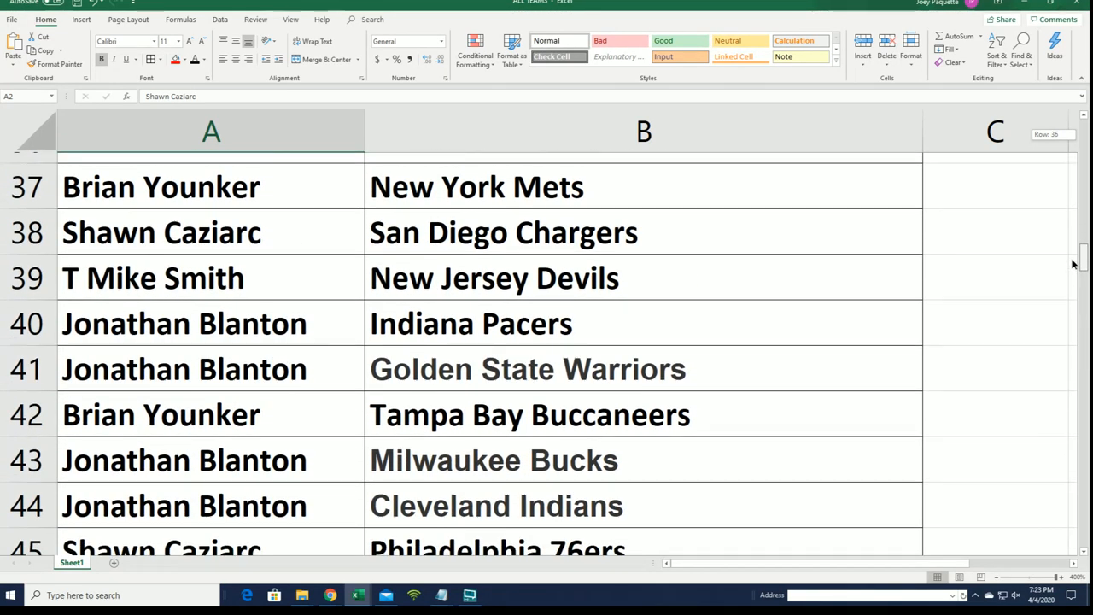
scroll(down, 3)
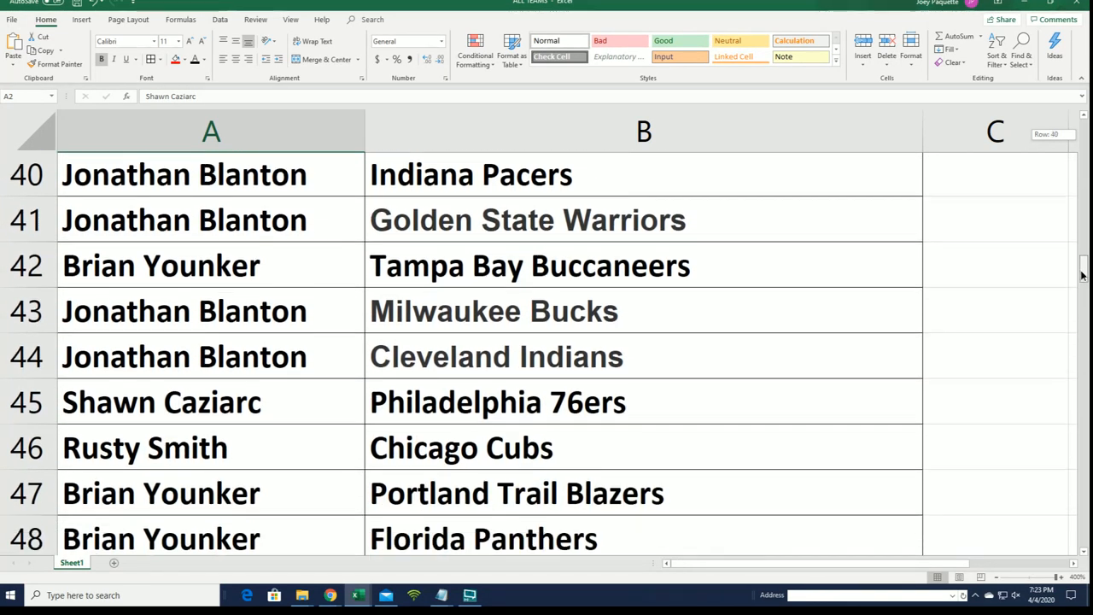
scroll(down, 3)
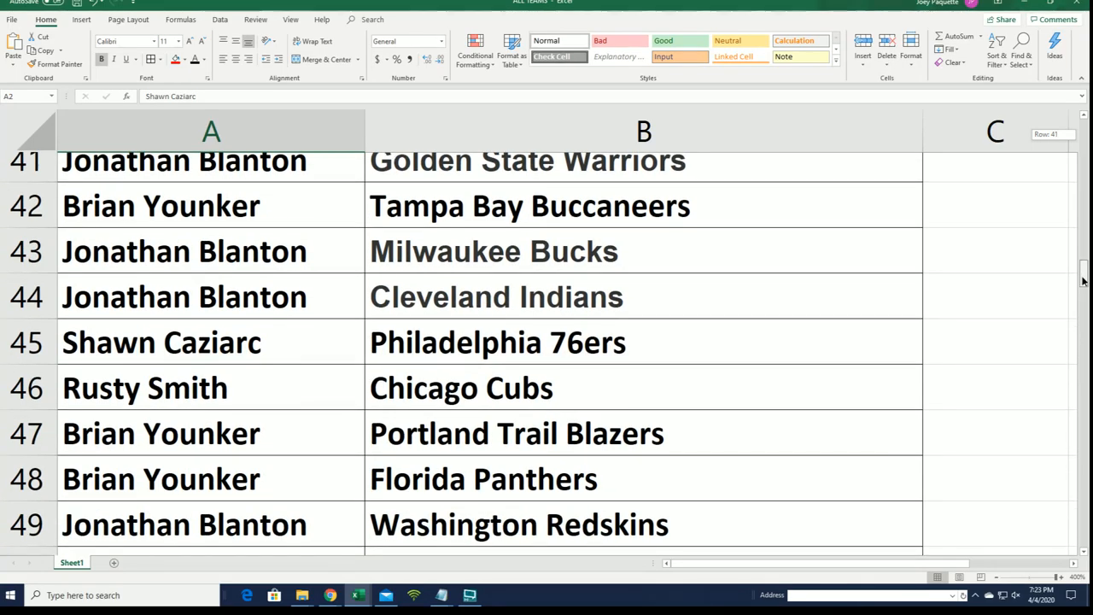
scroll(down, 3)
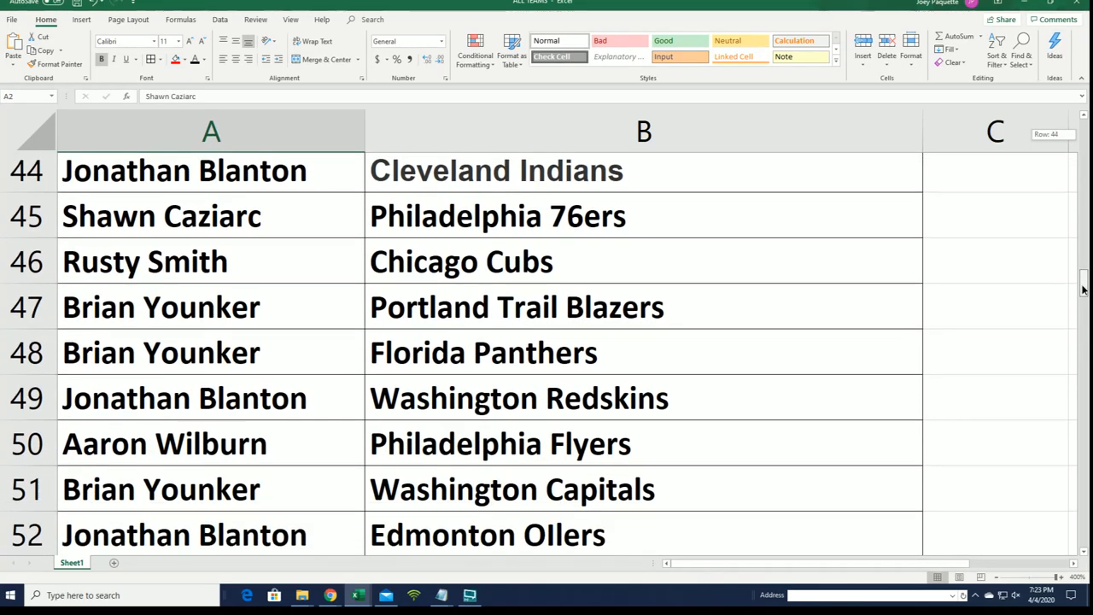
scroll(down, 3)
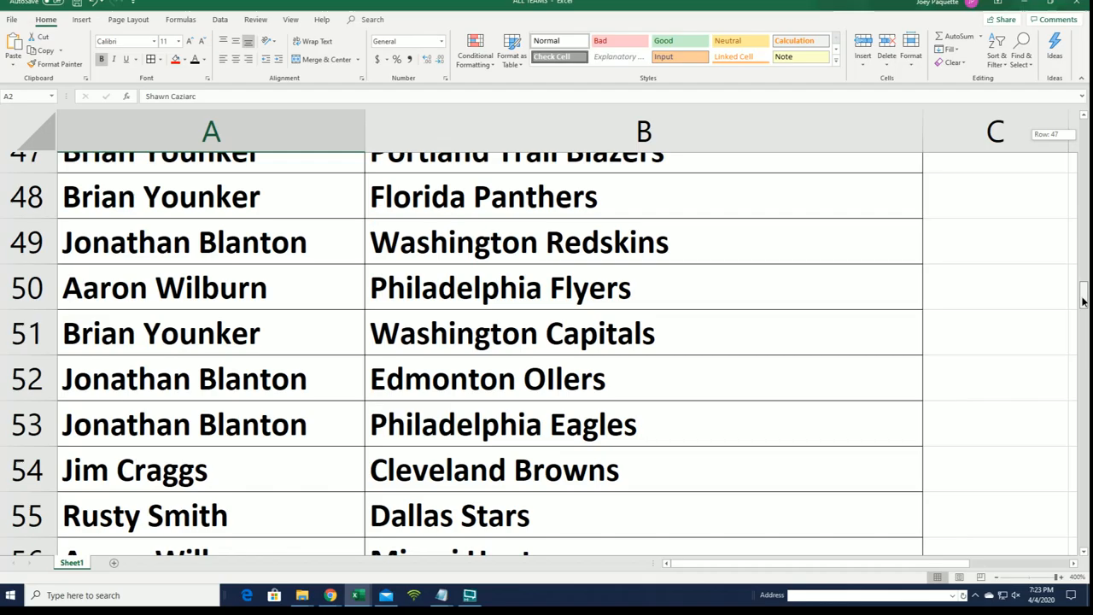
scroll(down, 3)
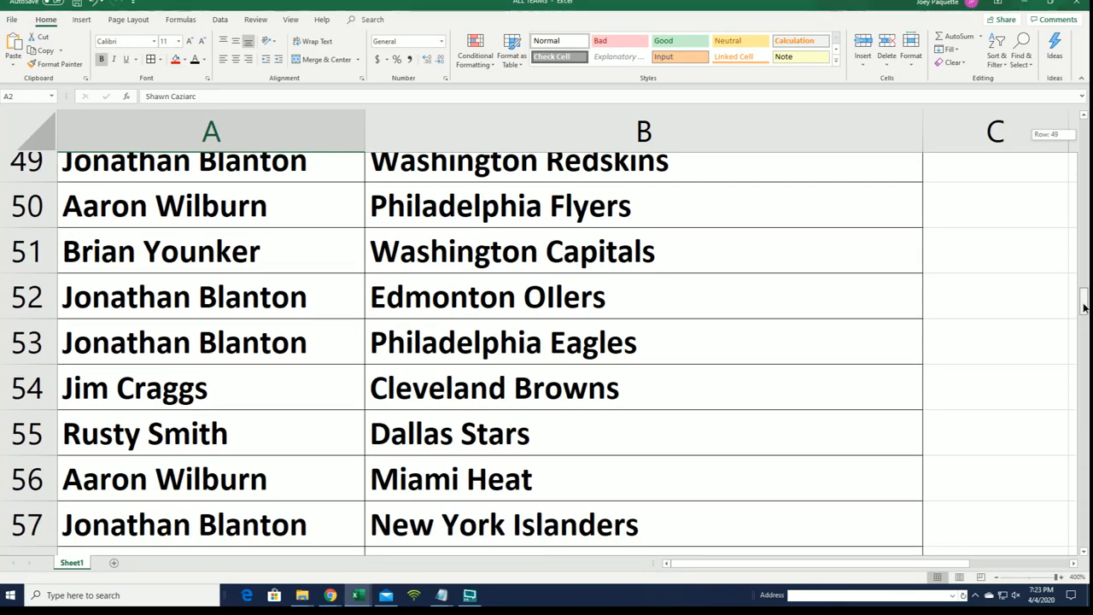
scroll(down, 3)
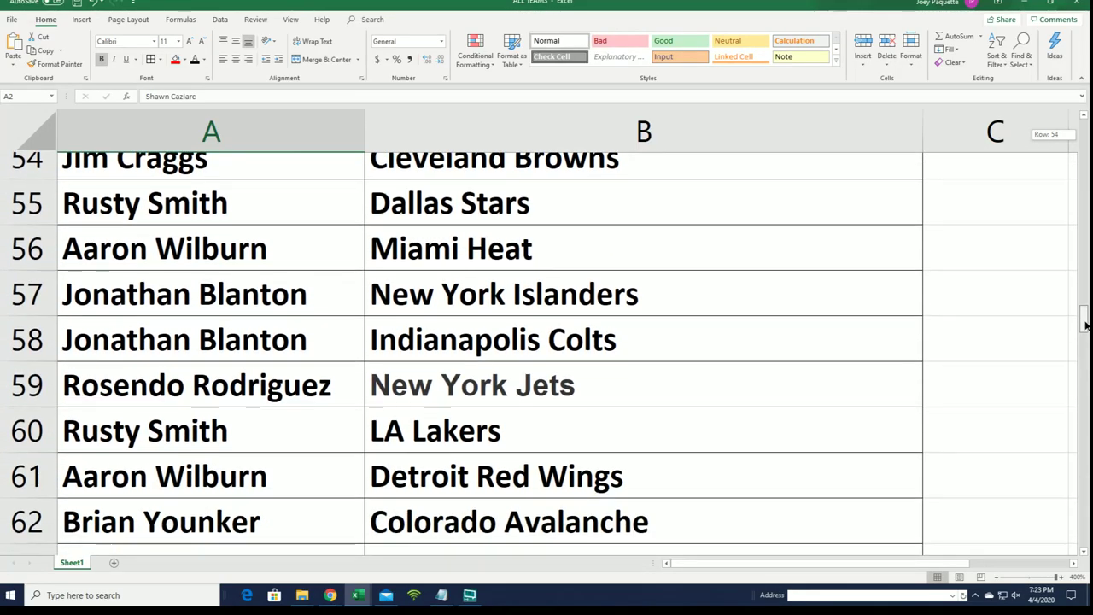
scroll(down, 3)
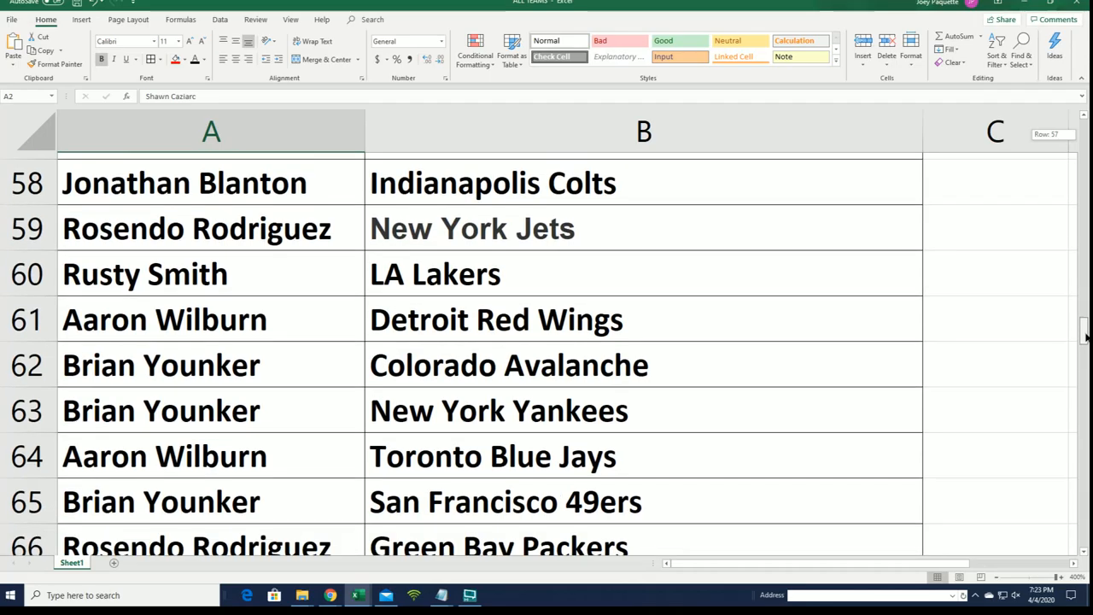
scroll(down, 3)
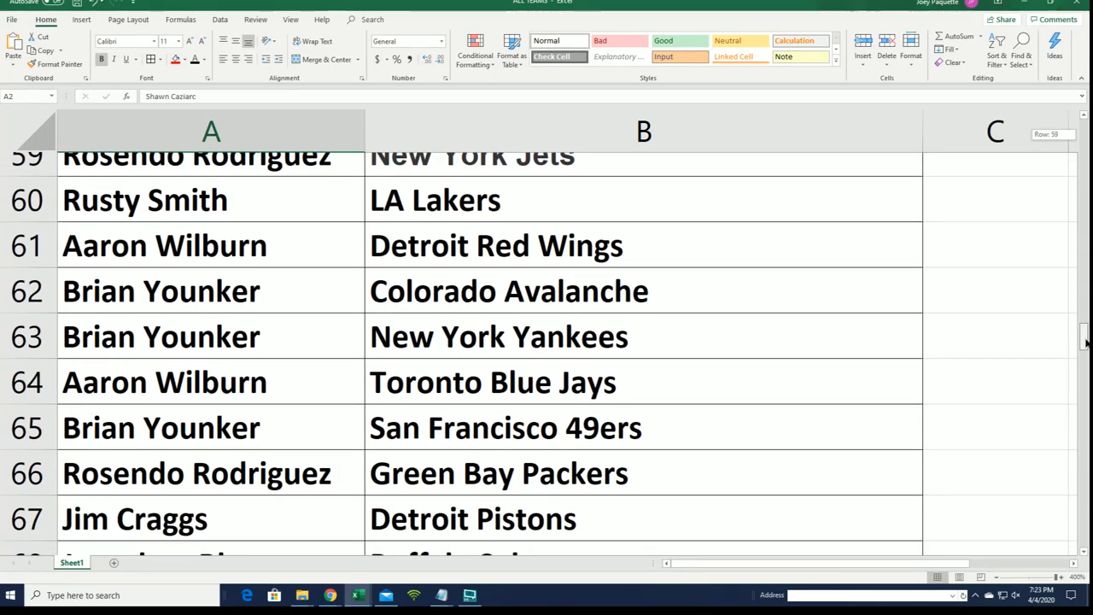
scroll(down, 3)
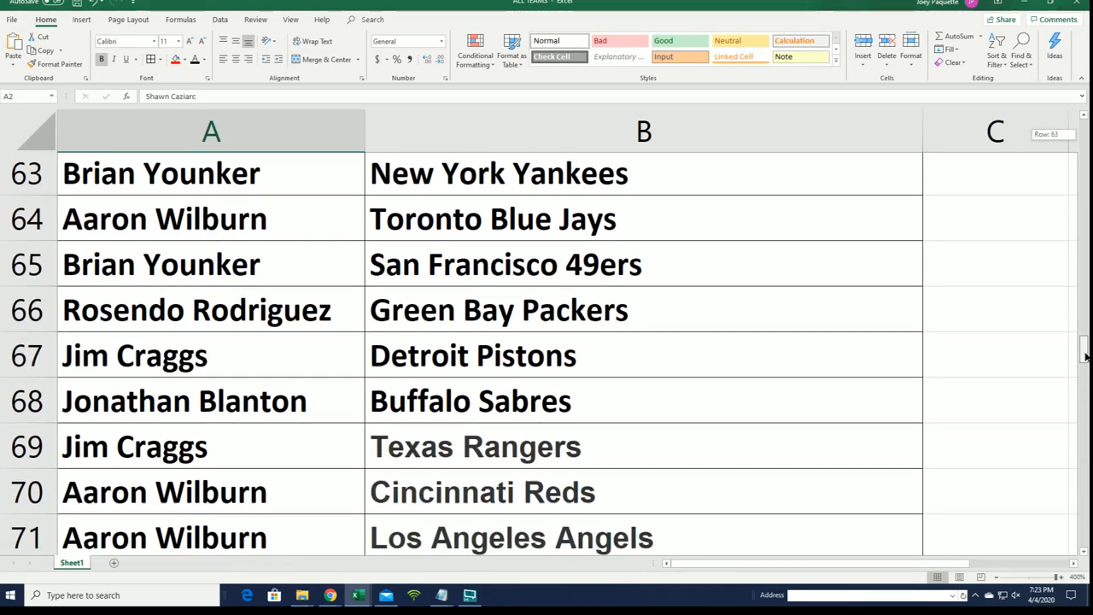
scroll(down, 3)
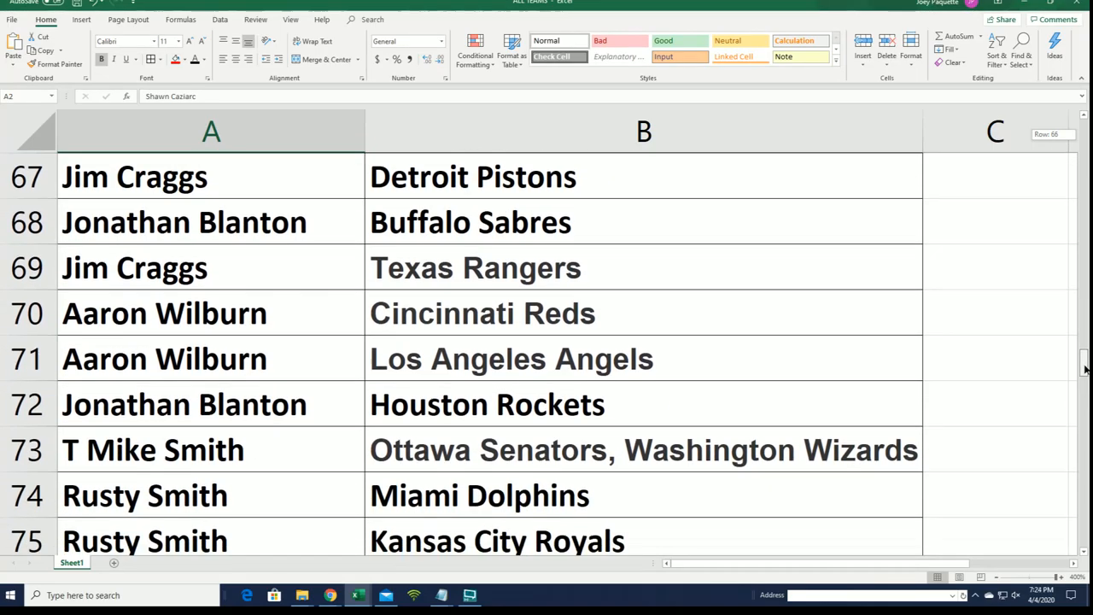
scroll(down, 3)
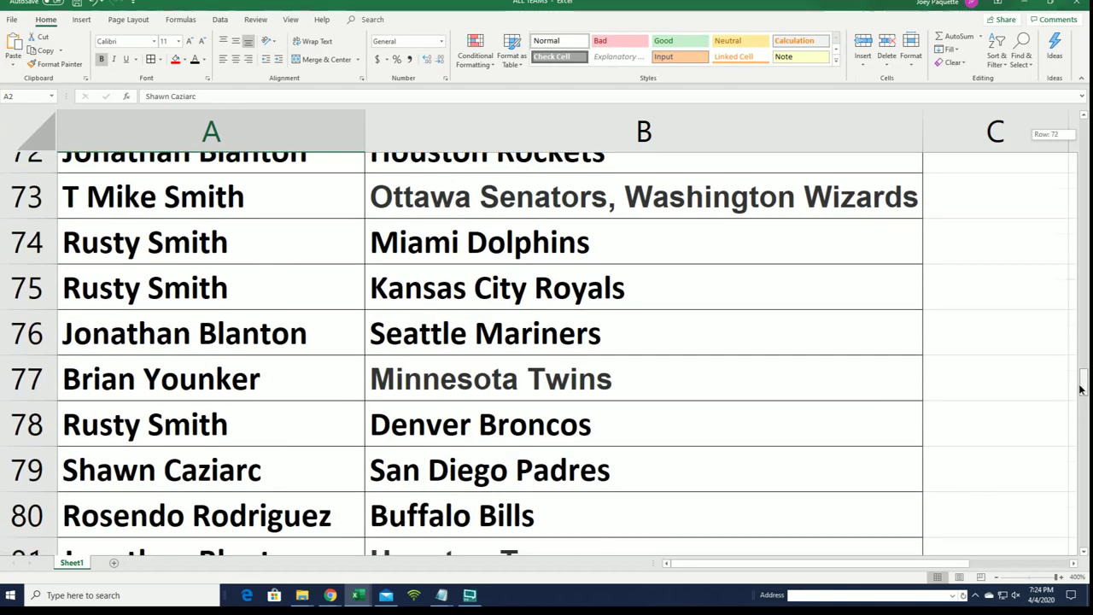
scroll(down, 3)
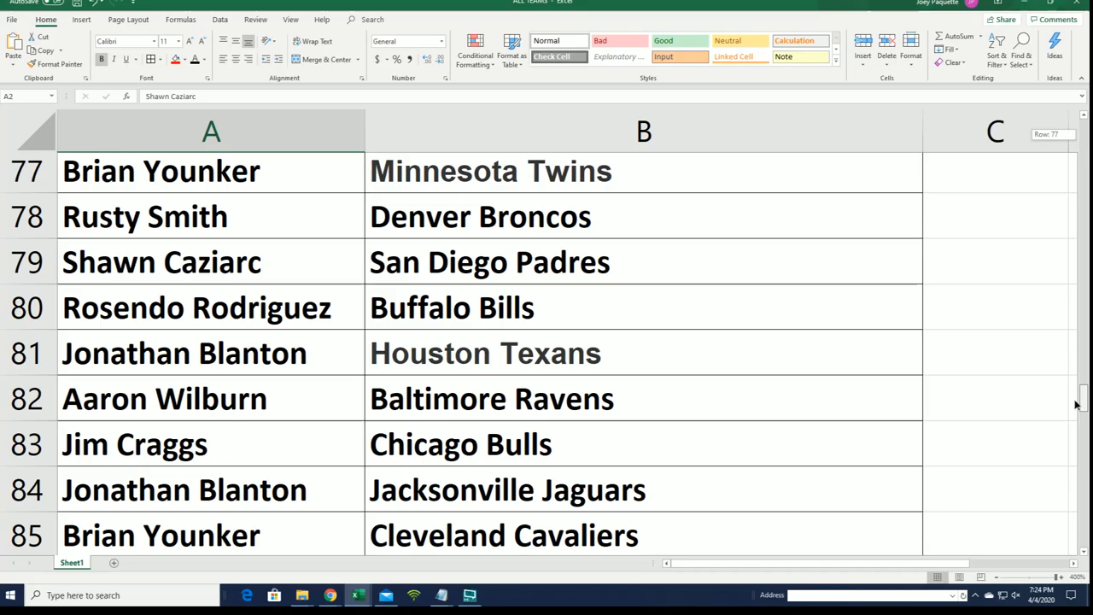
scroll(down, 3)
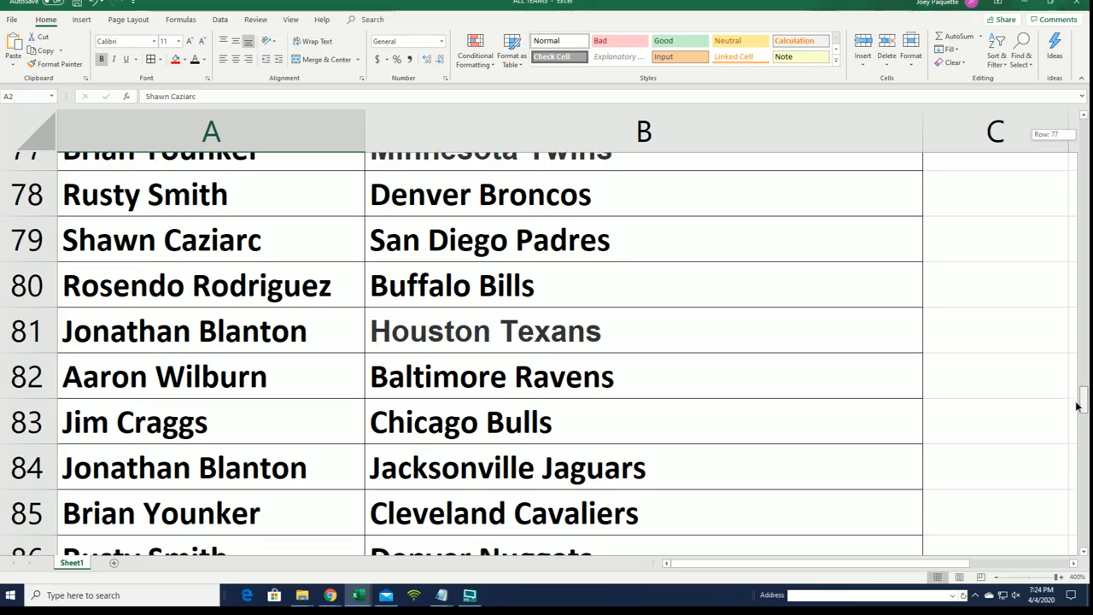
scroll(down, 3)
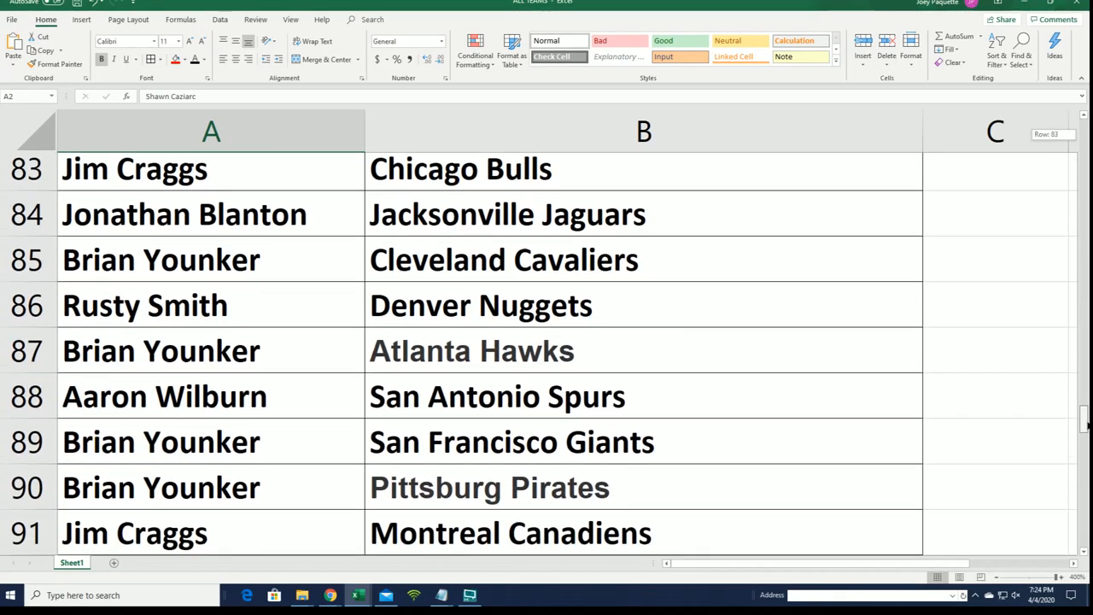
scroll(down, 3)
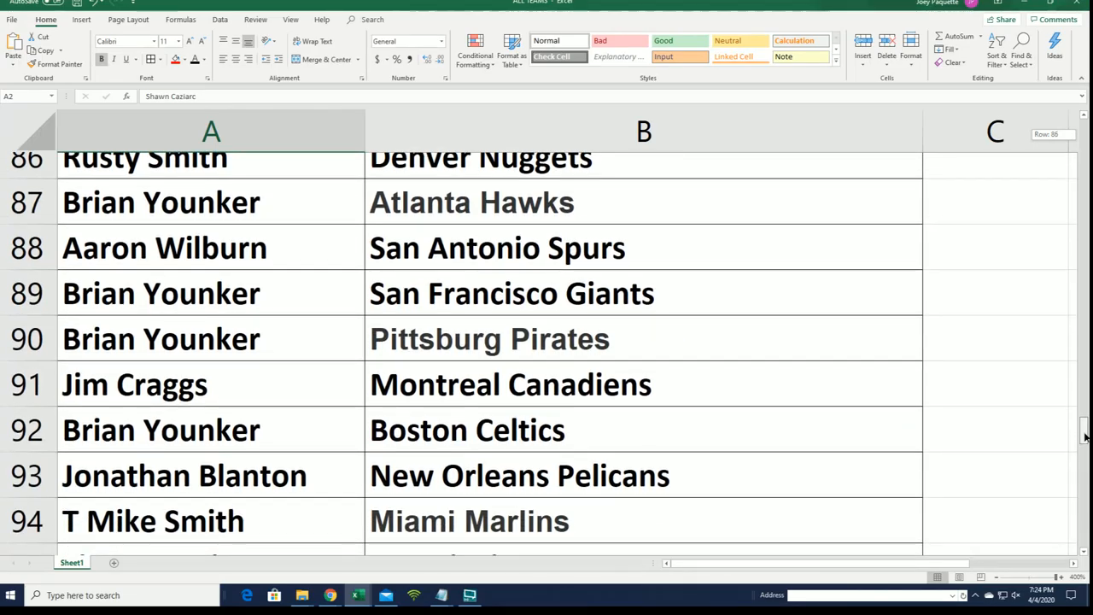
scroll(down, 3)
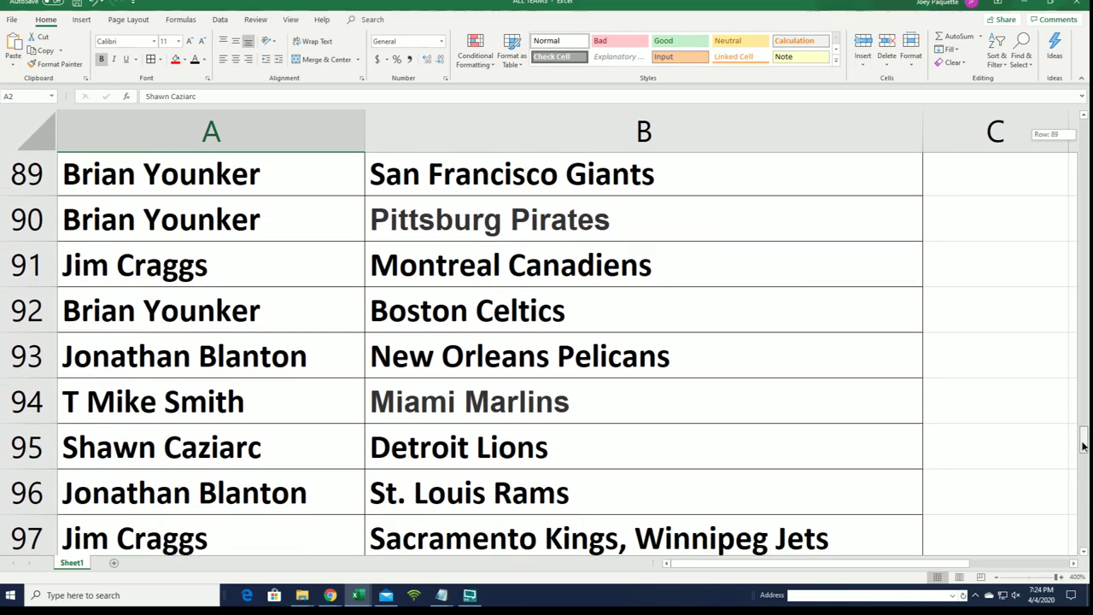
scroll(down, 3)
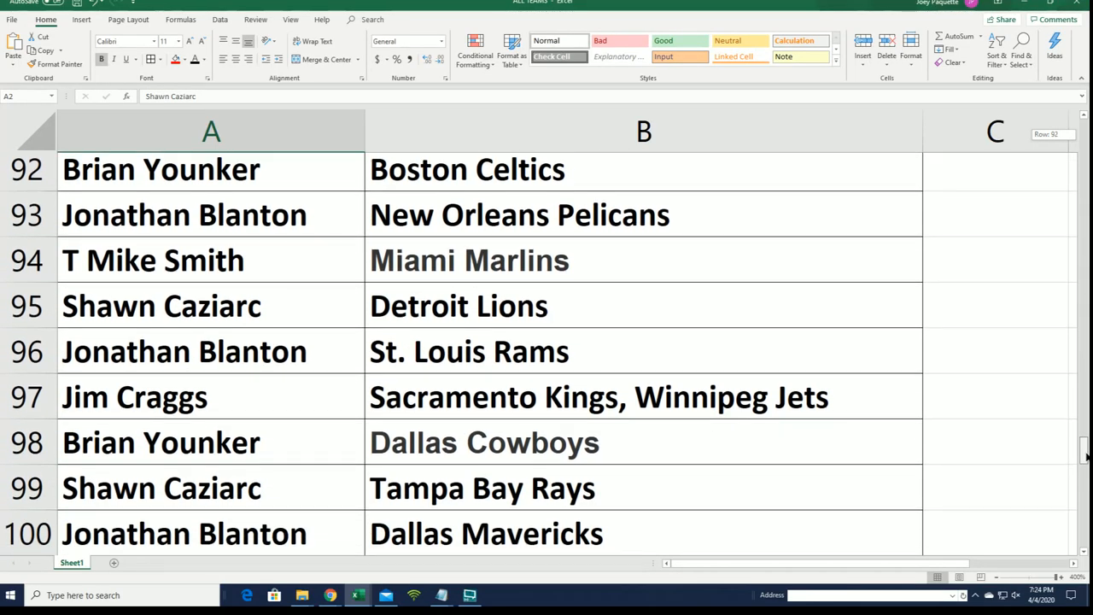
scroll(down, 3)
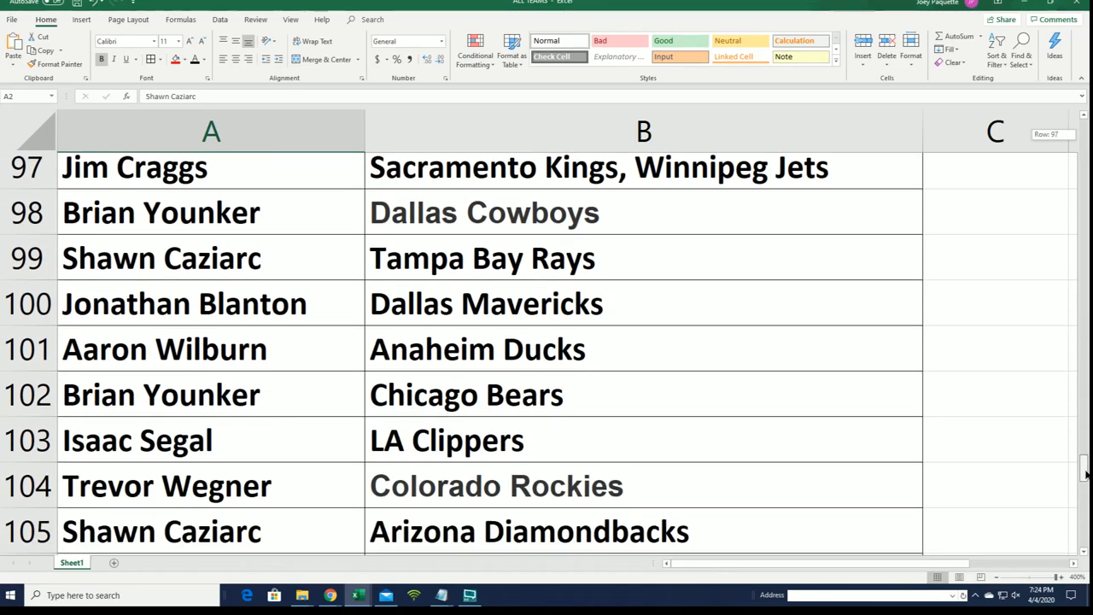
scroll(down, 3)
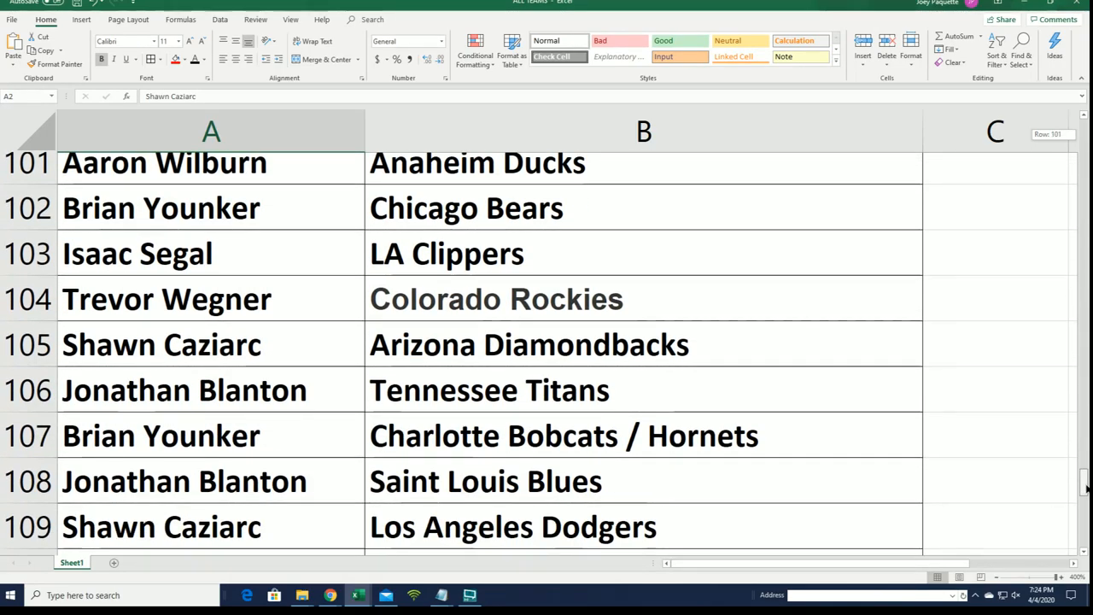
scroll(down, 3)
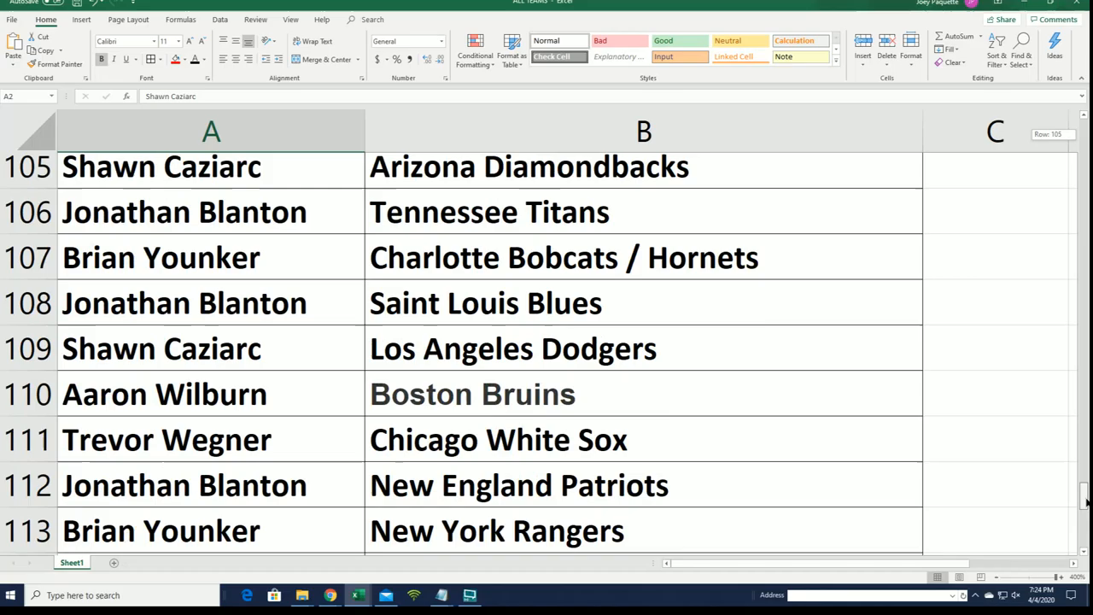
scroll(down, 3)
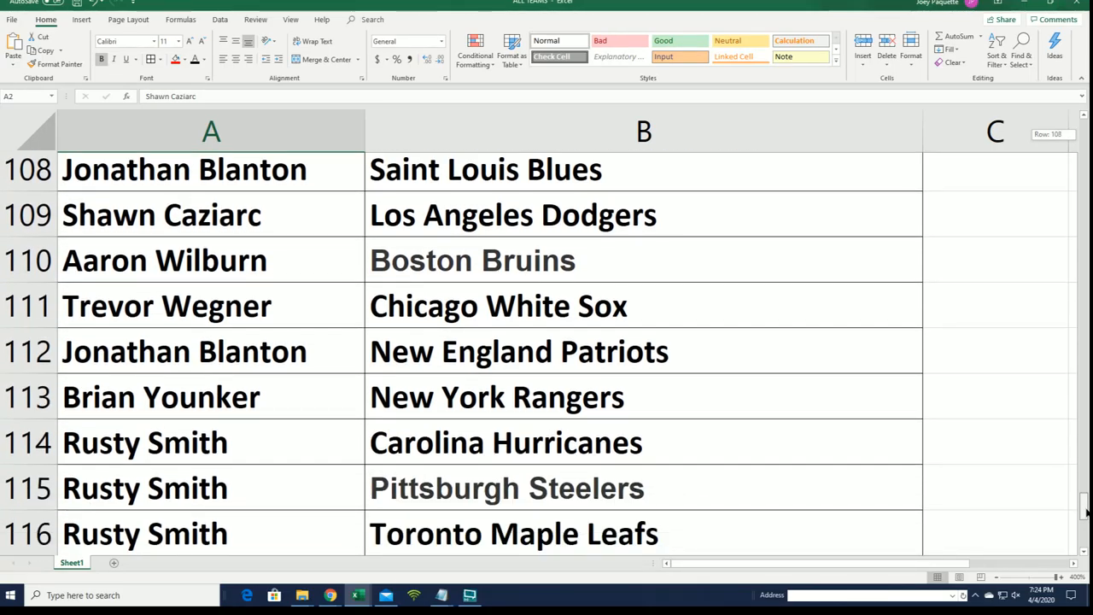
scroll(down, 3)
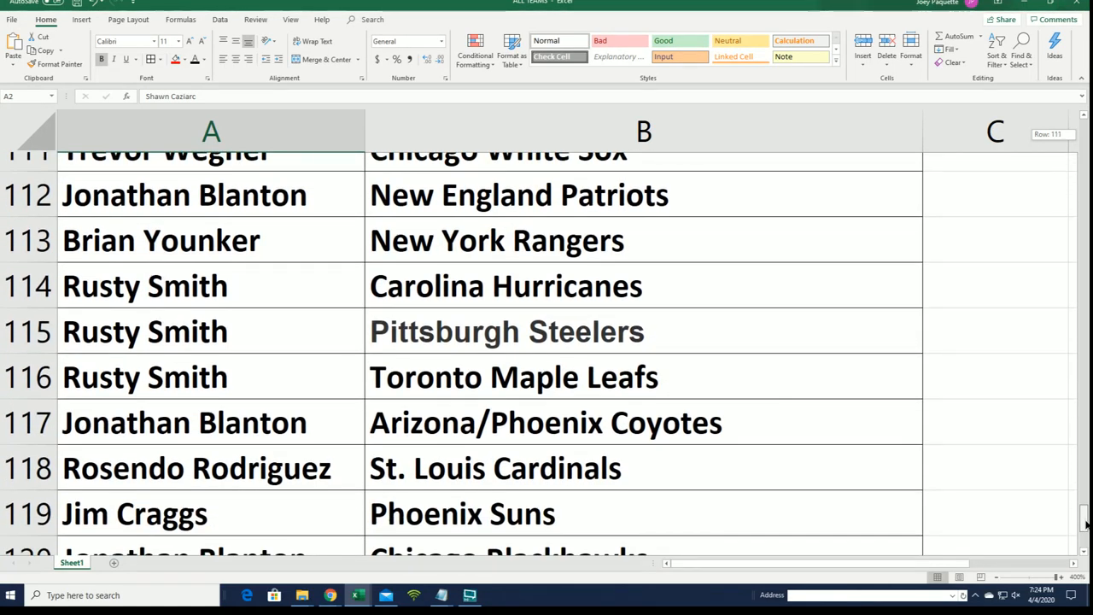
scroll(down, 3)
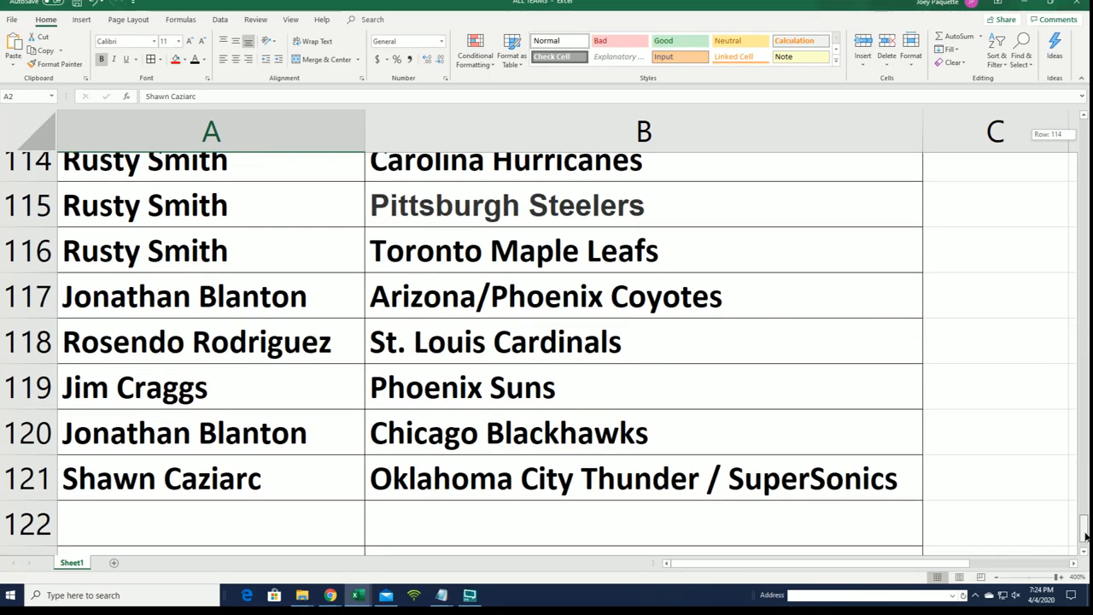
scroll(up, 3)
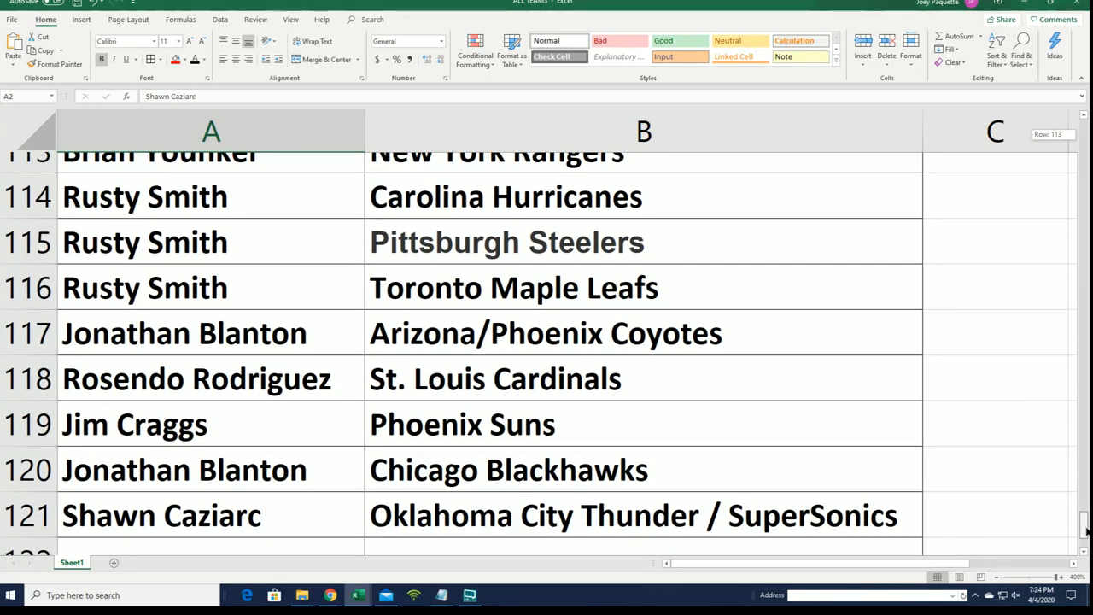
scroll(up, 3)
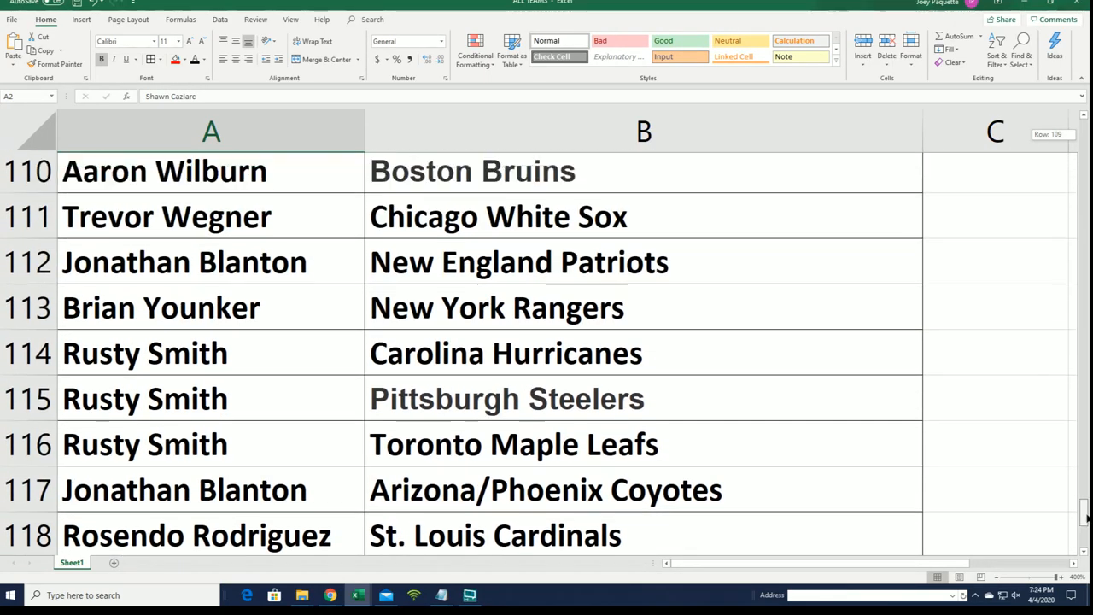
scroll(up, 3)
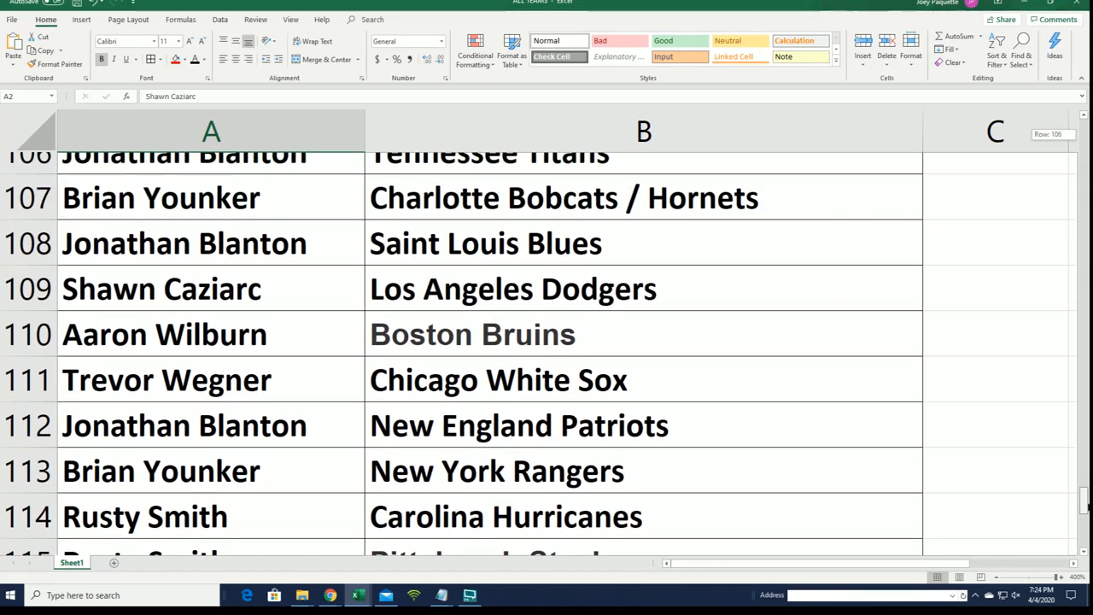
scroll(up, 3)
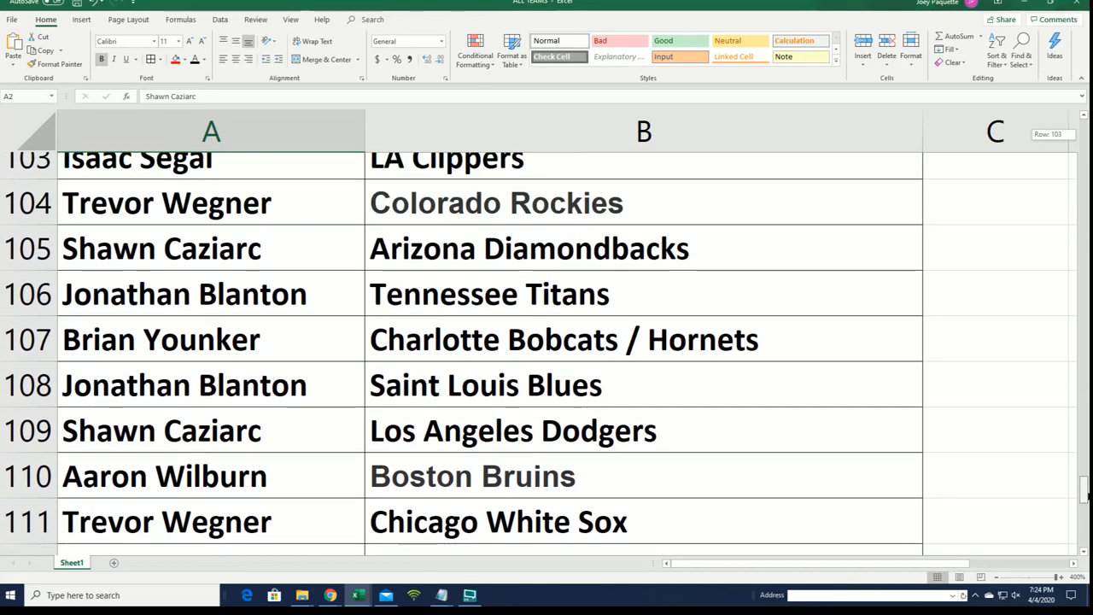
scroll(up, 3)
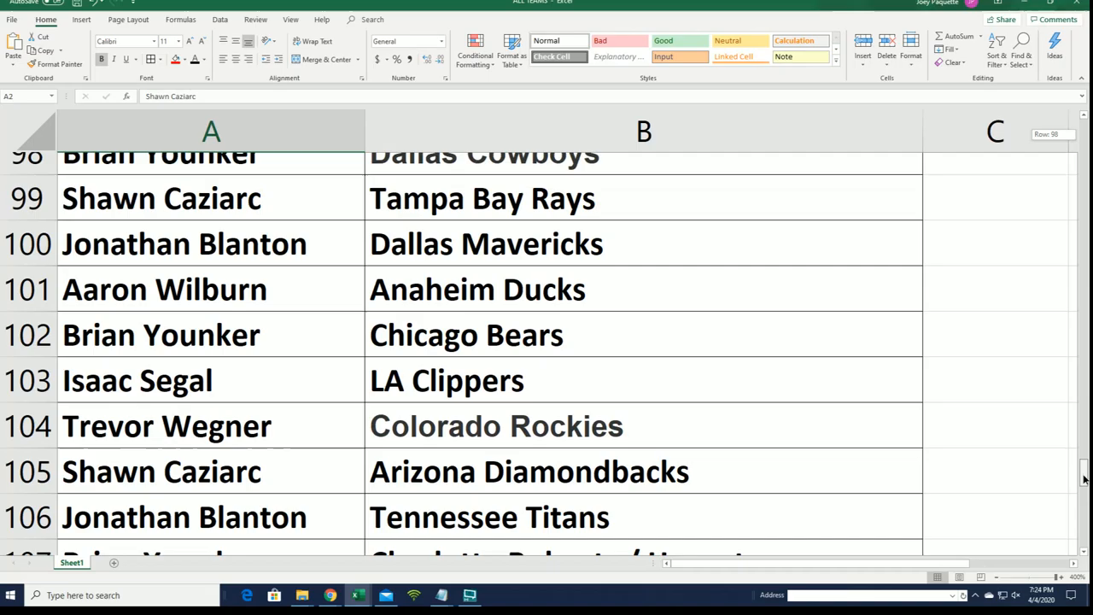
scroll(up, 3)
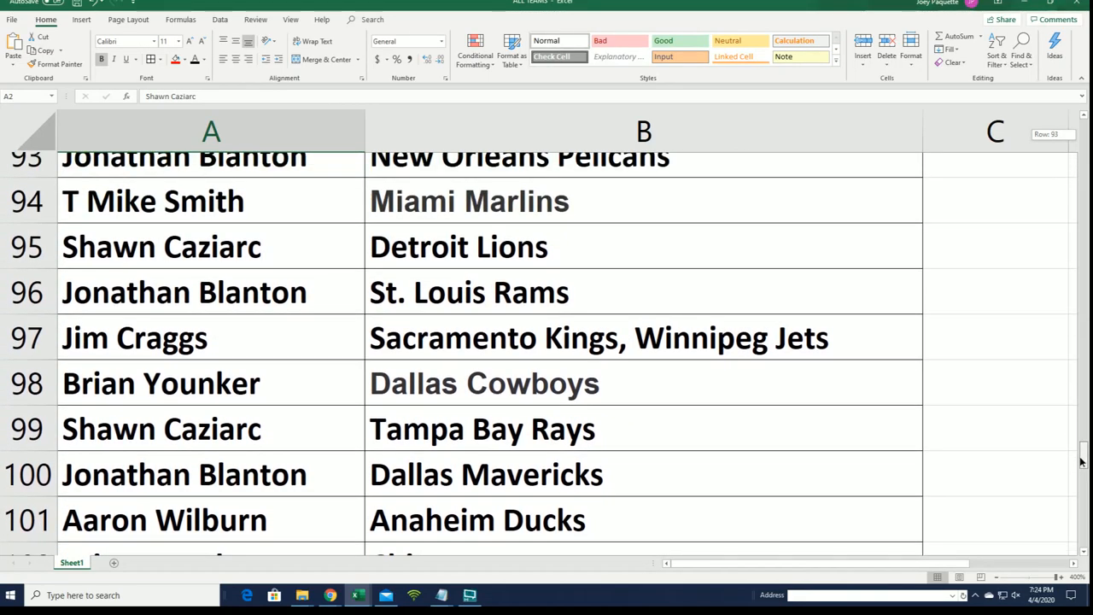
scroll(up, 3)
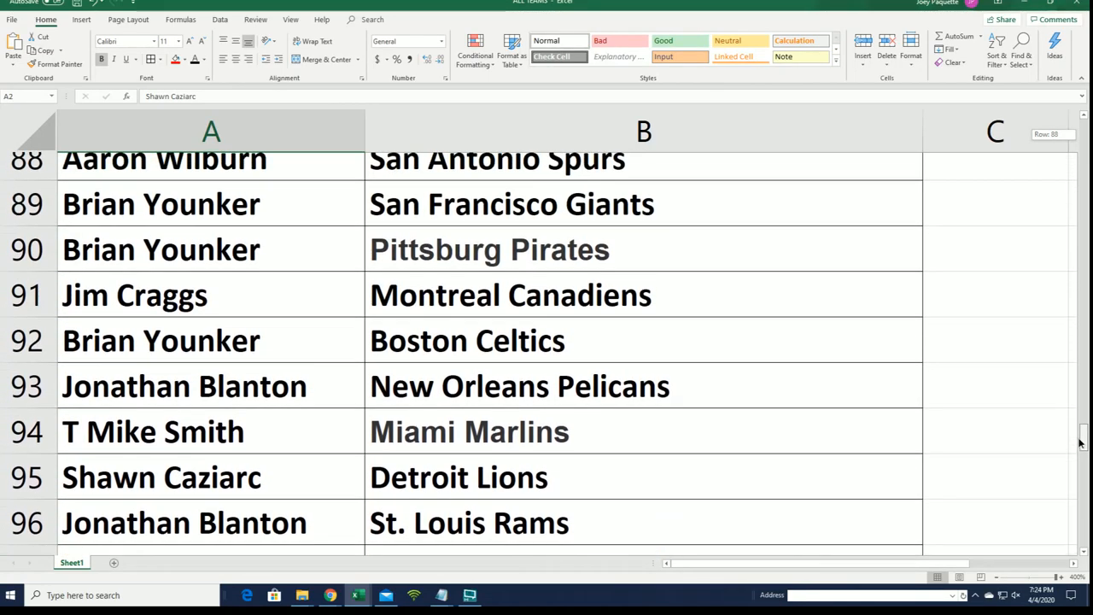
scroll(up, 3)
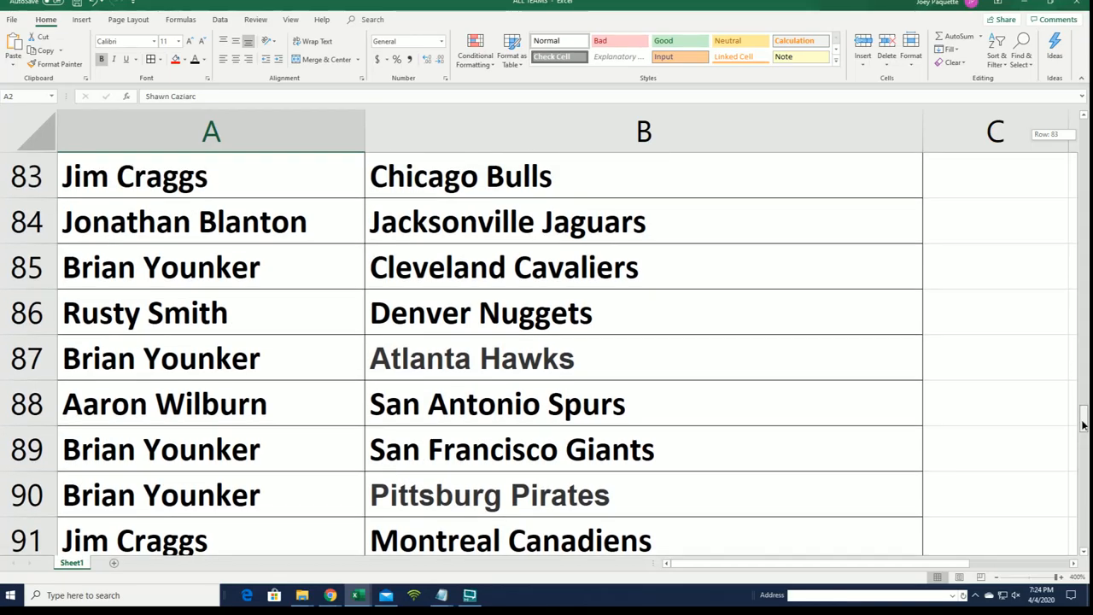
scroll(up, 3)
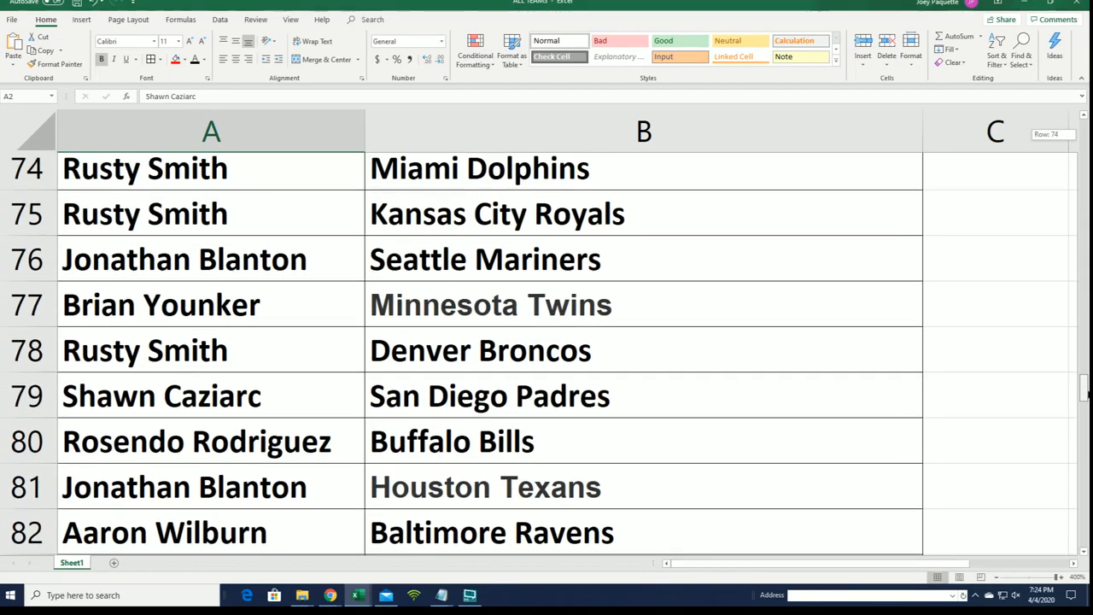
scroll(up, 3)
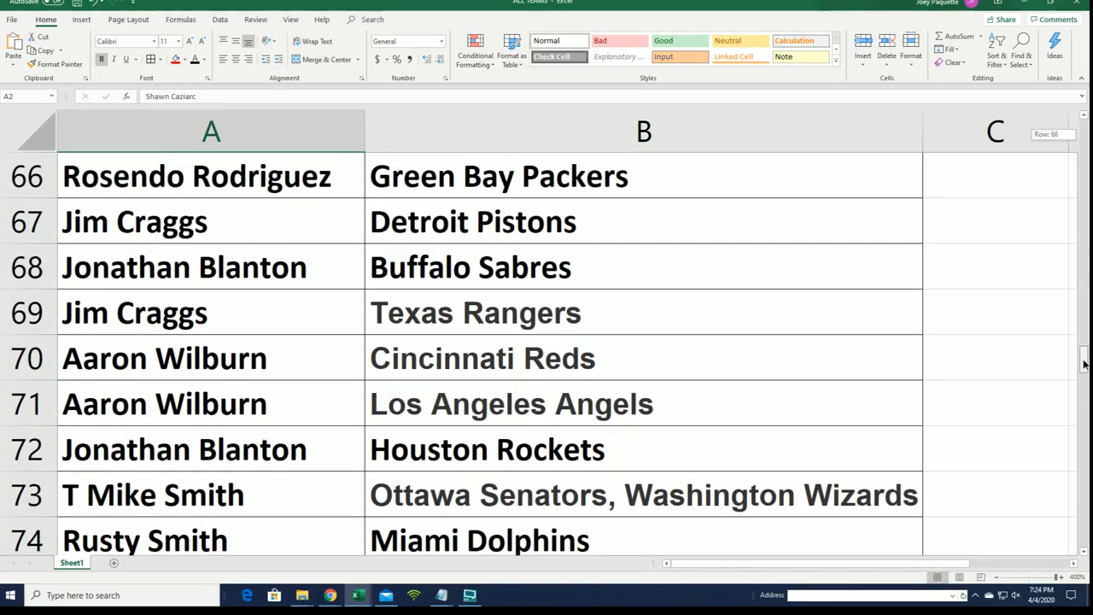
scroll(up, 3)
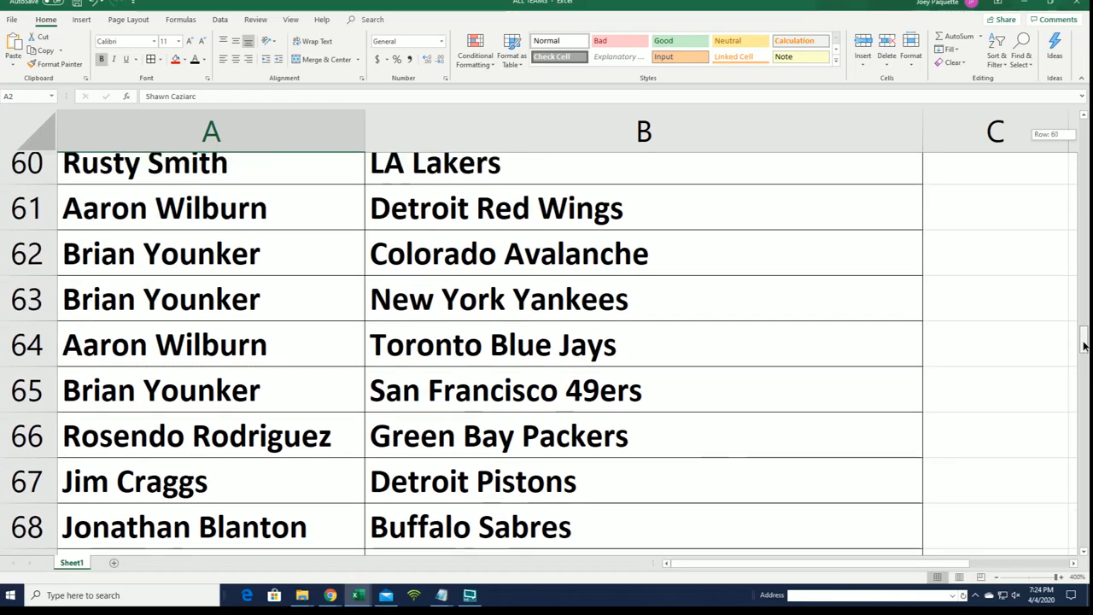
scroll(up, 3)
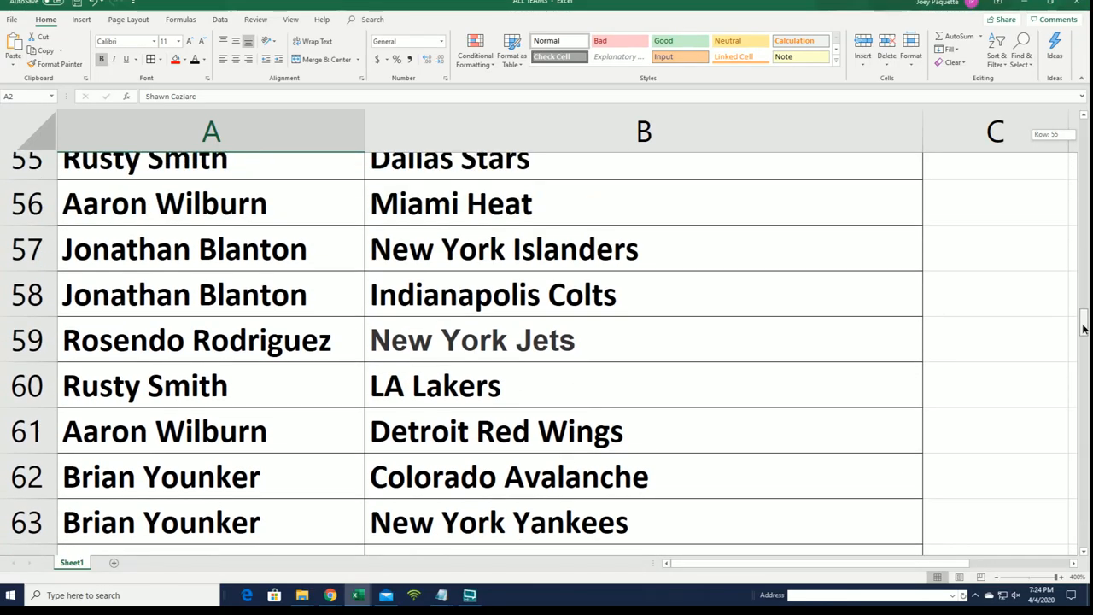
scroll(up, 3)
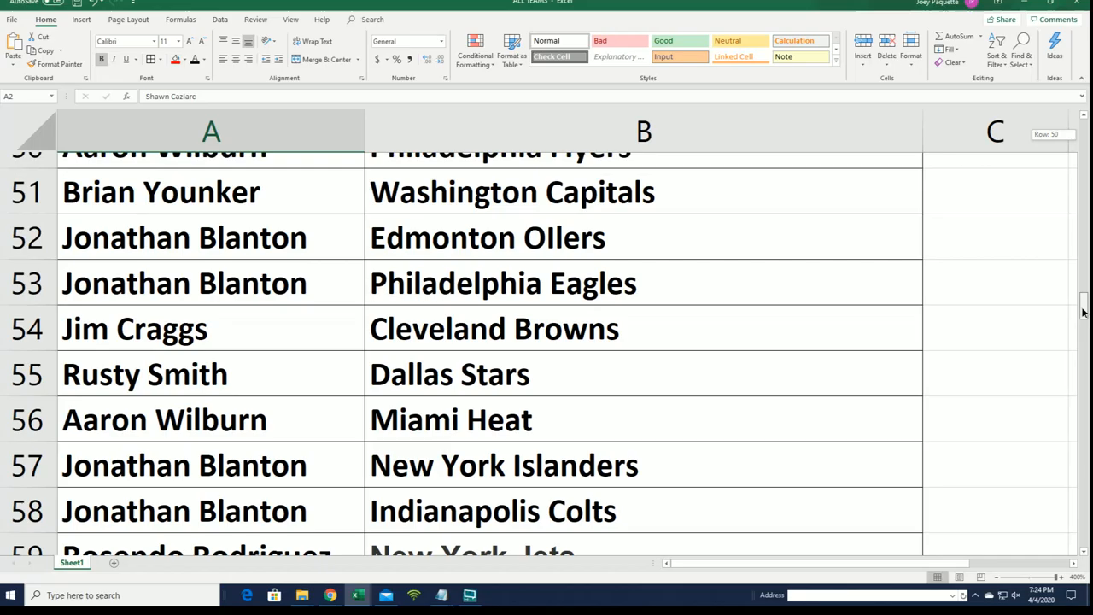
scroll(up, 3)
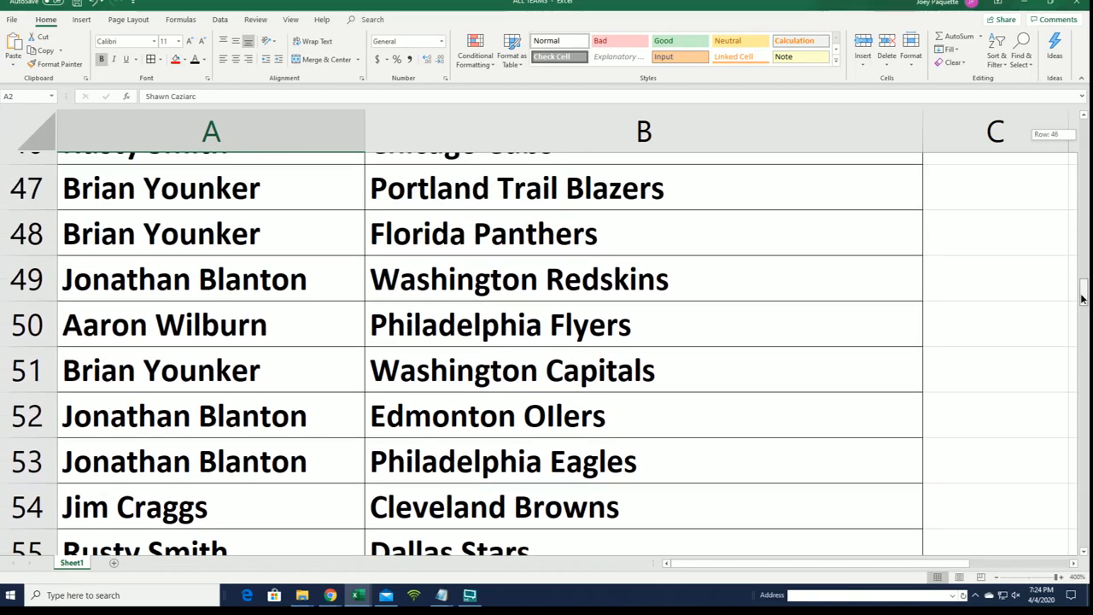
scroll(up, 3)
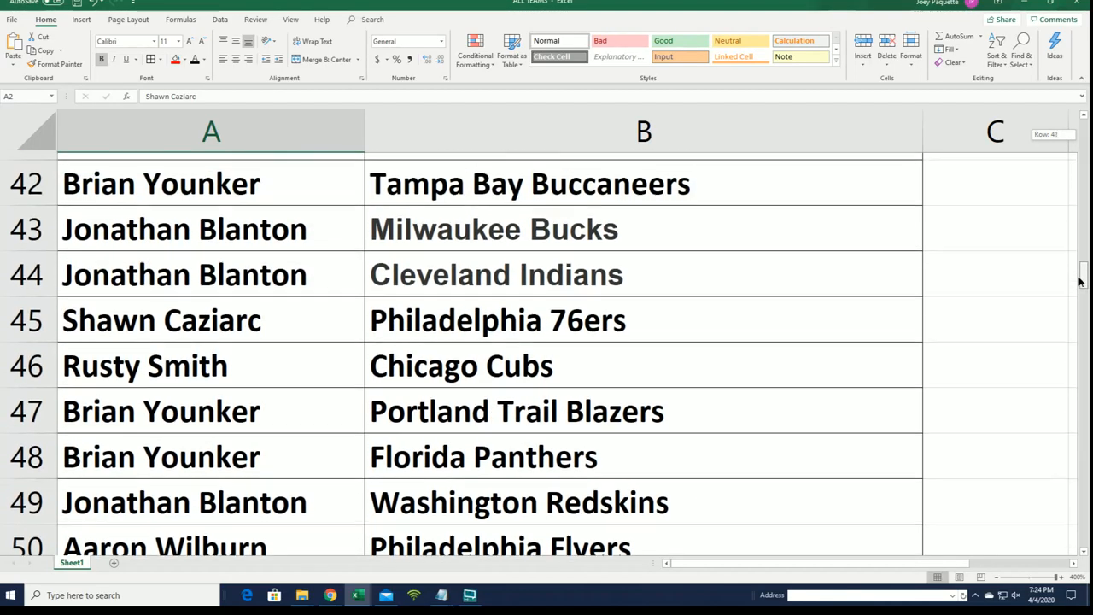
scroll(up, 3)
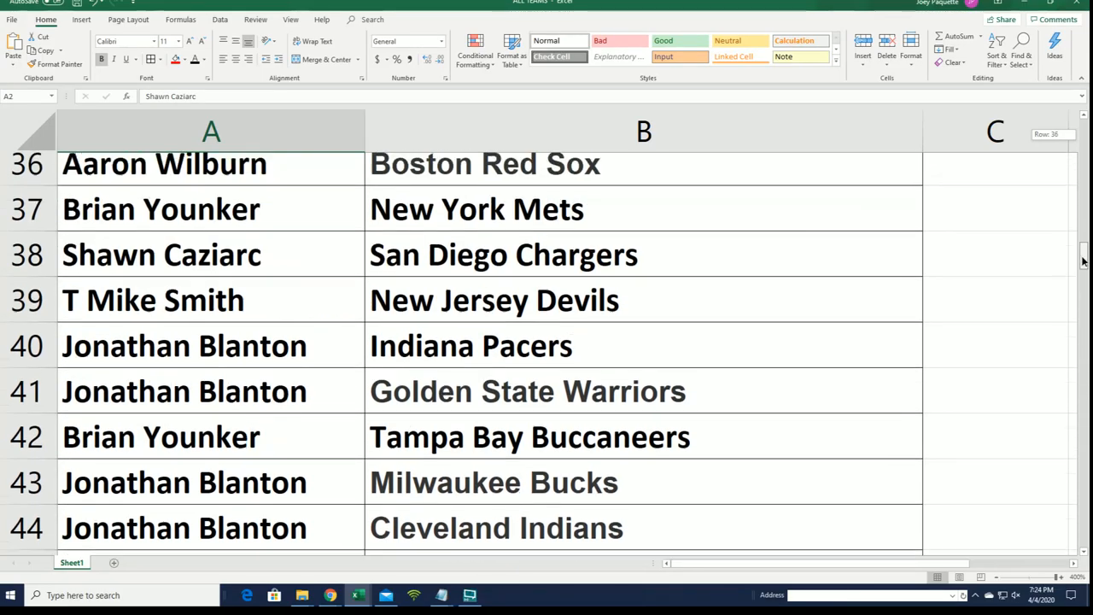
scroll(up, 3)
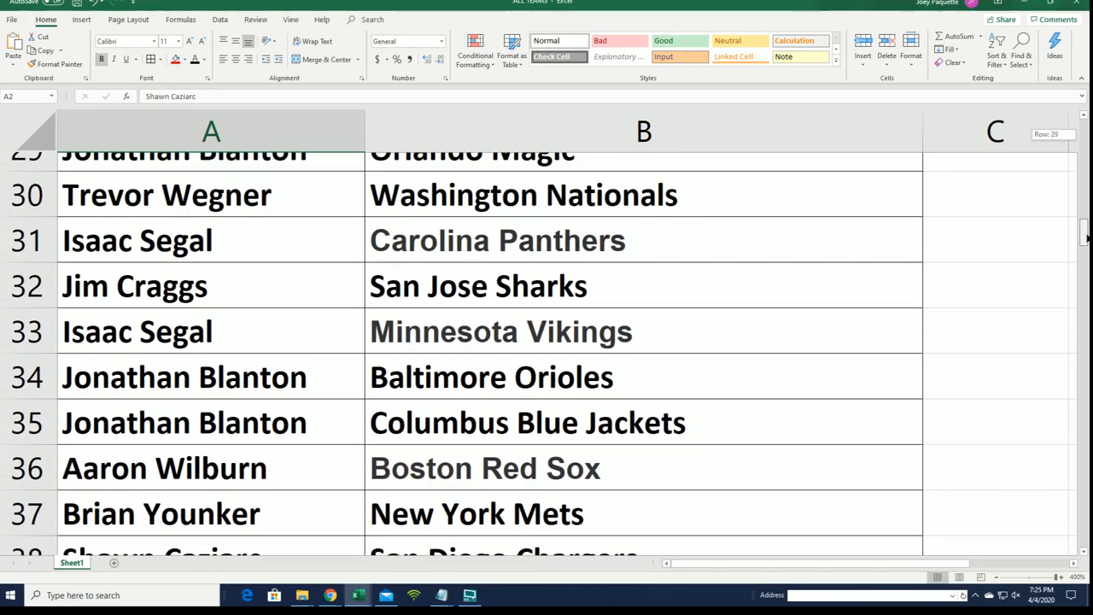
scroll(up, 3)
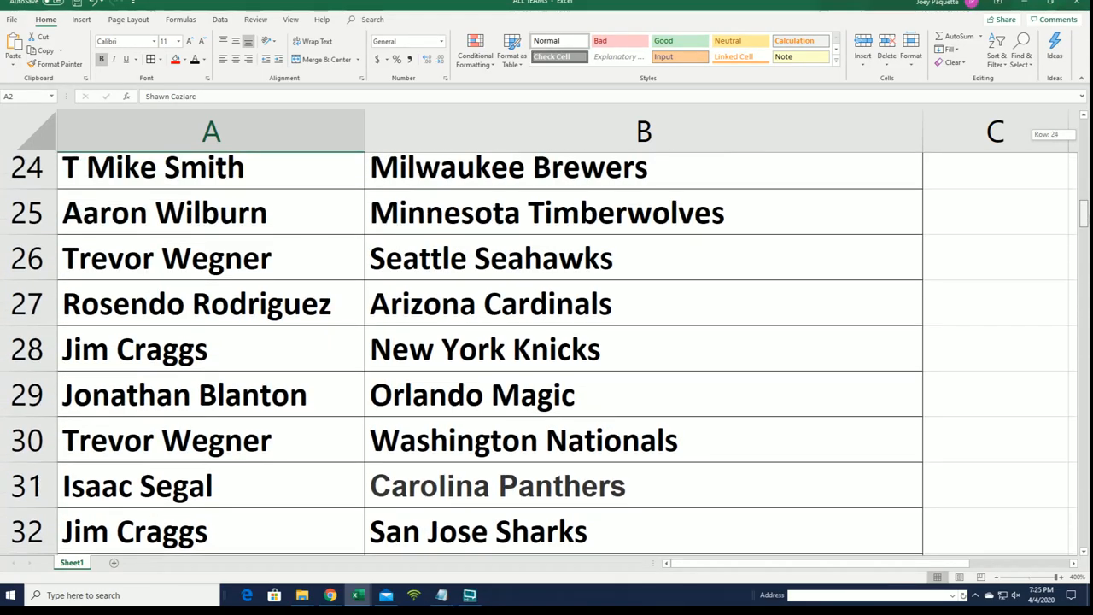
scroll(up, 3)
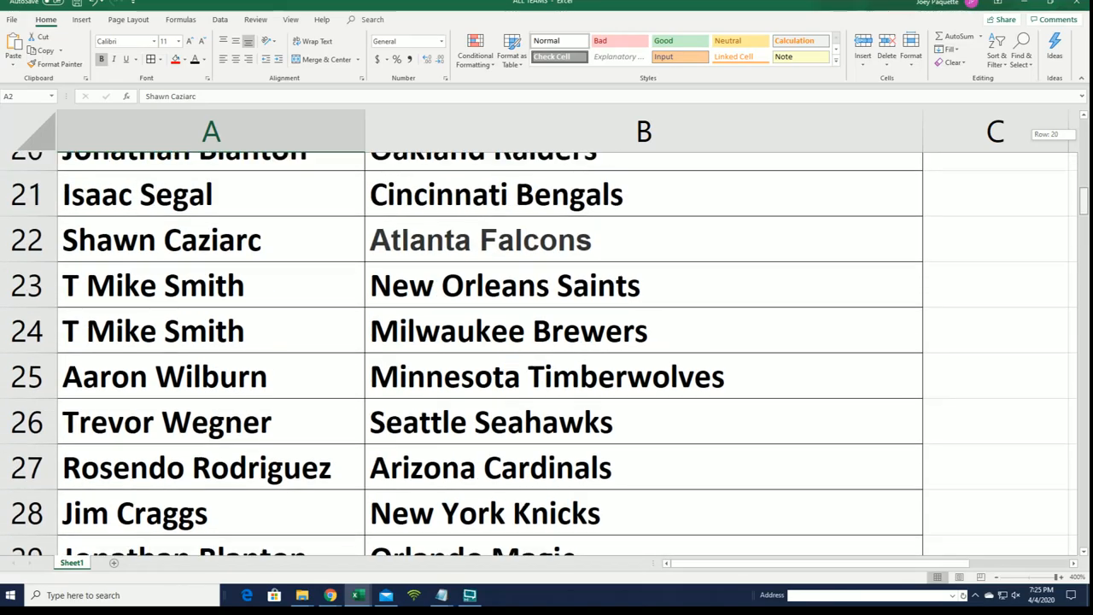
scroll(up, 3)
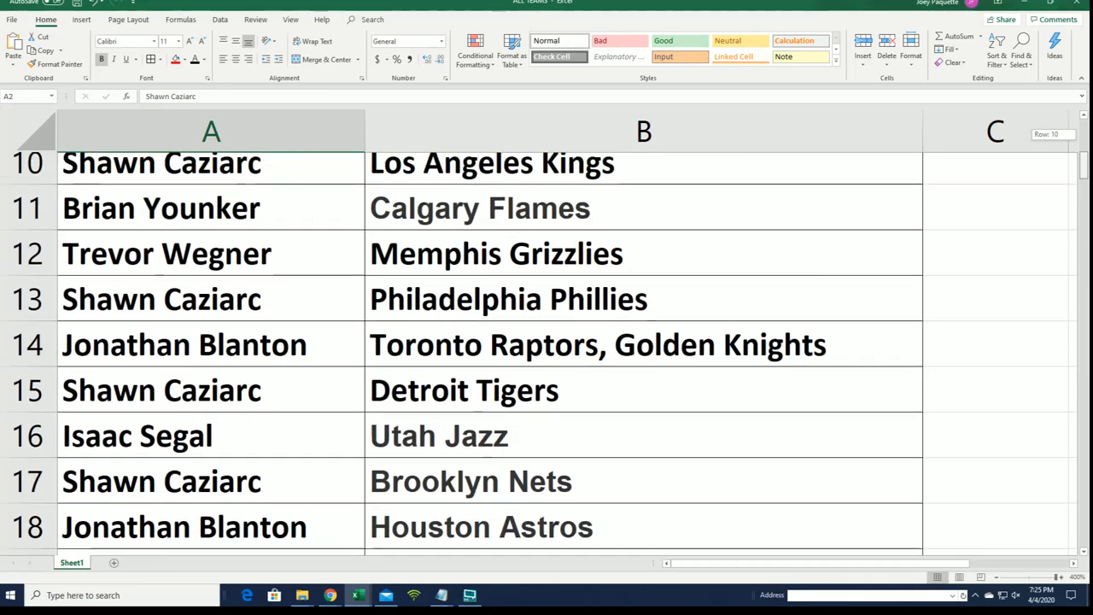
scroll(up, 3)
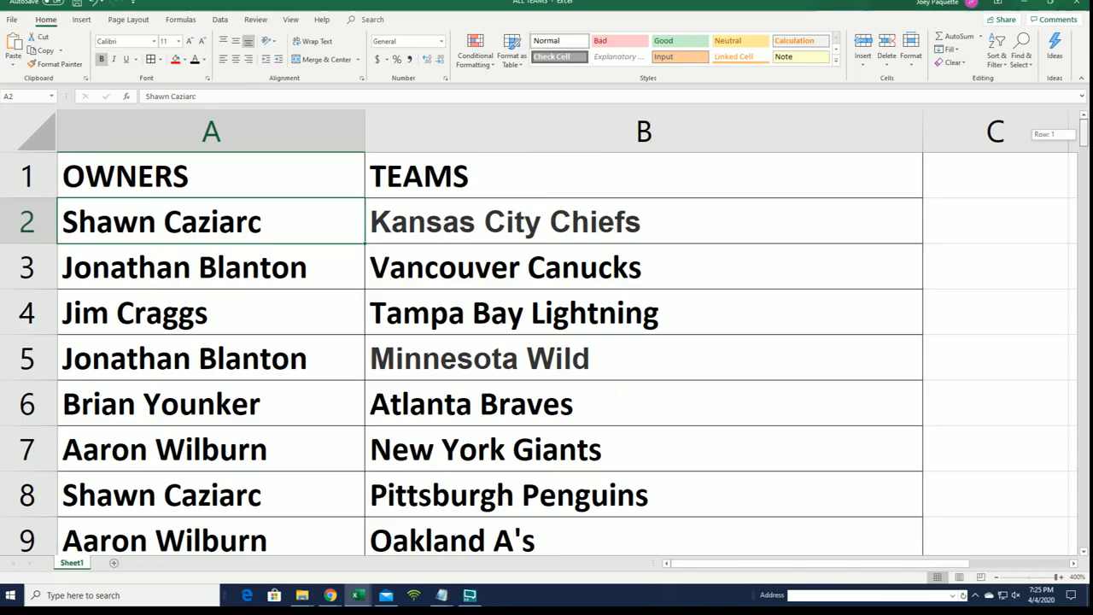